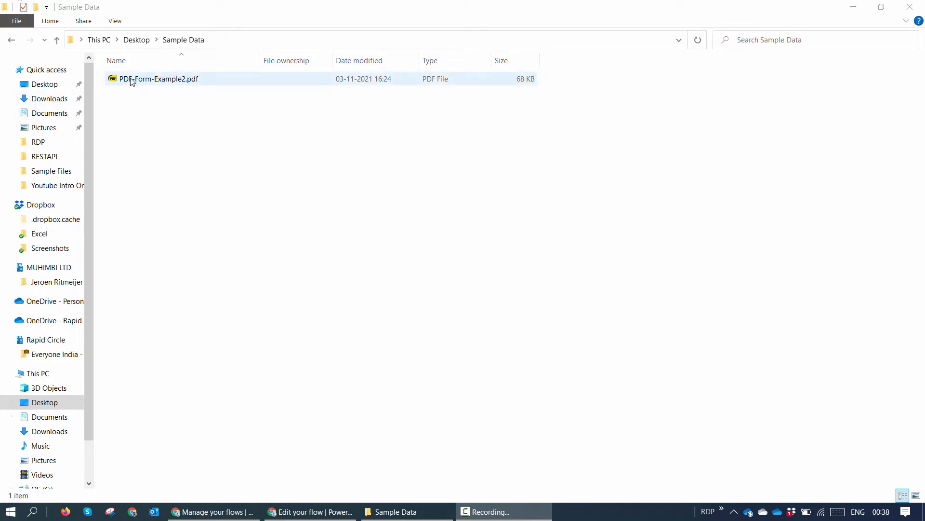
- Open PDF-Form-Example2.pdf and maximize the viewer to review its filled-in fields
double_click(159, 79)
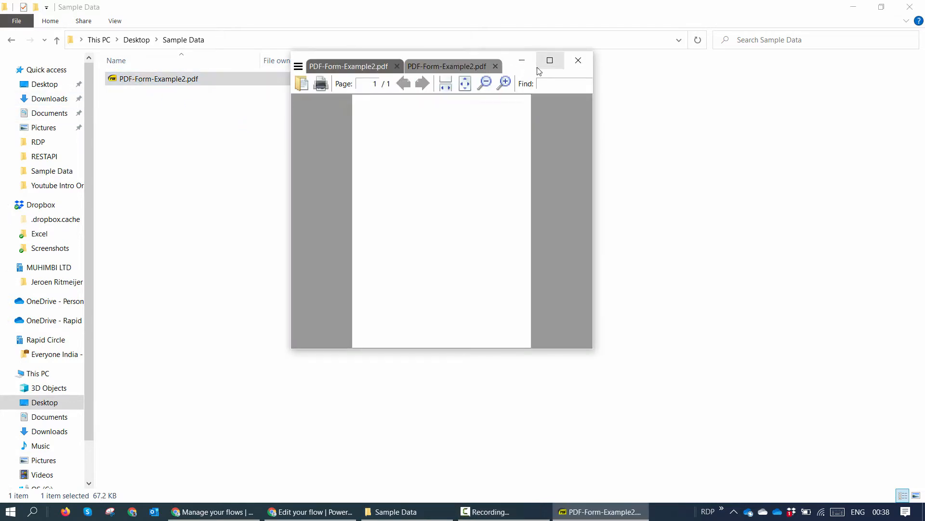
click(549, 61)
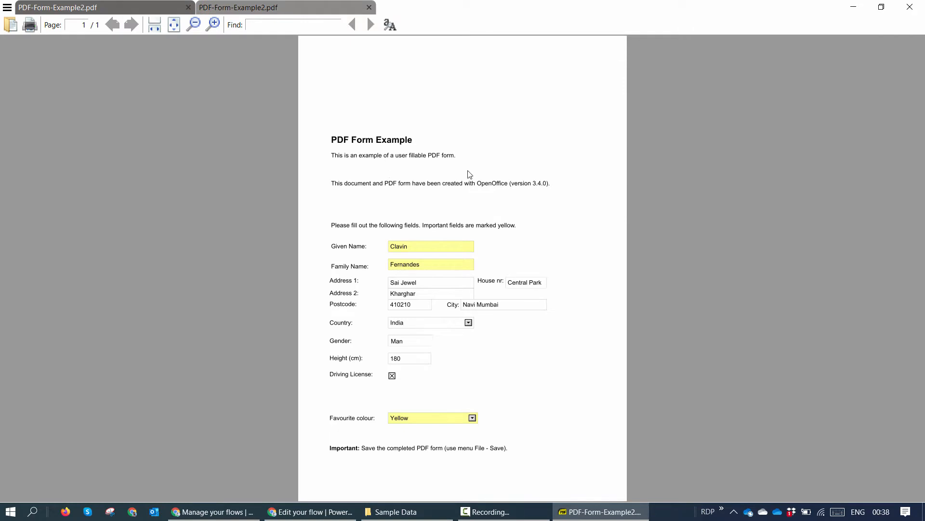
click(404, 246)
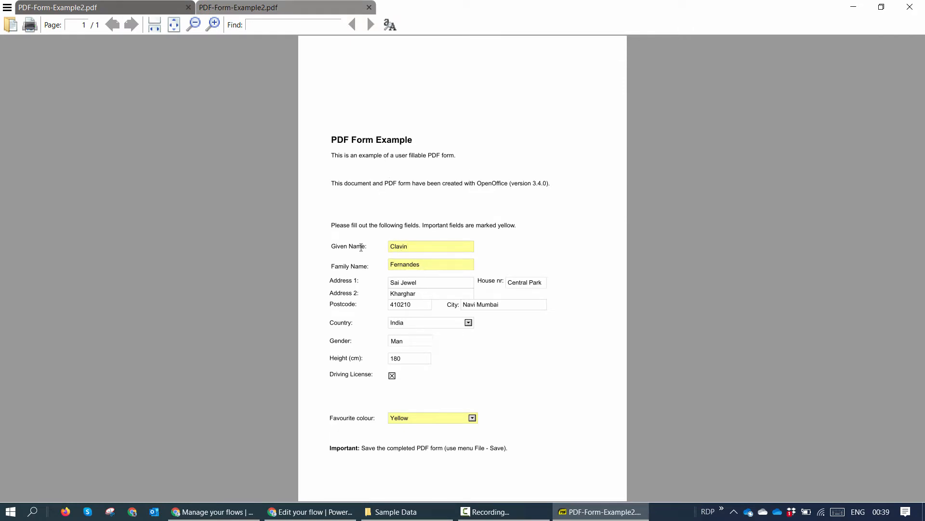
mouse_move(438, 370)
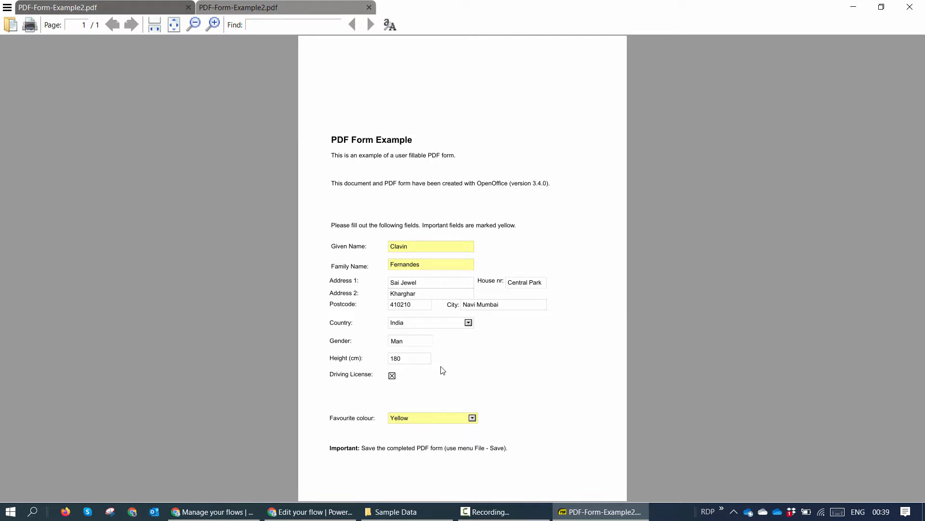
mouse_move(515, 410)
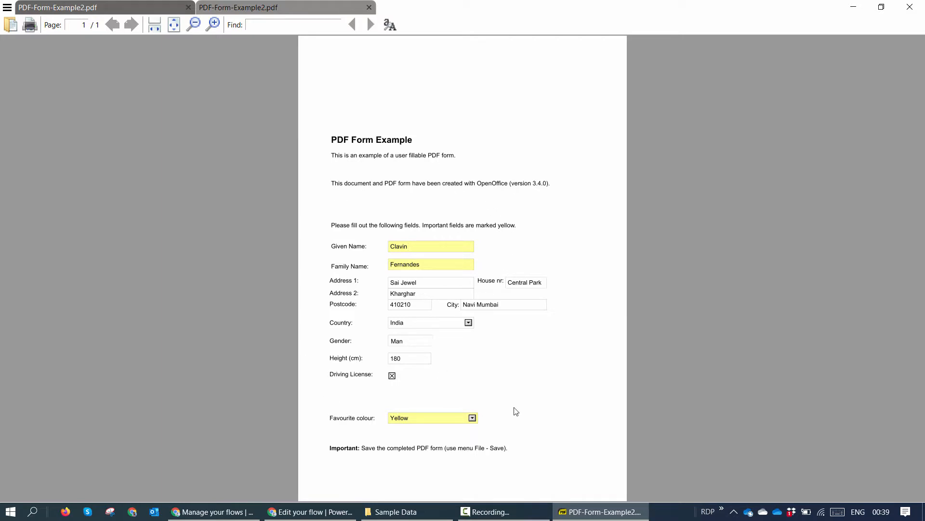
mouse_move(318, 263)
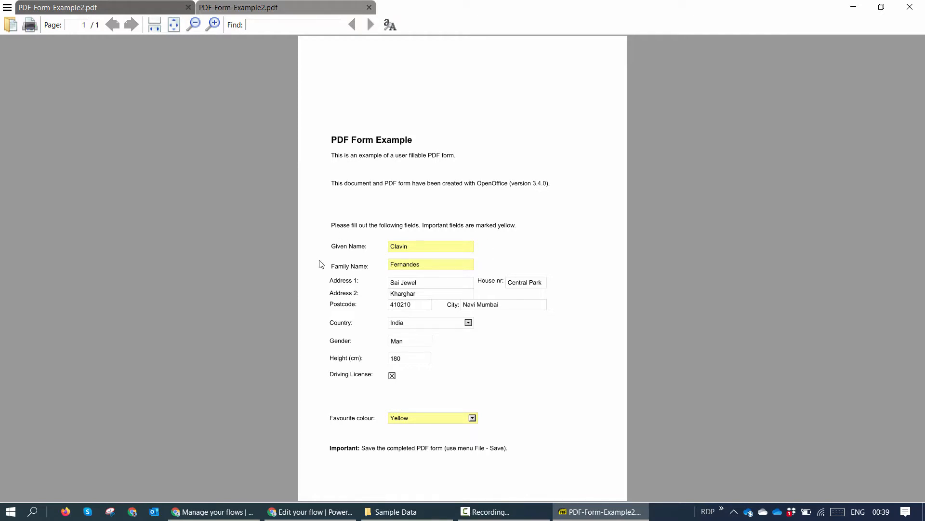
- Start an automated cloud flow using the SharePoint 'When a file is created in a folder' trigger
click(212, 511)
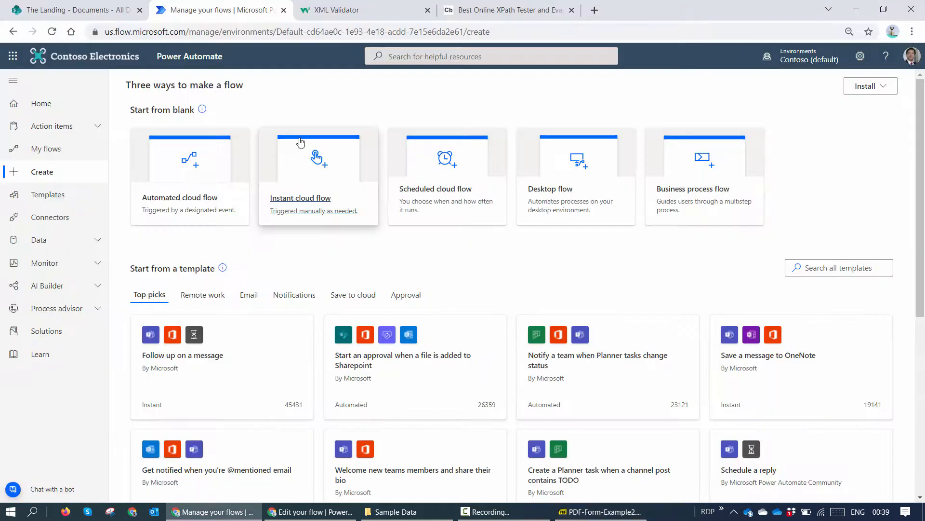
mouse_move(190, 173)
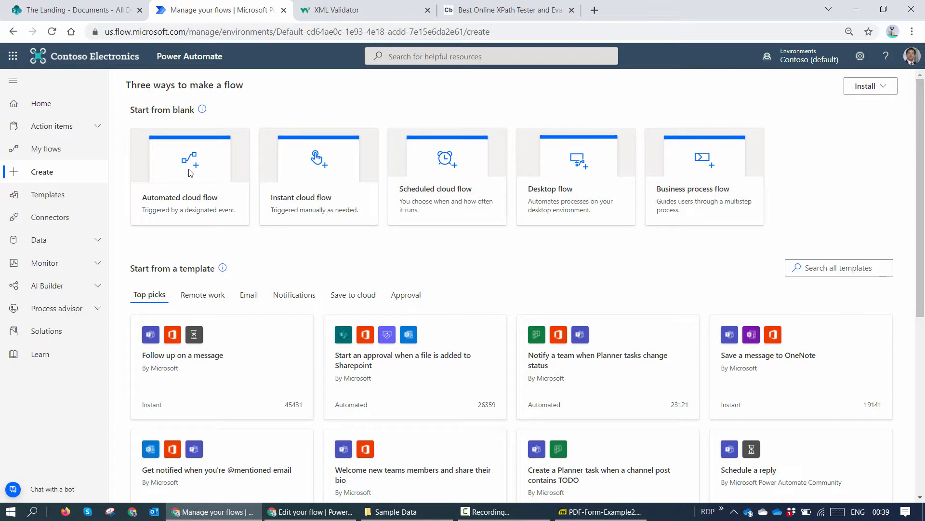
click(189, 176)
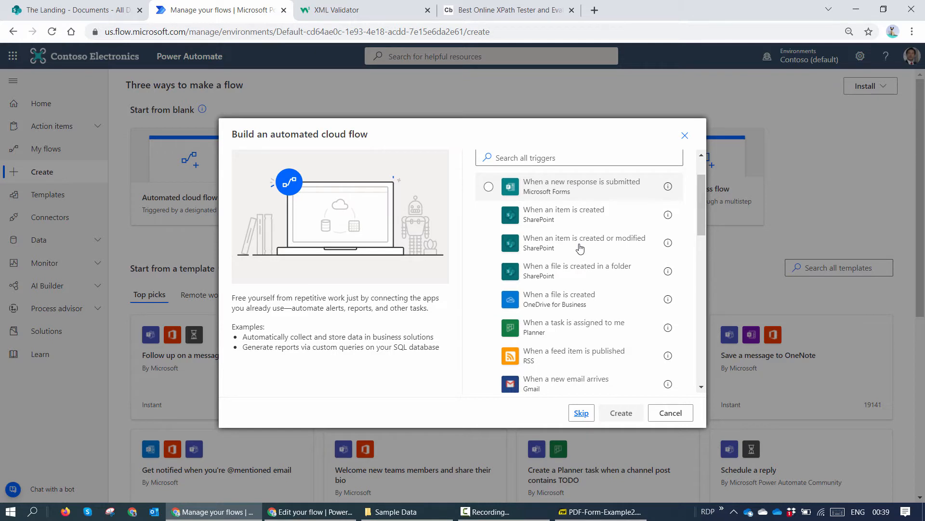
click(489, 271)
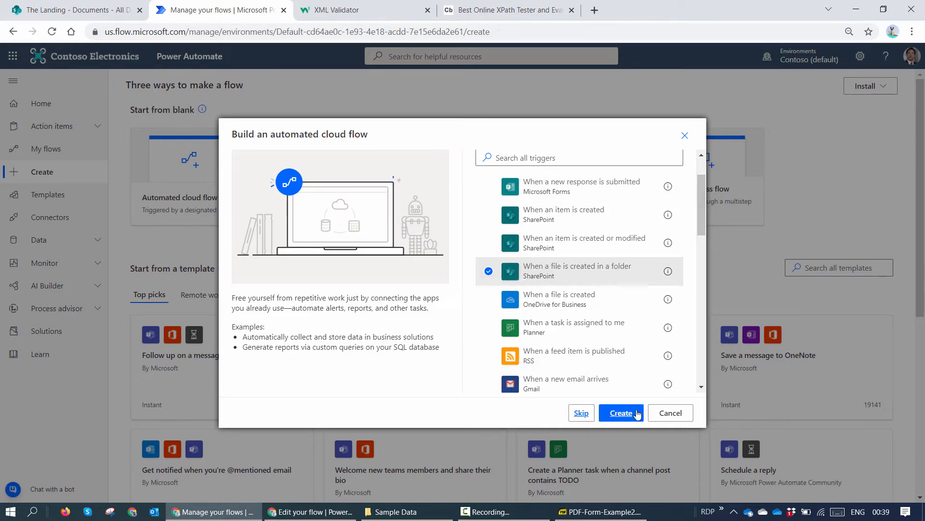
- Create the flow and point the trigger at The Landing site's /Shared Documents folder
click(621, 413)
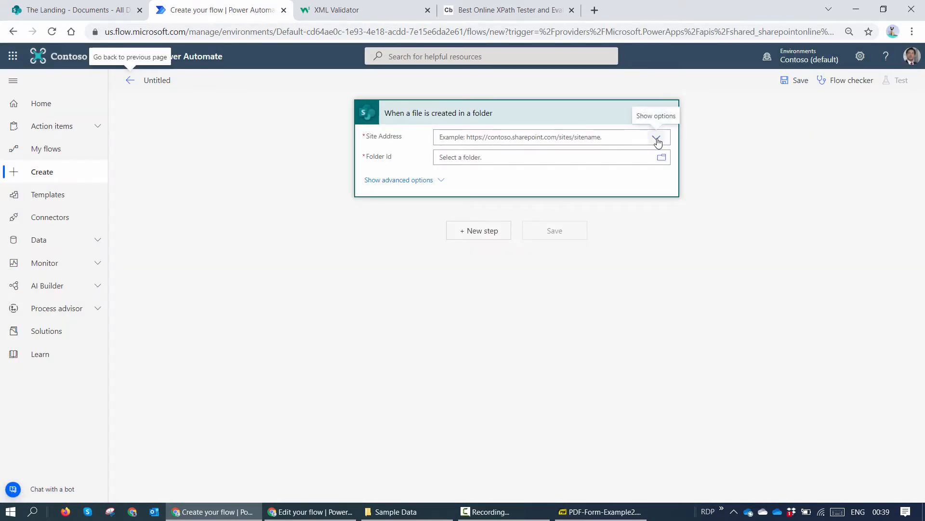
click(656, 137)
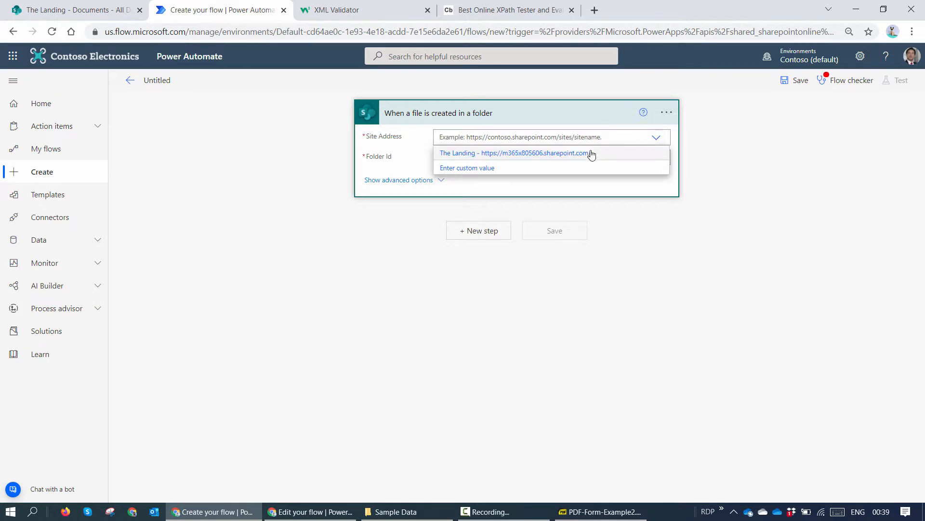
click(516, 153)
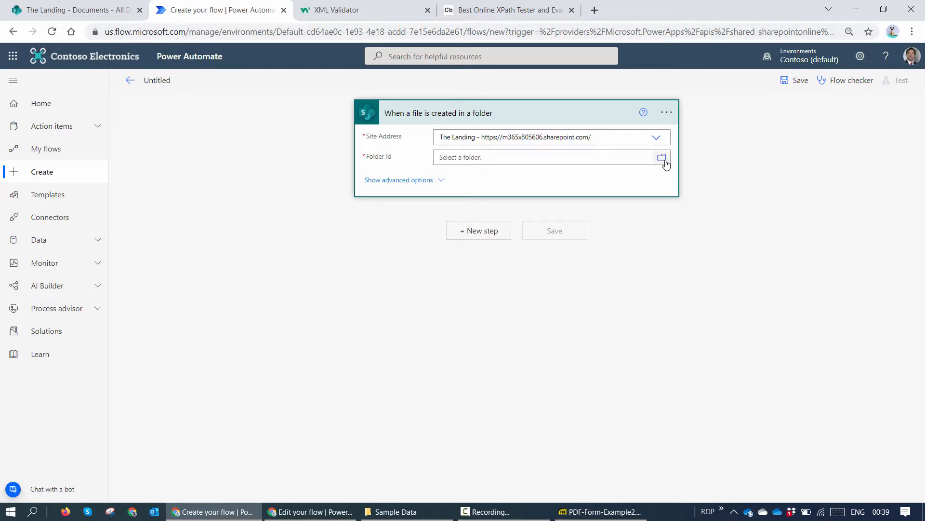
click(661, 157)
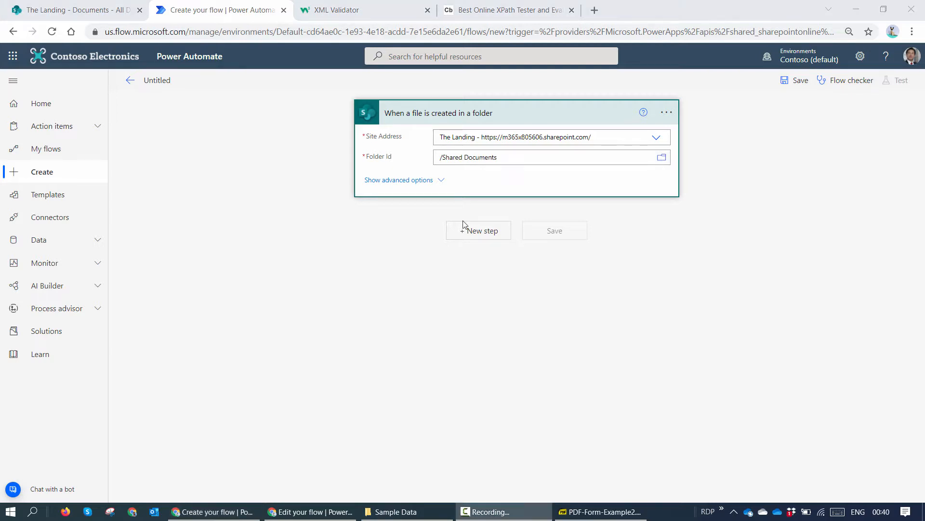
- Add a Muhimbi Convert document action as a new step after the trigger
click(479, 231)
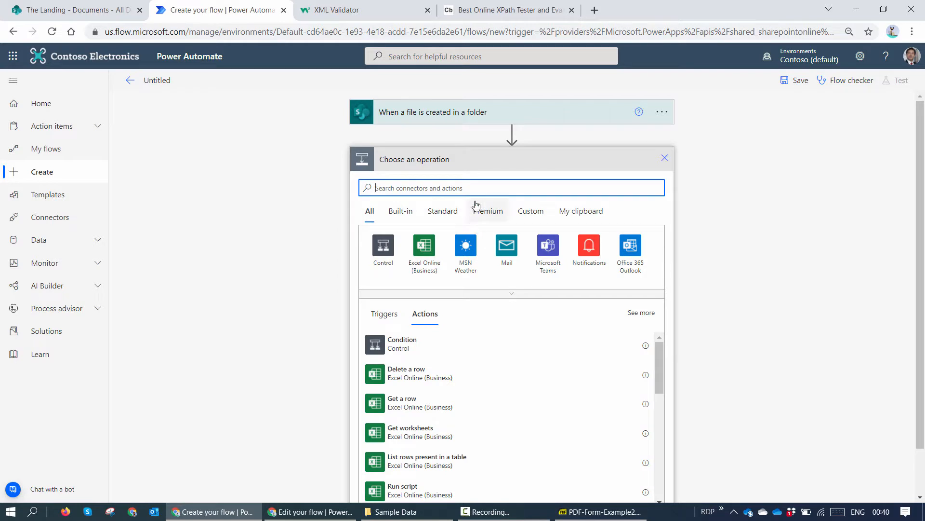
text(M)
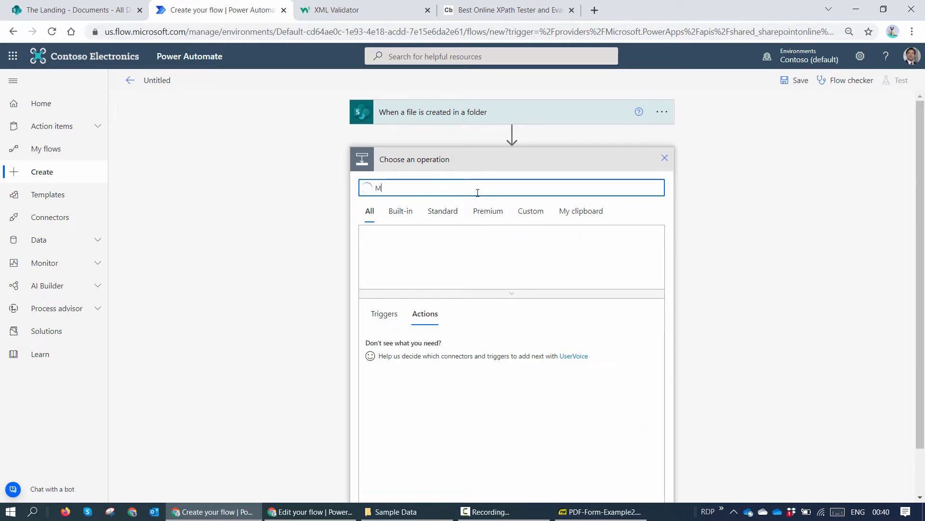
text(Muhimbi)
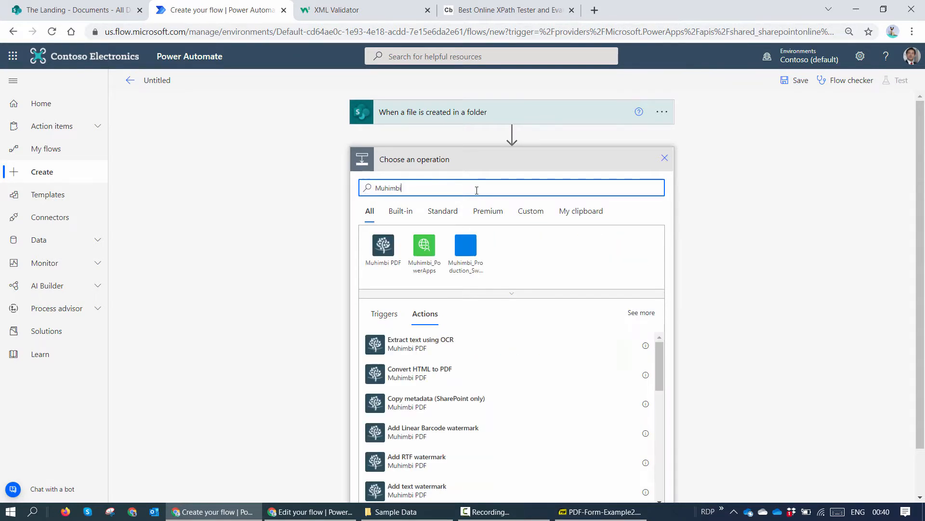
click(382, 244)
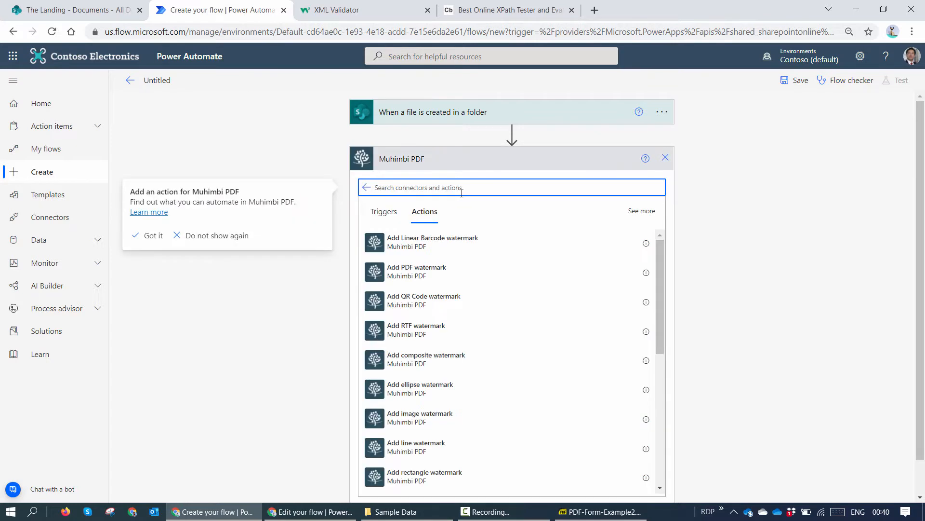
text(Con)
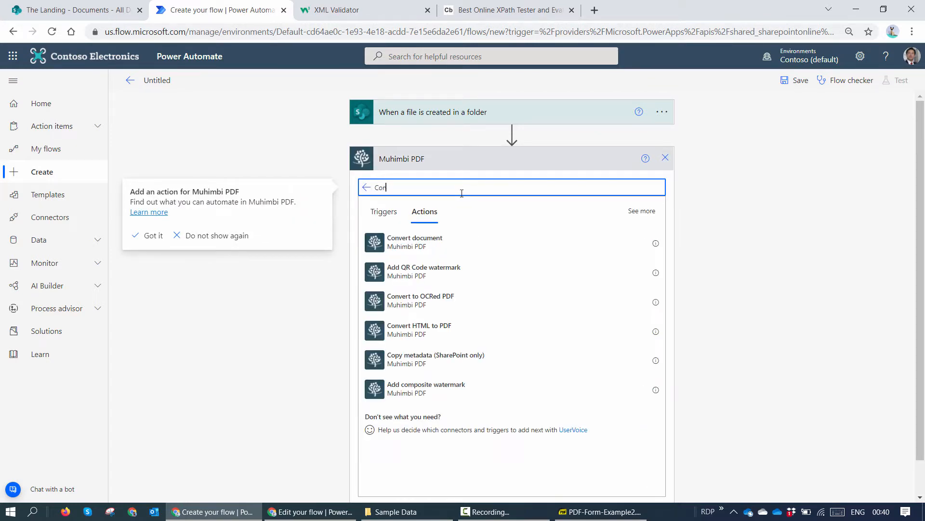
click(415, 243)
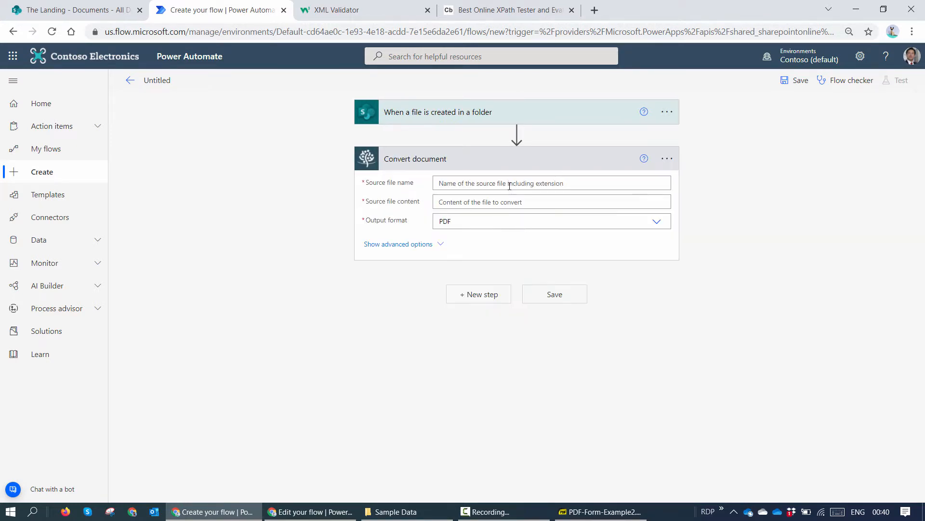
- Feed Convert document the file name and File Content, with XML output format
click(551, 183)
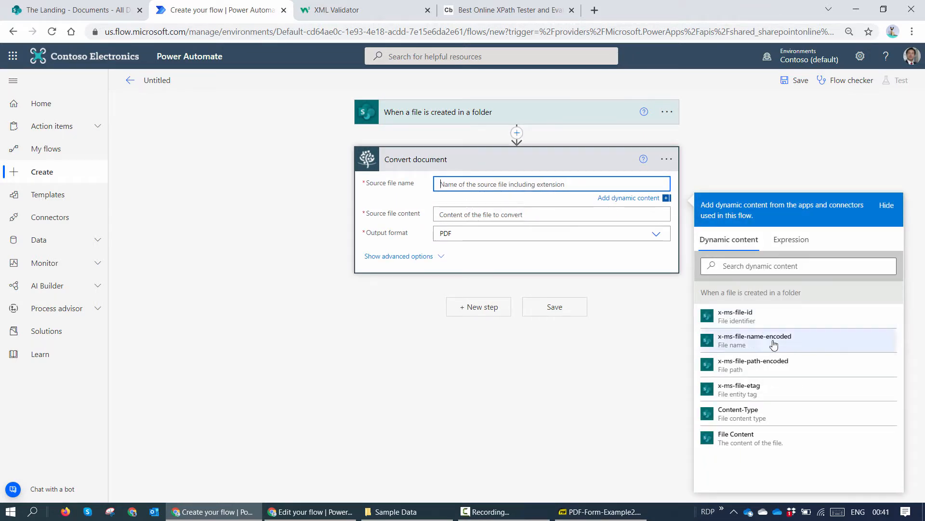
click(755, 340)
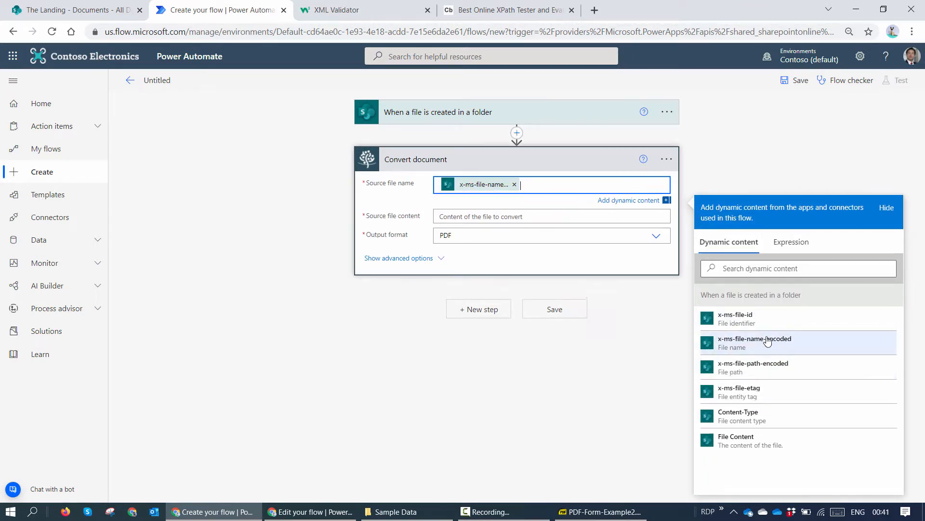
click(552, 215)
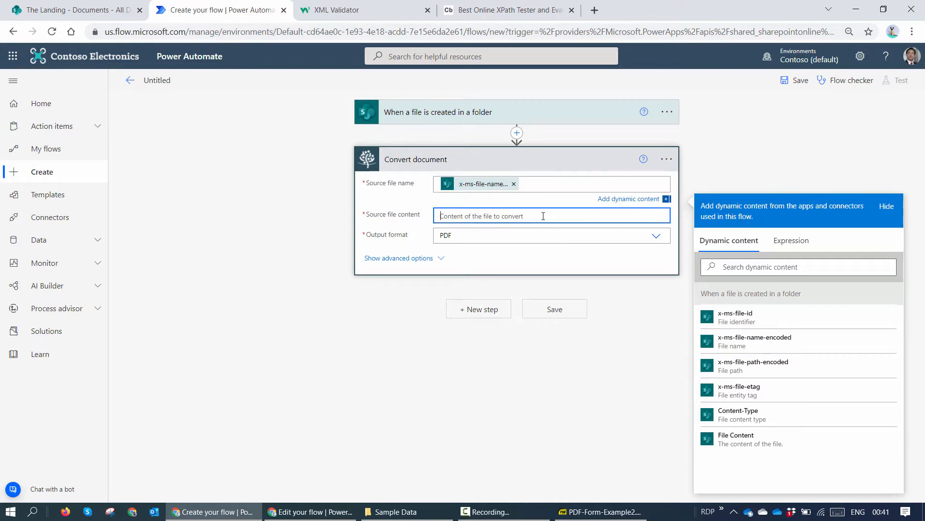
click(736, 439)
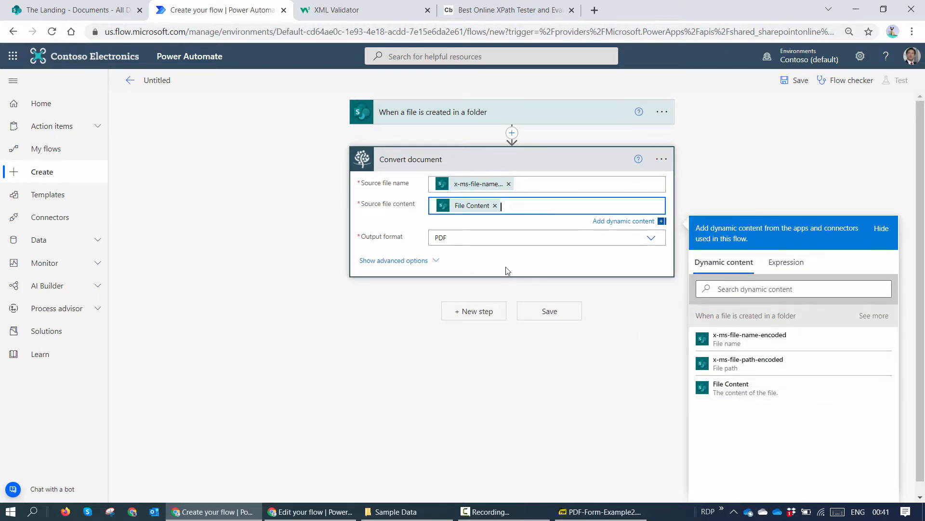
click(652, 237)
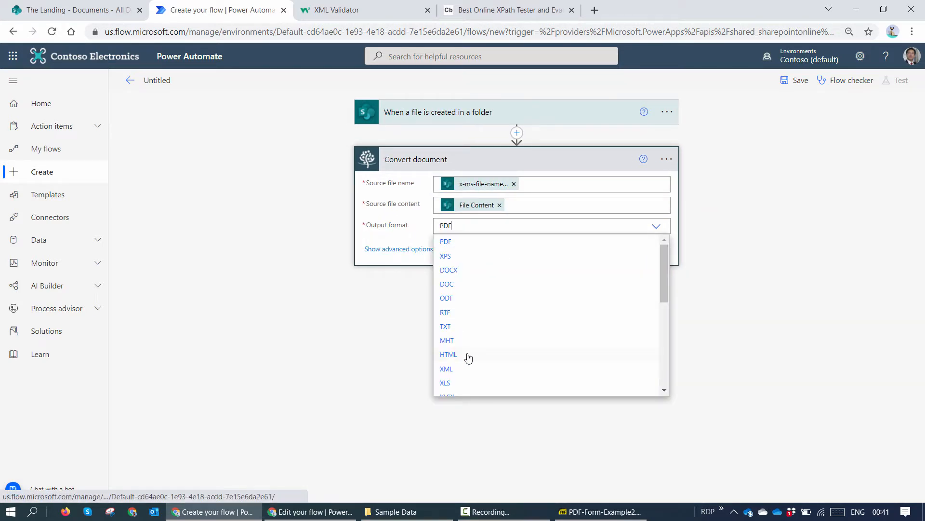
scroll(down, 3)
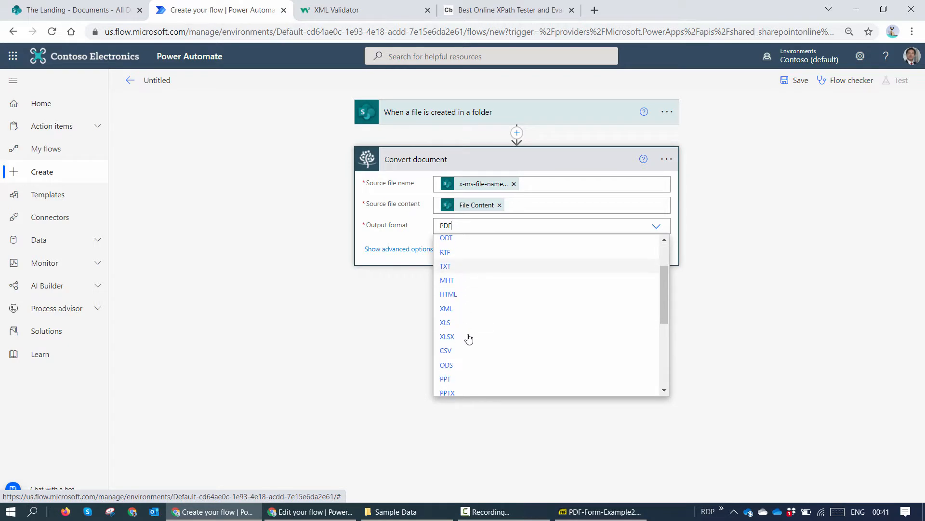
click(446, 308)
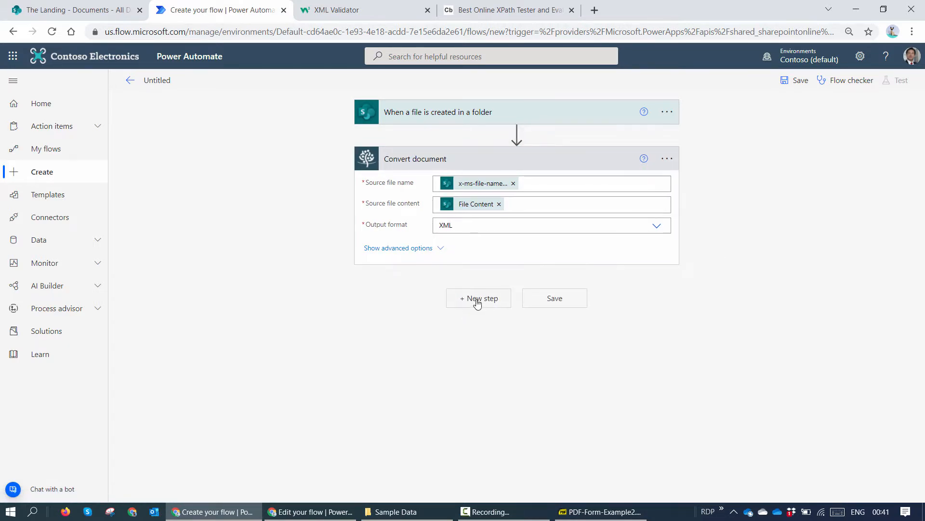
- Add a Compose step after the Convert document action
click(478, 298)
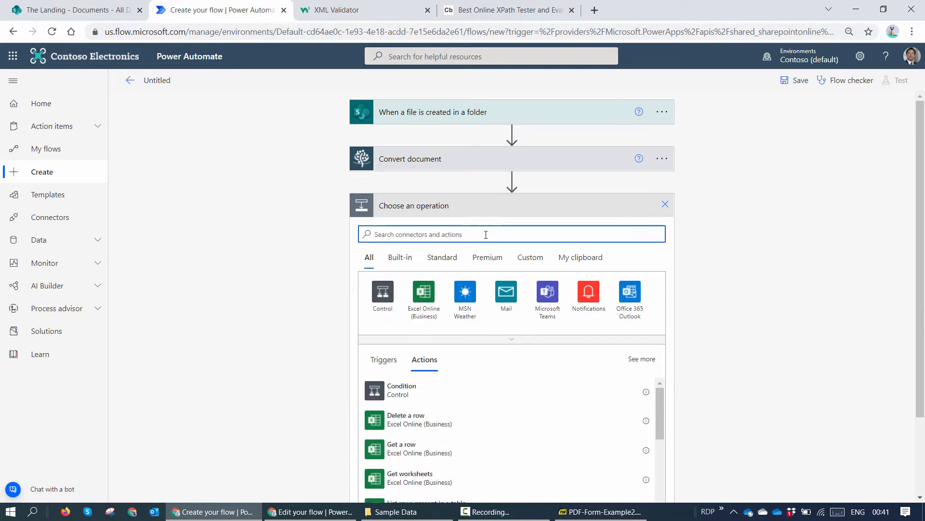
text(Compose)
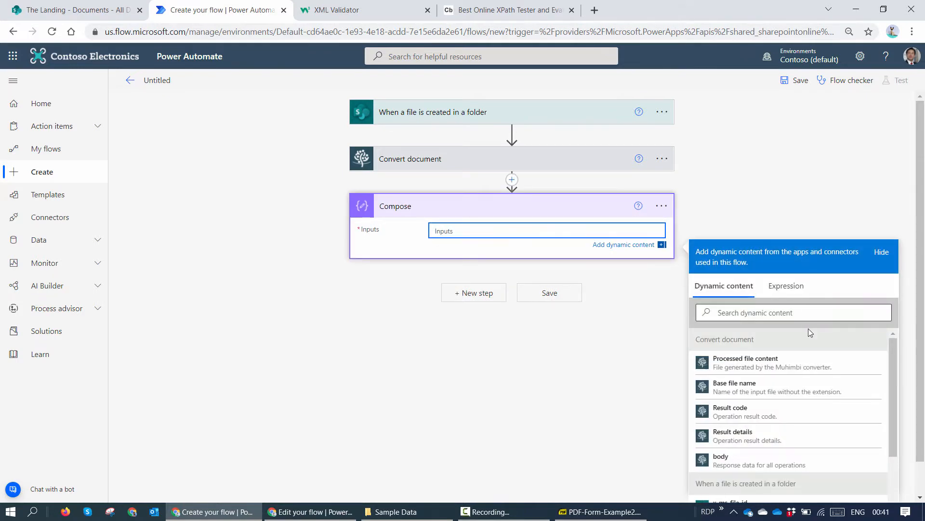
click(746, 361)
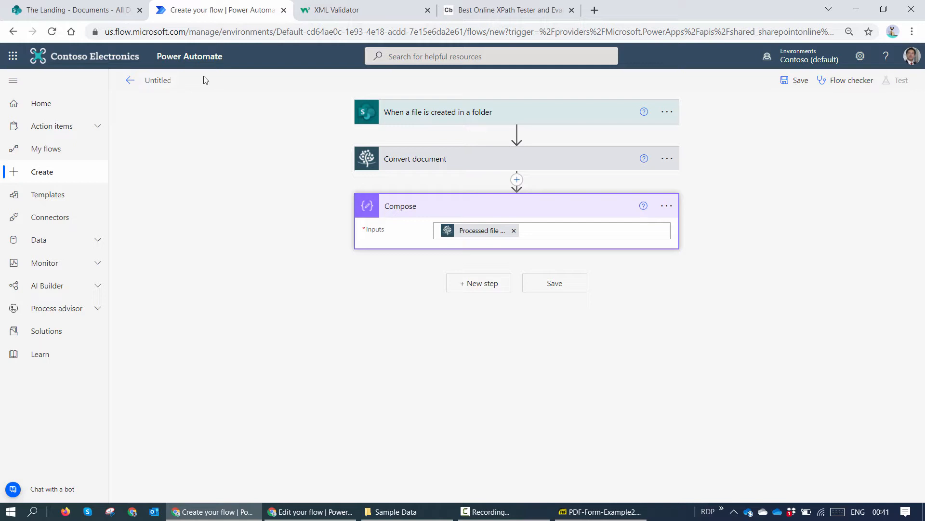
- Rename the flow to 'Extract Form Data Demo', save it, and switch to SharePoint
text(Extract Form Data Demo)
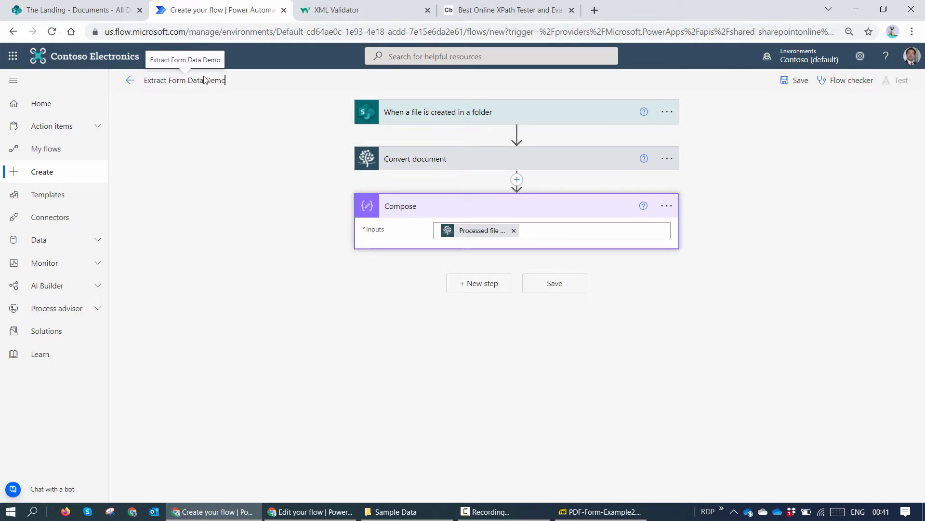
click(800, 80)
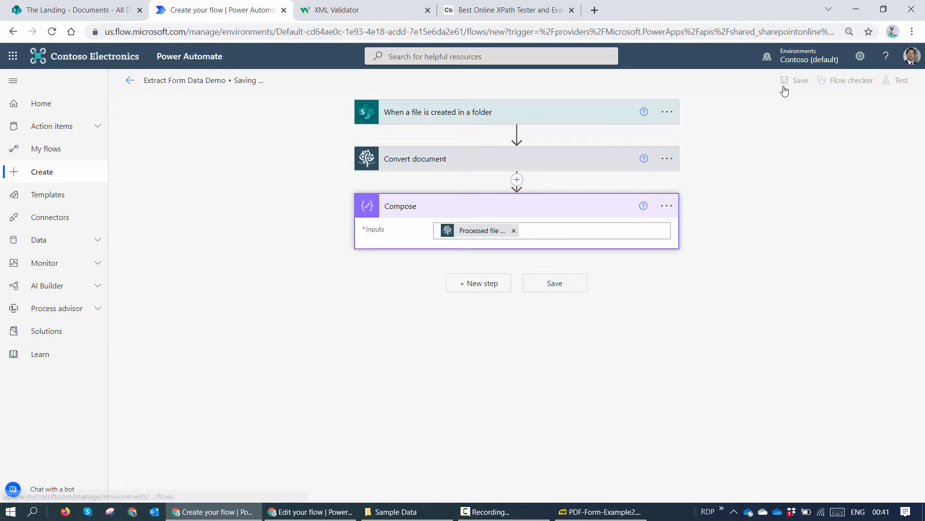
click(899, 80)
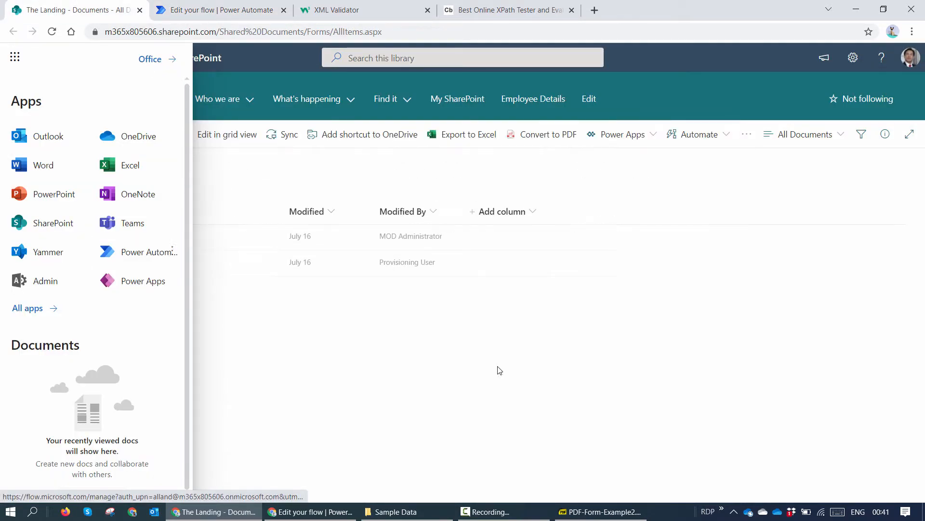
- Upload PDF-Form-Example2.pdf to the Documents library, then go back to the flow run
click(147, 134)
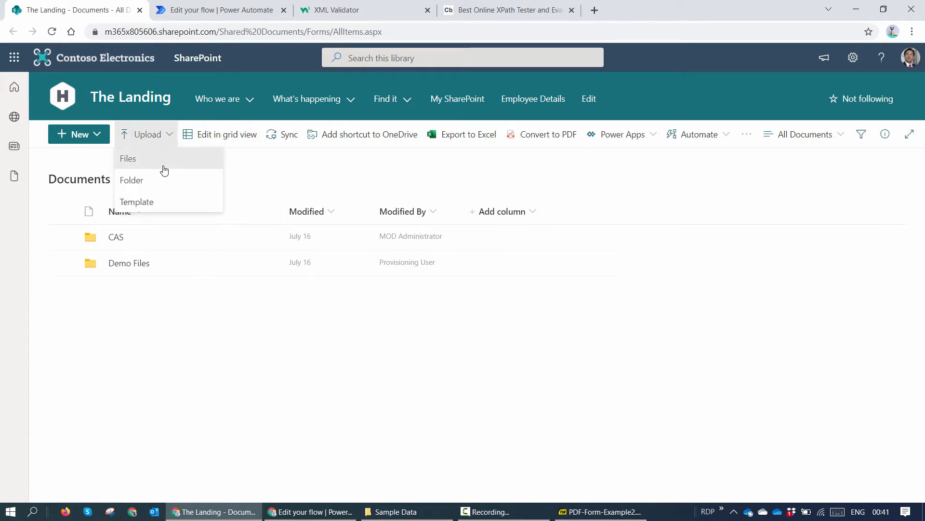
mouse_move(289, 240)
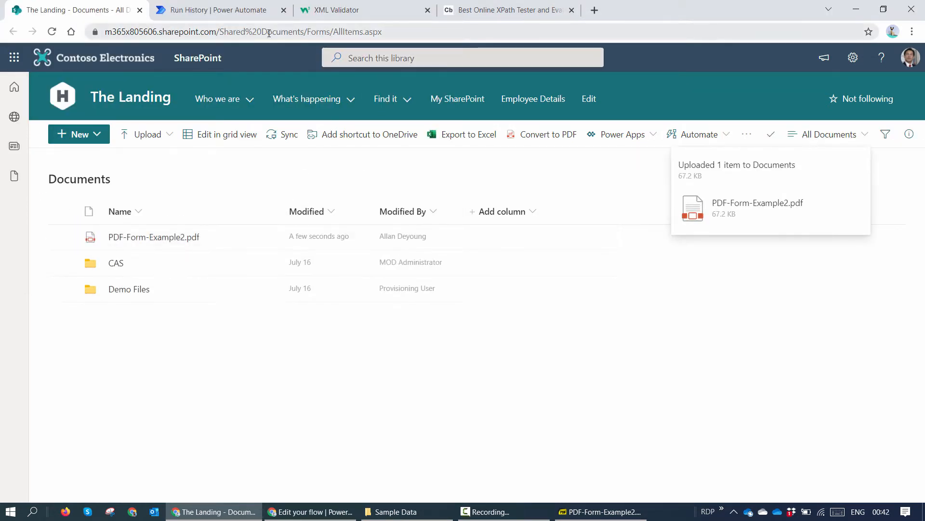
click(216, 10)
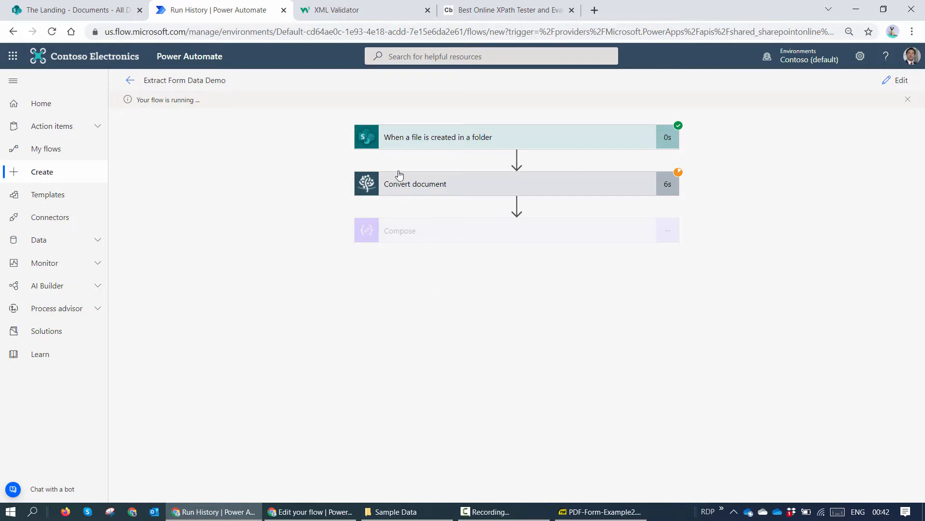
mouse_move(445, 148)
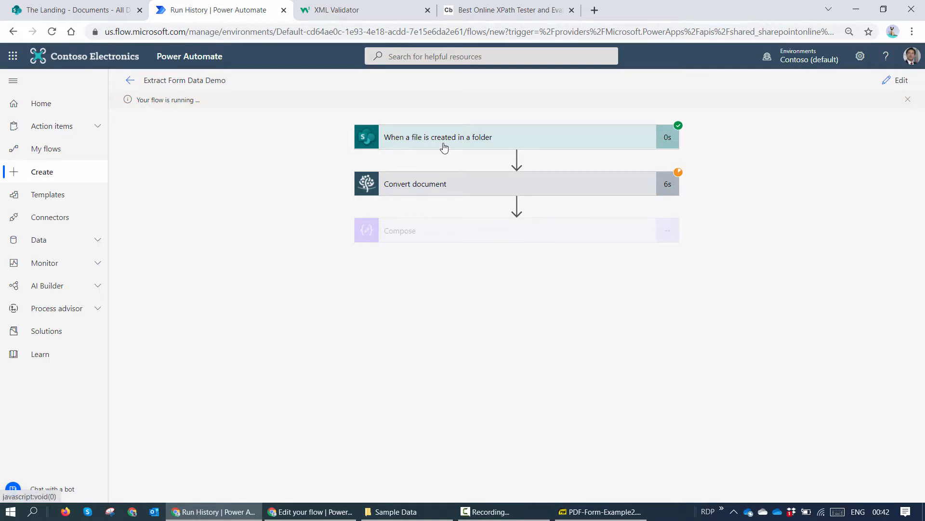
mouse_move(416, 204)
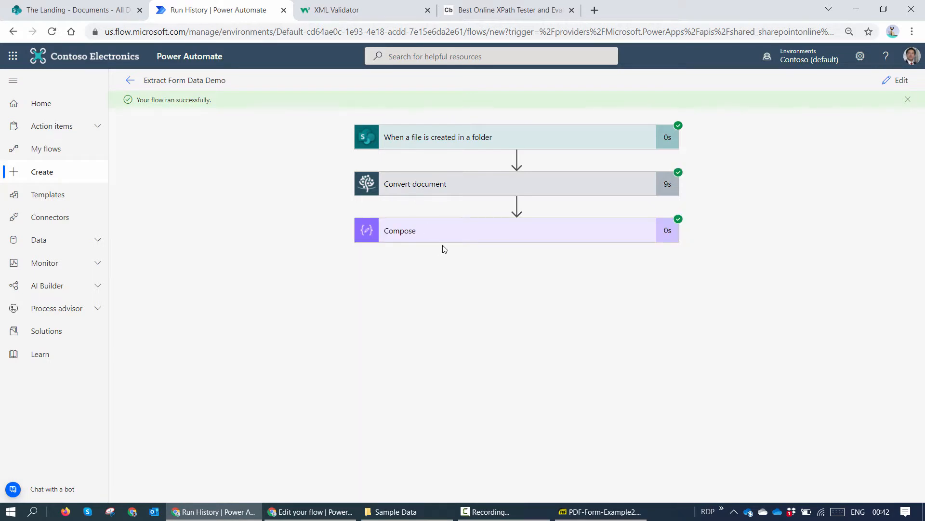
- Expand the successful run's Compose step to inspect its base64 inputs and outputs
click(443, 231)
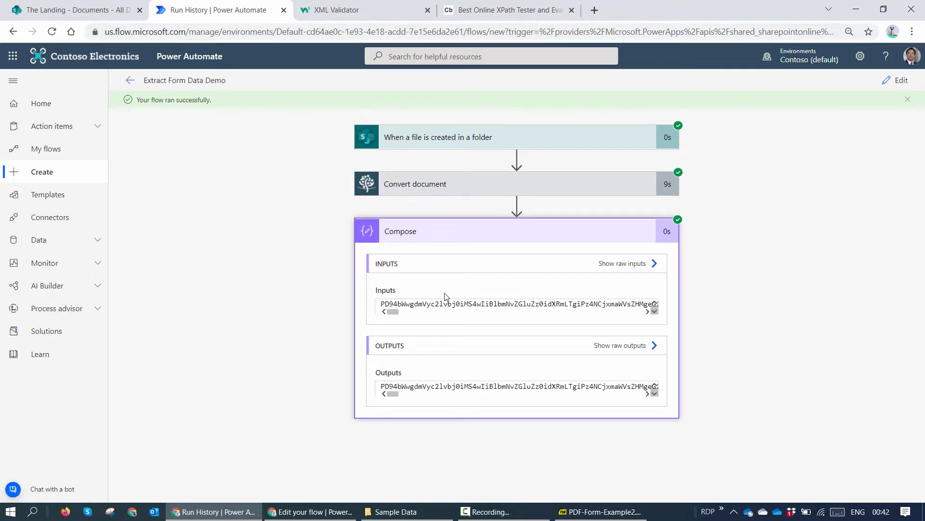
mouse_move(522, 292)
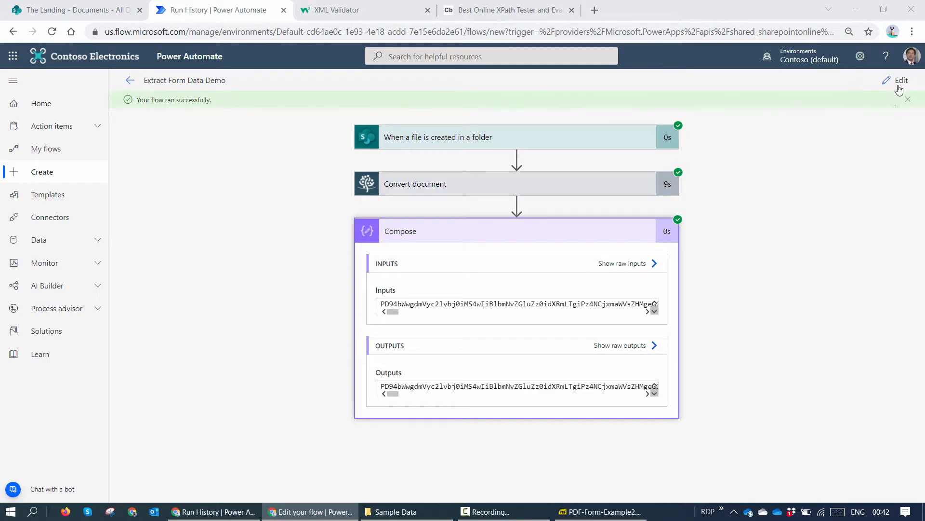
- Set Compose inputs to base64ToString(Processed file content) and save the flow
click(901, 81)
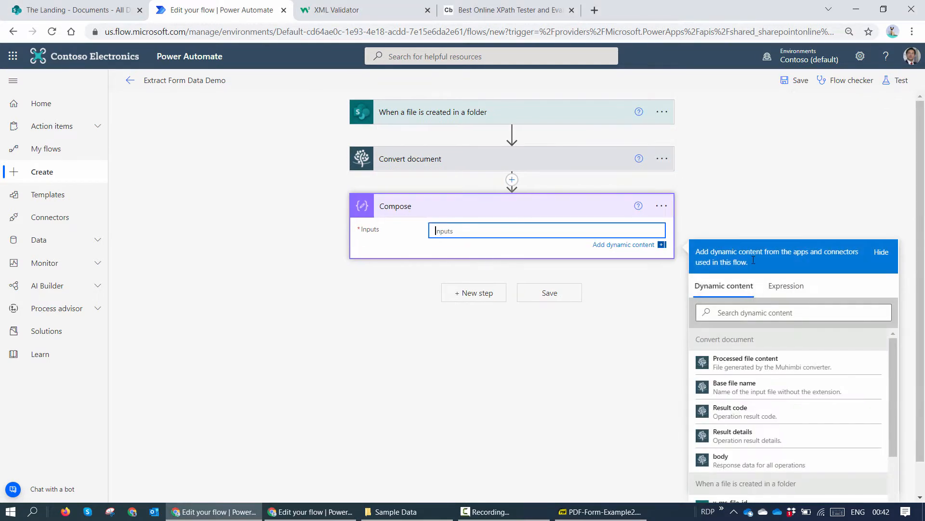
click(787, 286)
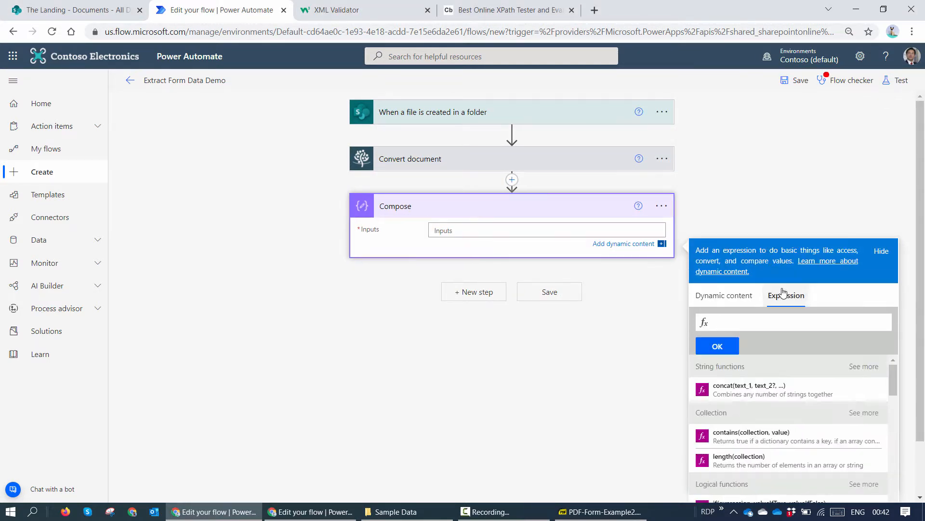
click(791, 321)
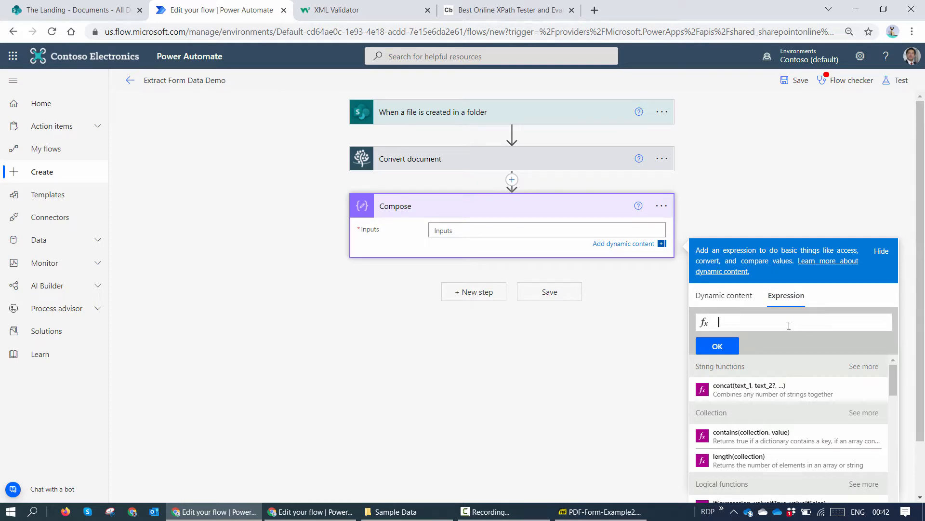
text(bas)
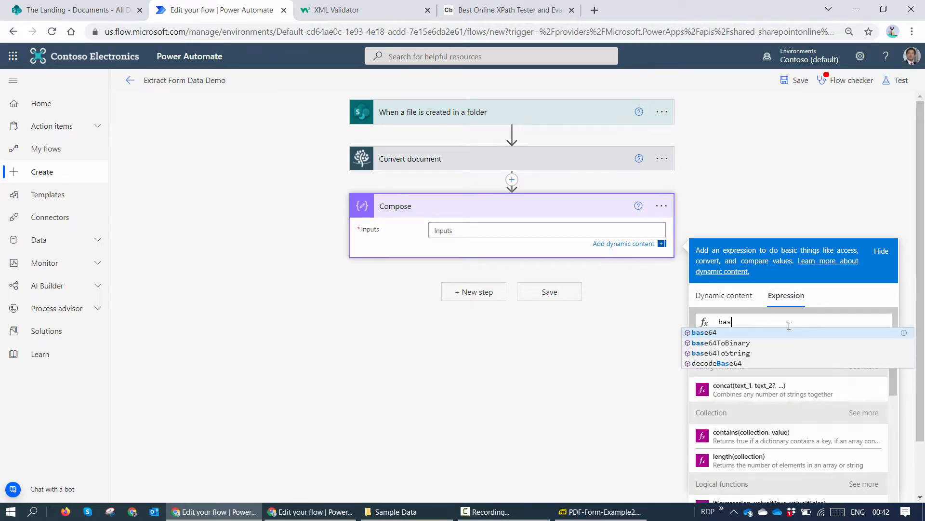
click(720, 353)
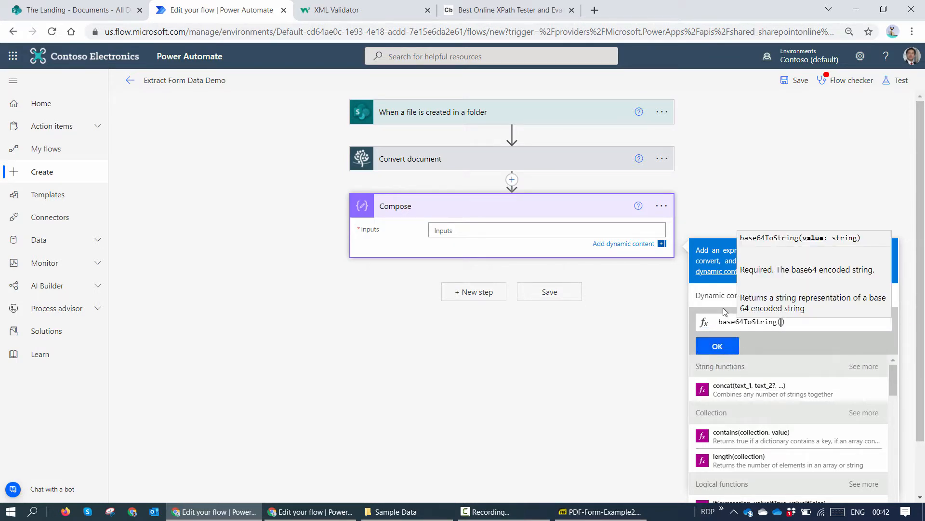
click(724, 285)
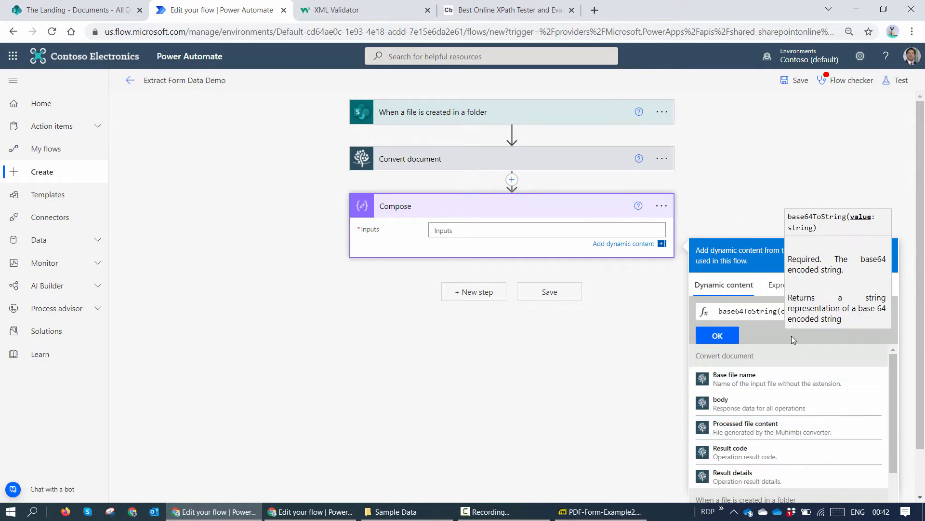
click(717, 335)
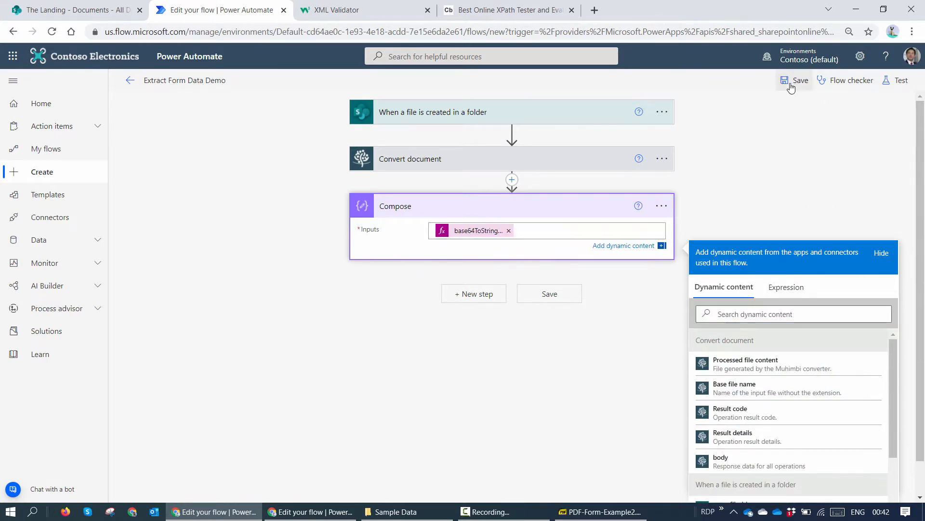
click(800, 79)
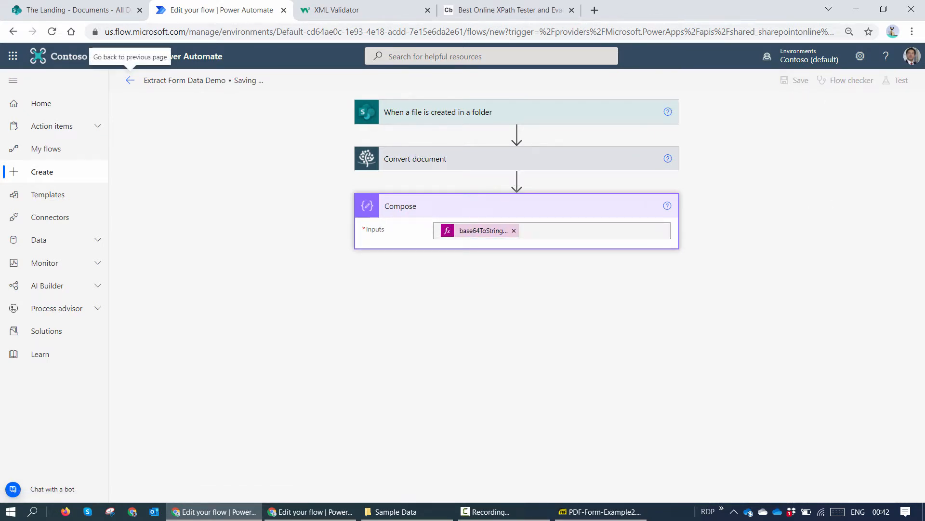
click(800, 80)
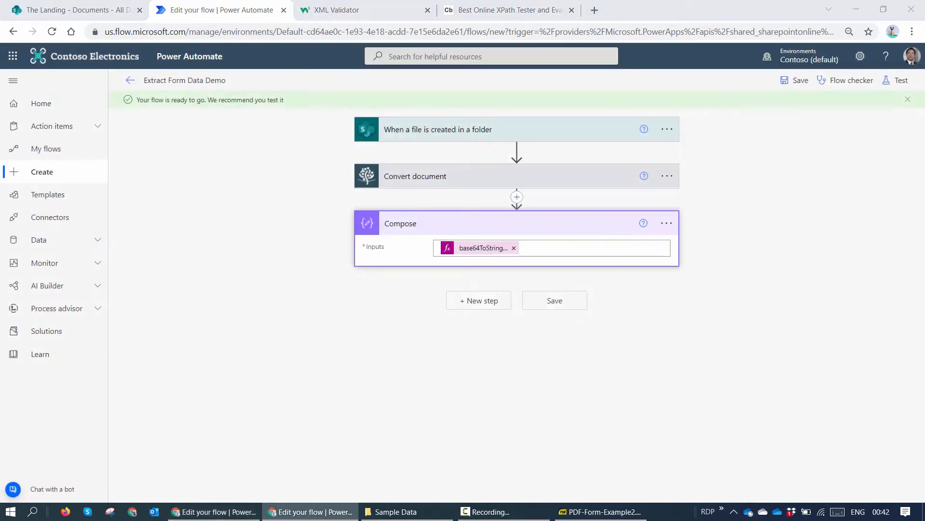
- Retest the flow reusing the earlier PDF upload's run data
click(900, 80)
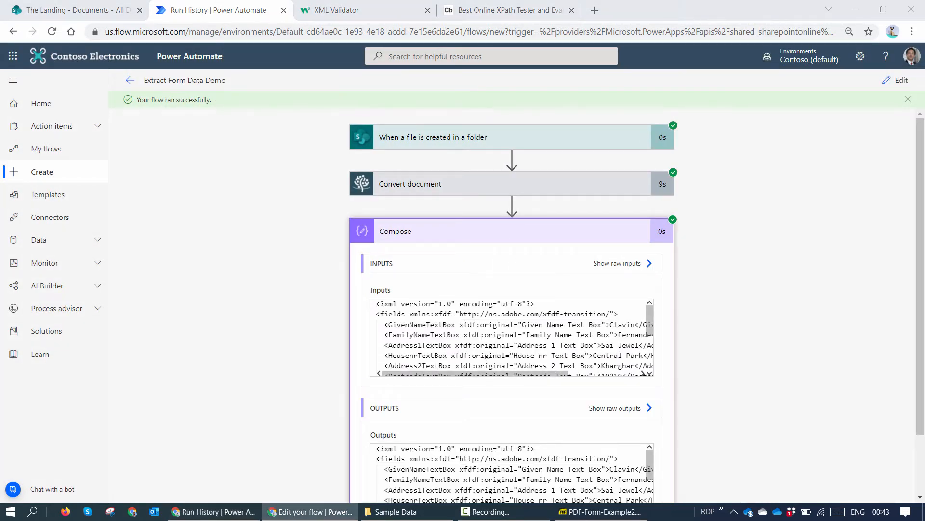
mouse_move(748, 303)
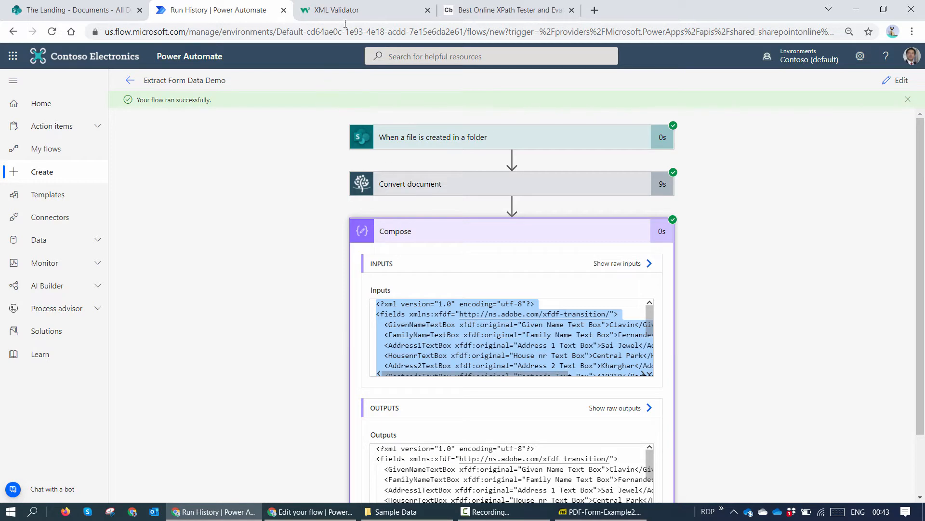
- Paste the decoded XFDF XML into the W3Schools Syntax-Check box, then return to run details
click(365, 10)
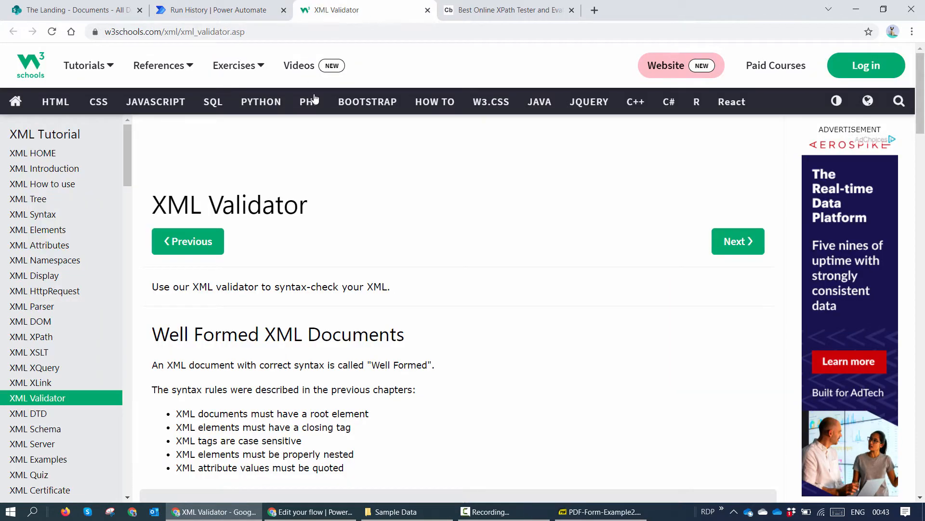
scroll(down, 3)
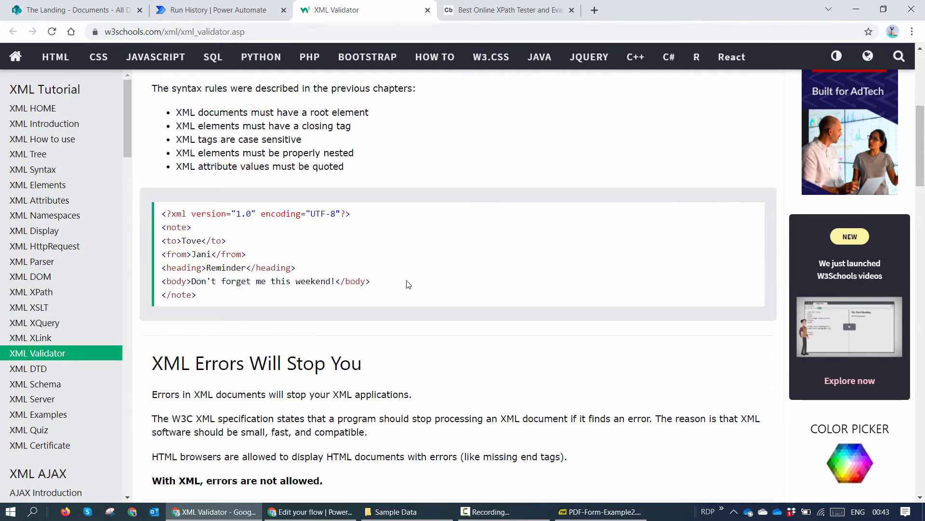
scroll(down, 3)
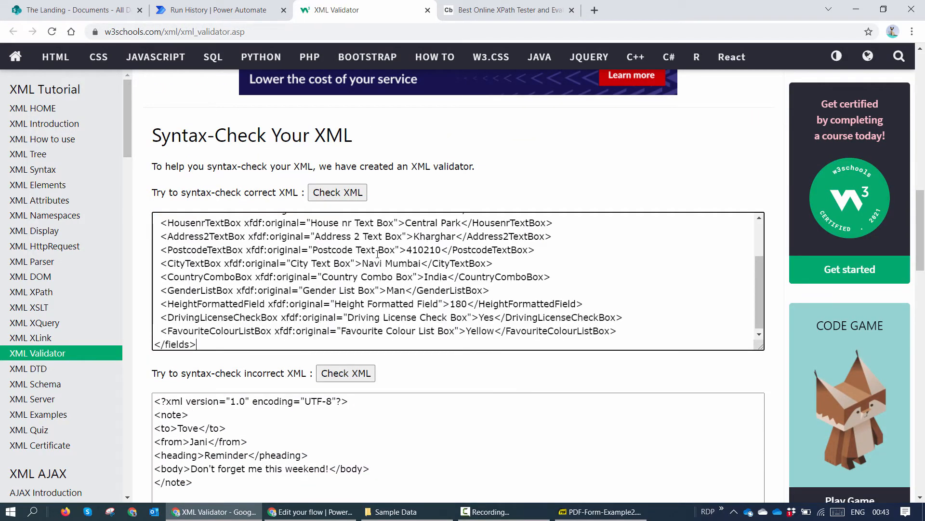
click(336, 192)
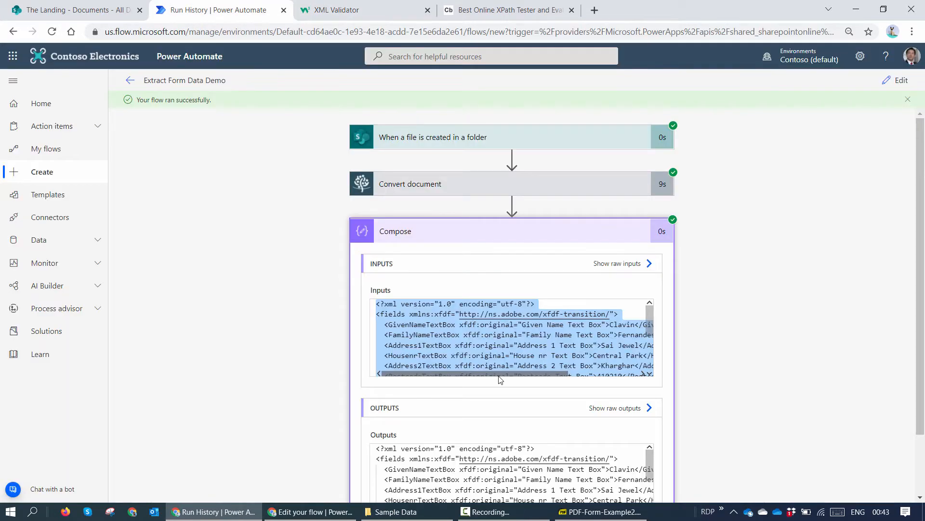
- Launch Notepad from the Start menu search
text(ote)
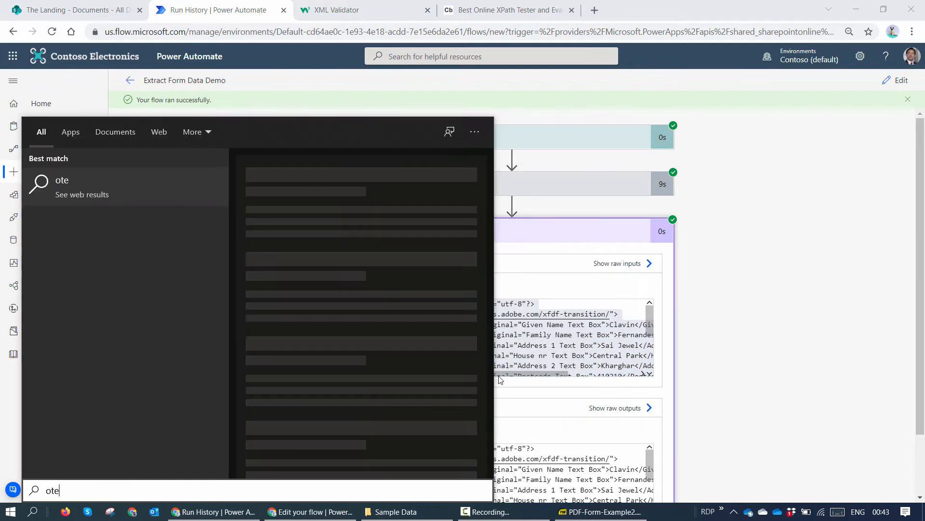
text(notepad)
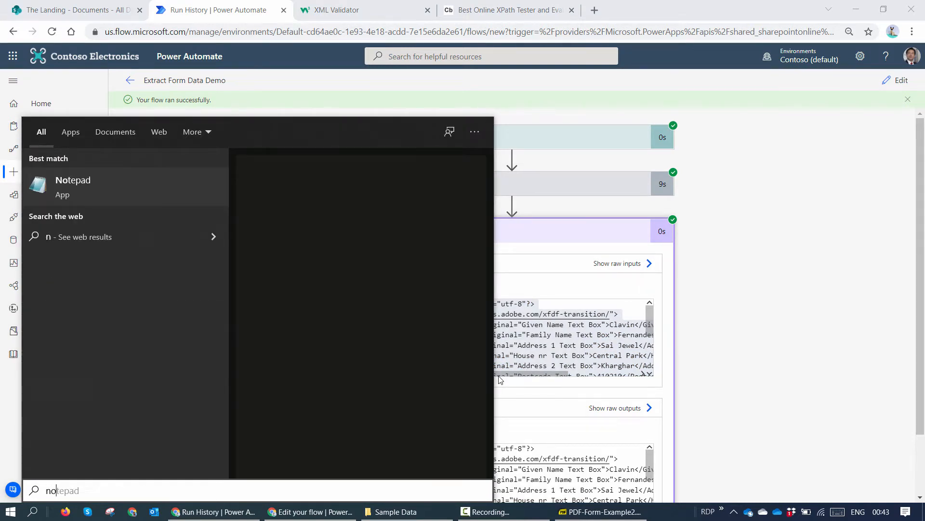
click(73, 186)
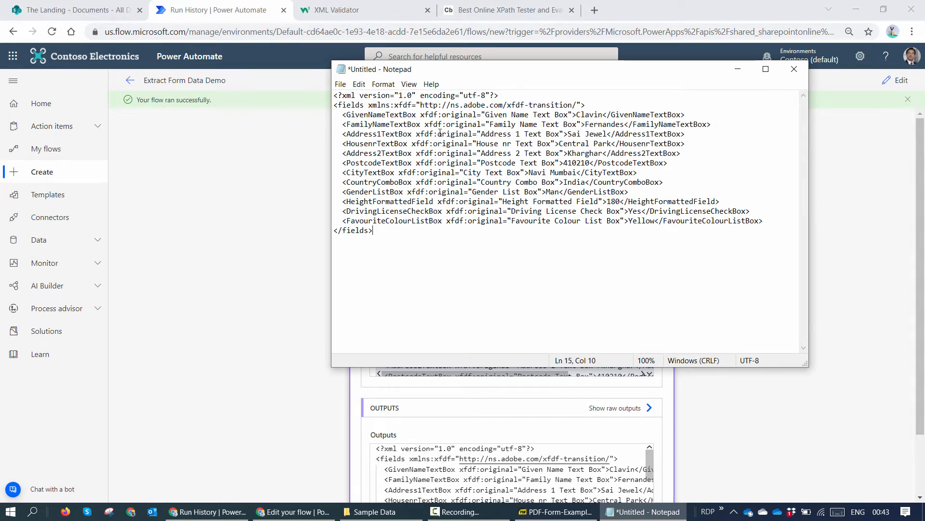
double_click(381, 115)
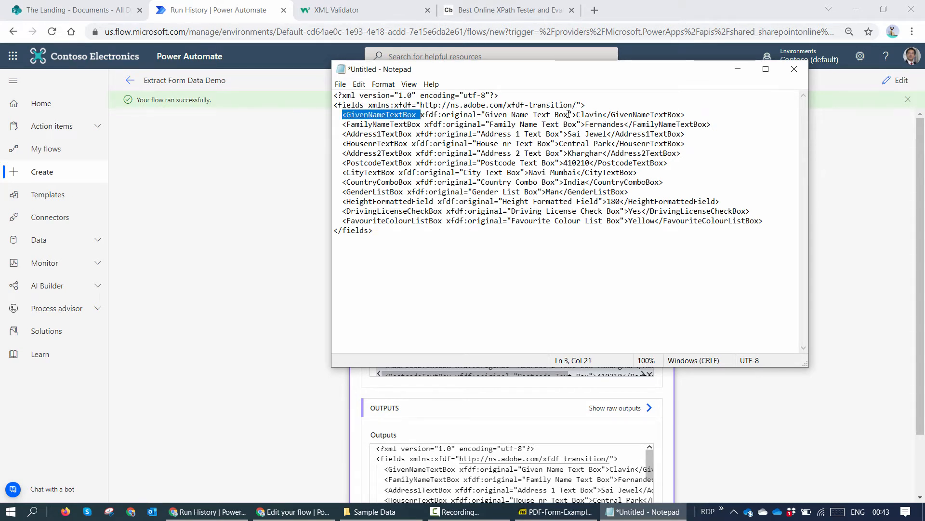
double_click(590, 115)
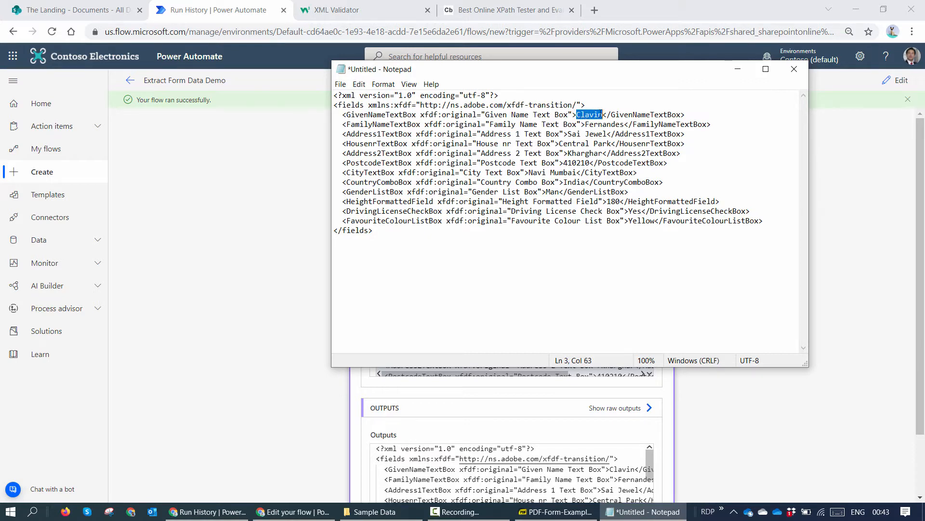
double_click(382, 124)
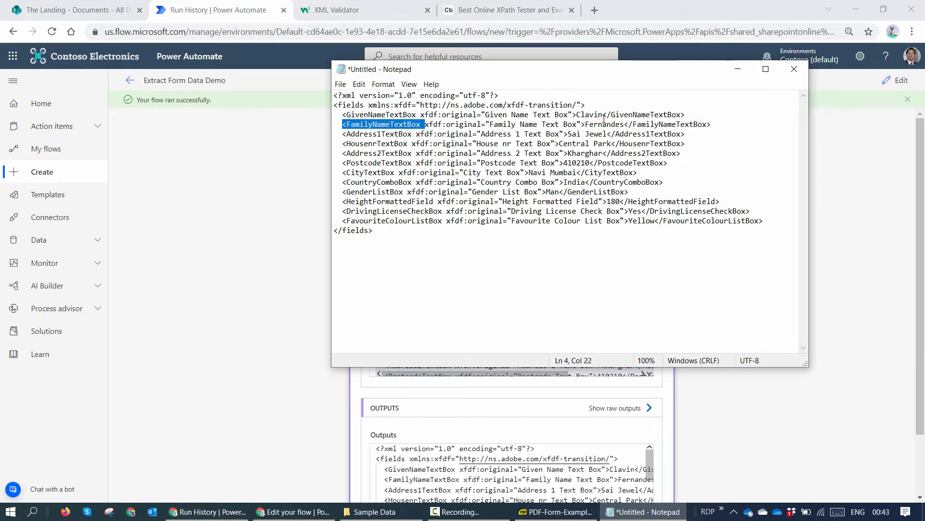
click(623, 124)
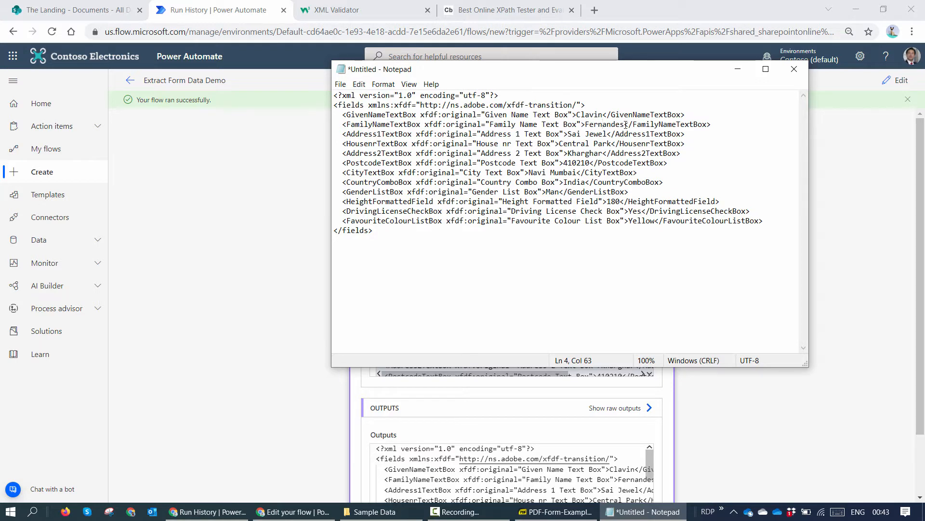
double_click(605, 124)
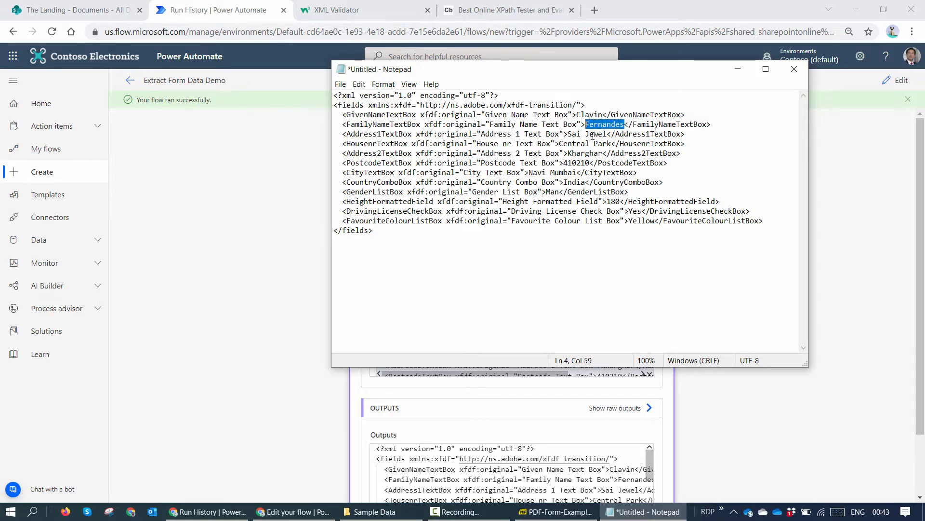
mouse_move(649, 206)
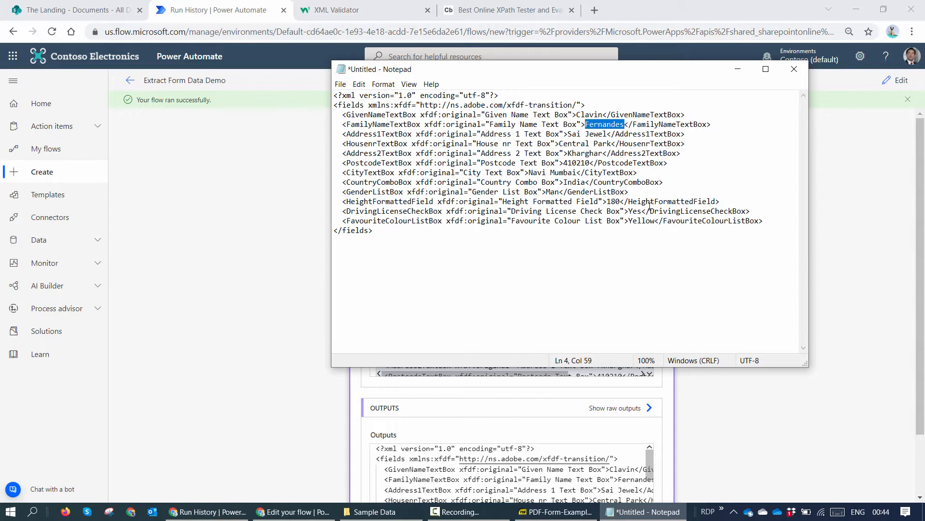
key(ctrl+a)
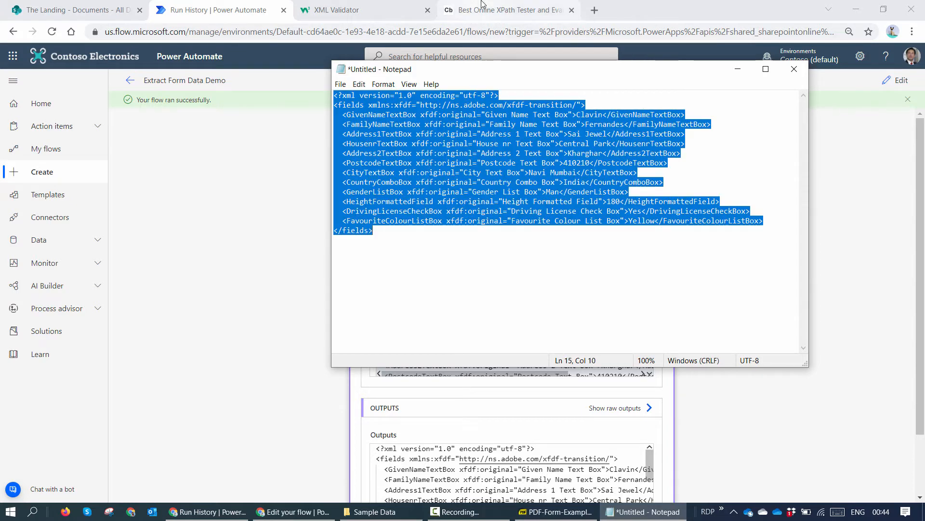
- Switch to the Code Beautify XPath Tester and scroll through the pasted XML and examples
click(507, 10)
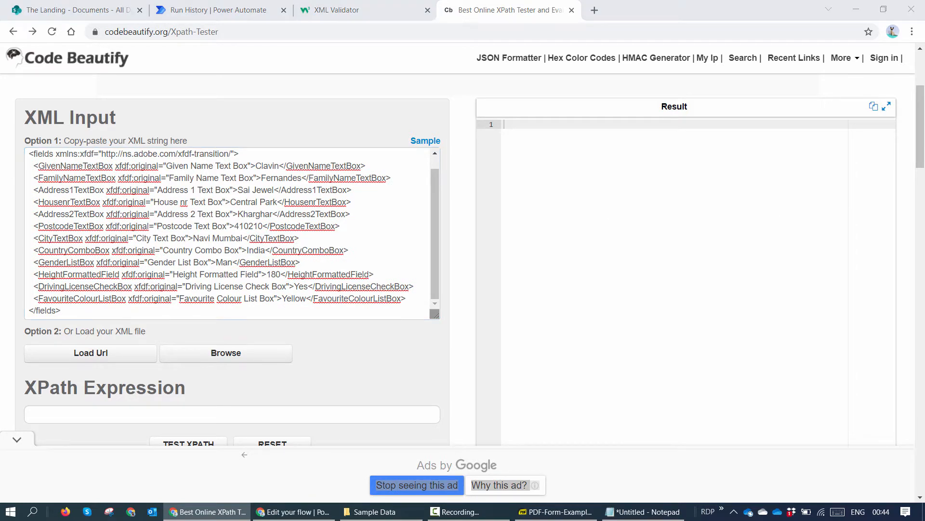
mouse_move(865, 240)
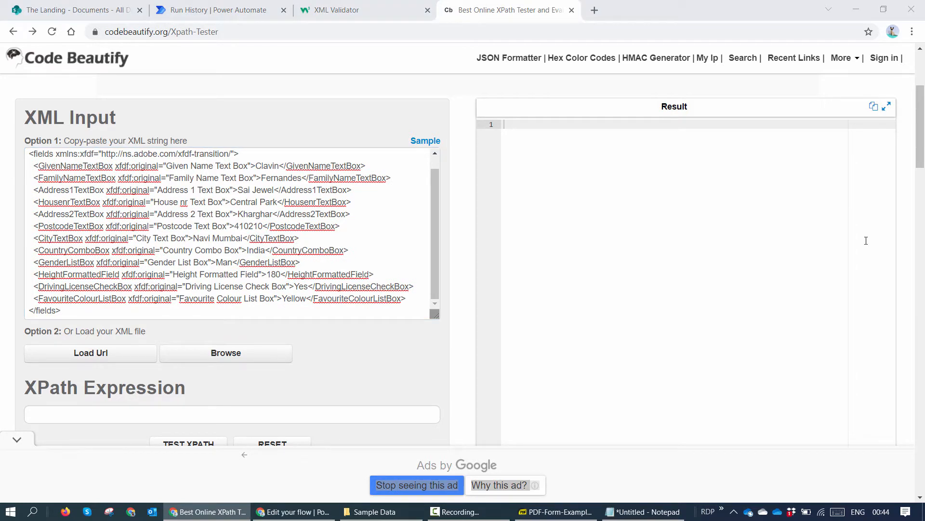
scroll(down, 3)
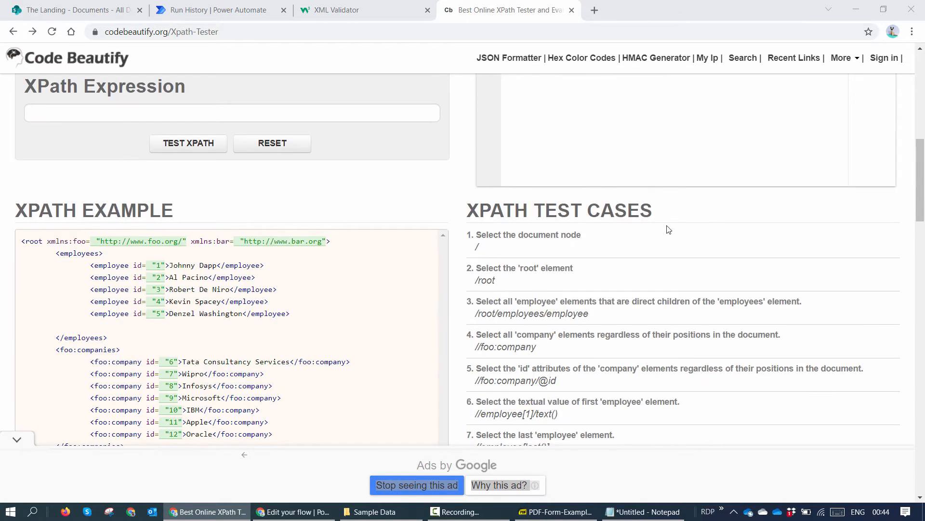
scroll(up, 3)
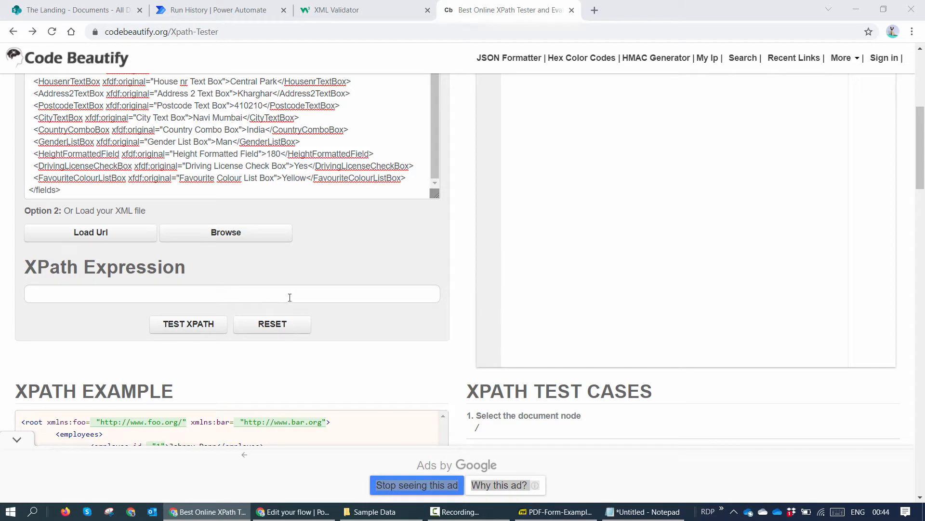
scroll(down, 3)
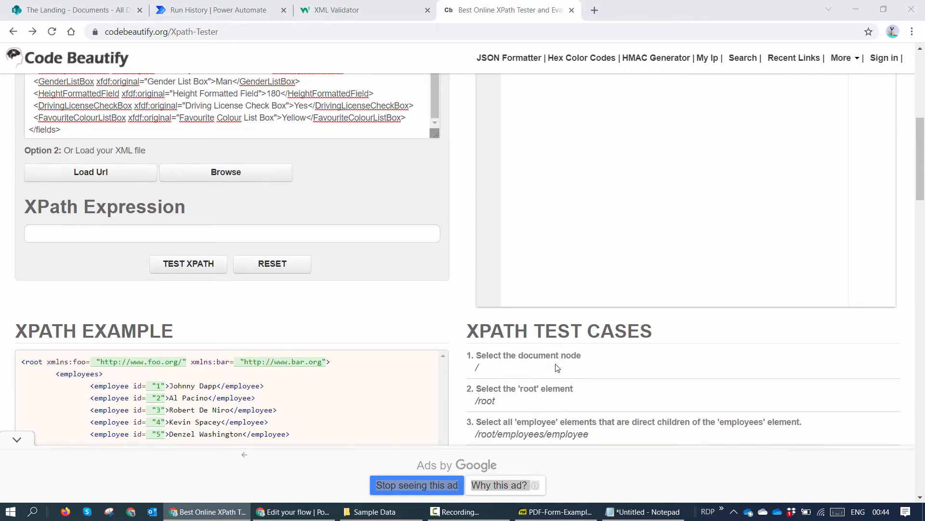
scroll(down, 3)
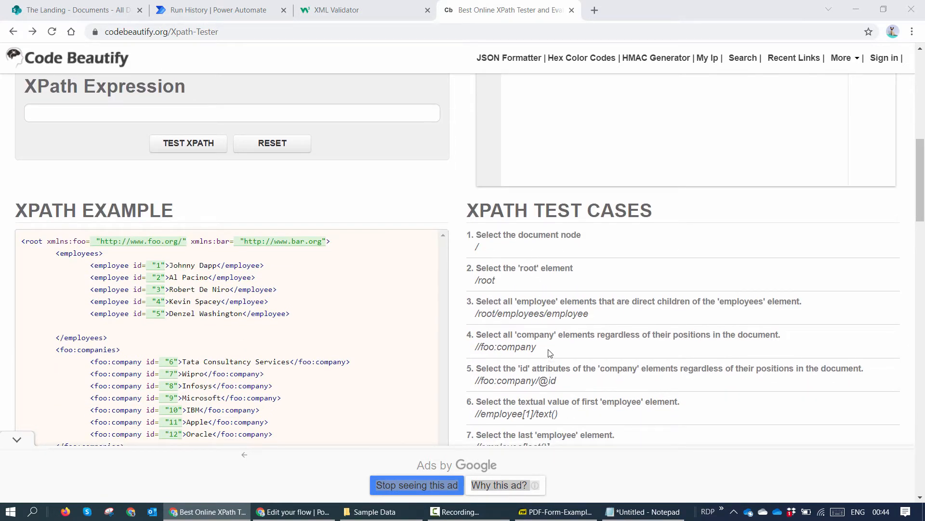
mouse_move(537, 334)
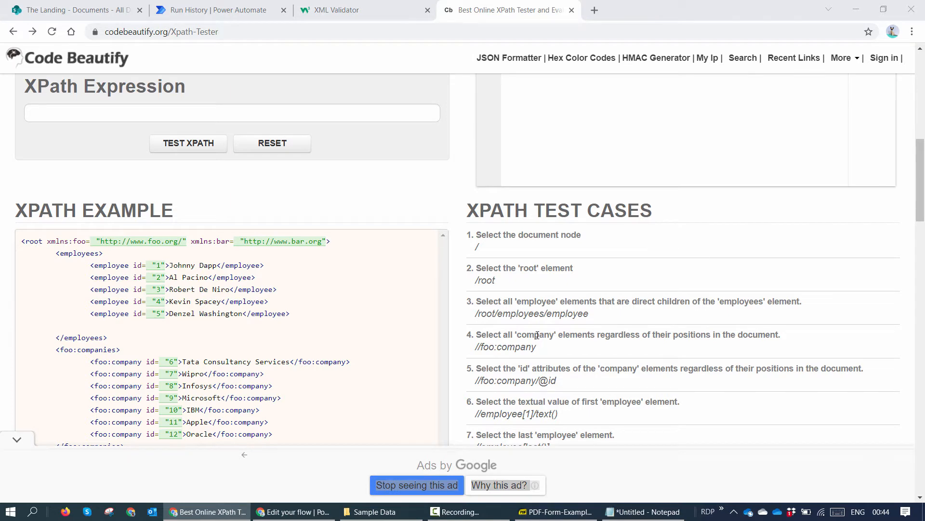
scroll(up, 3)
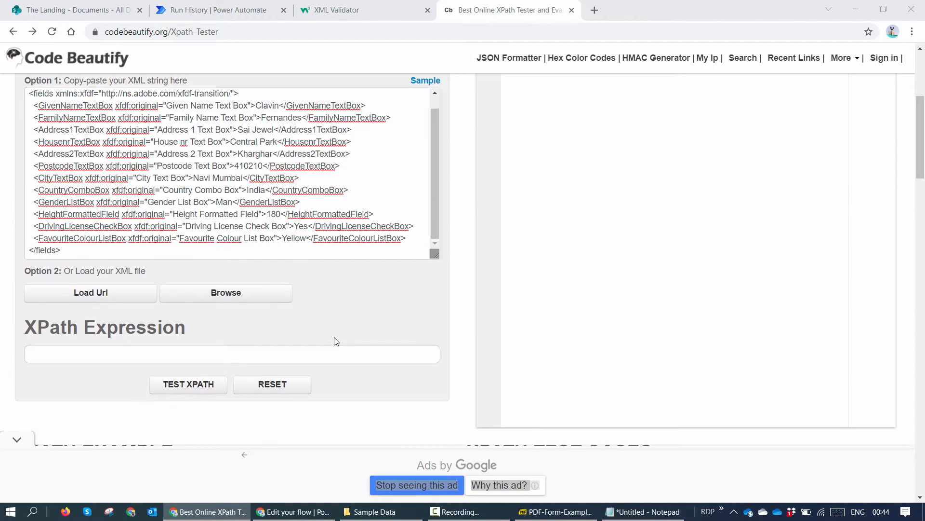
- Test the / and /fields XPath expressions, then highlight GivenNameTextBox in the result
text(/)
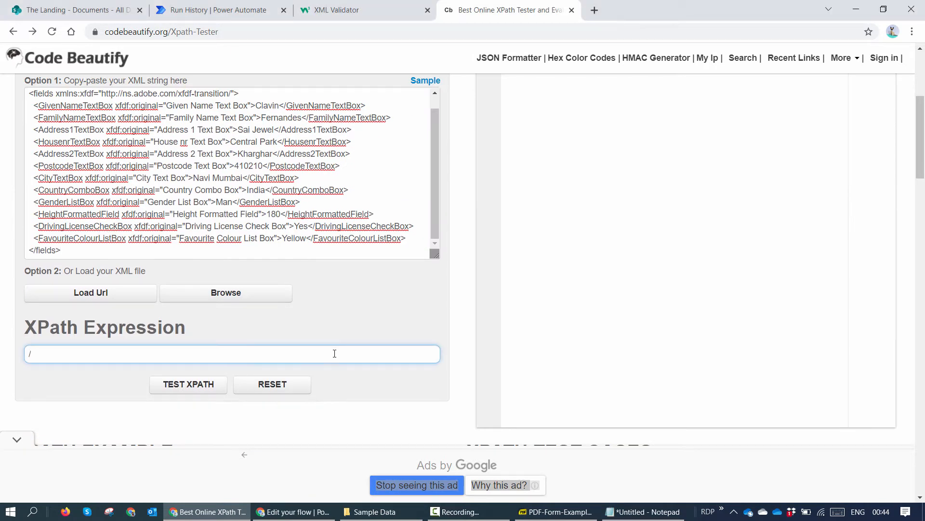
click(188, 384)
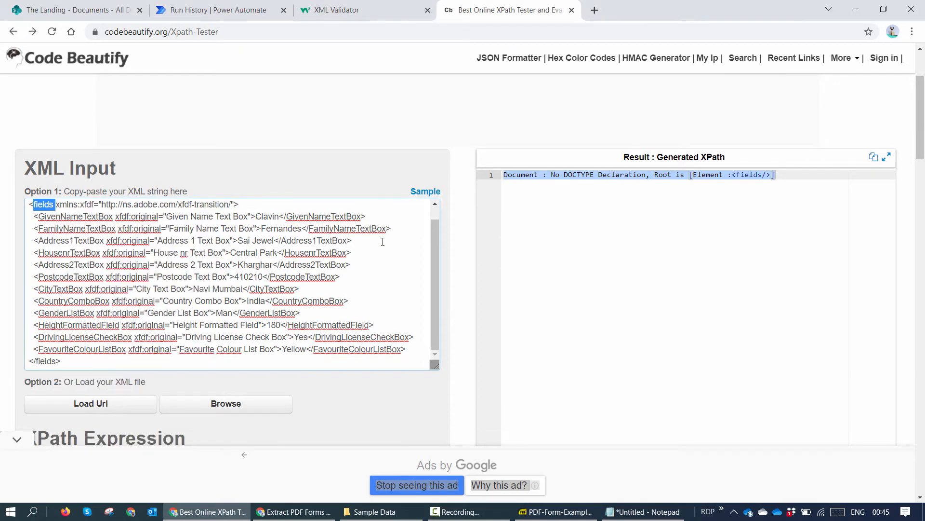
scroll(down, 3)
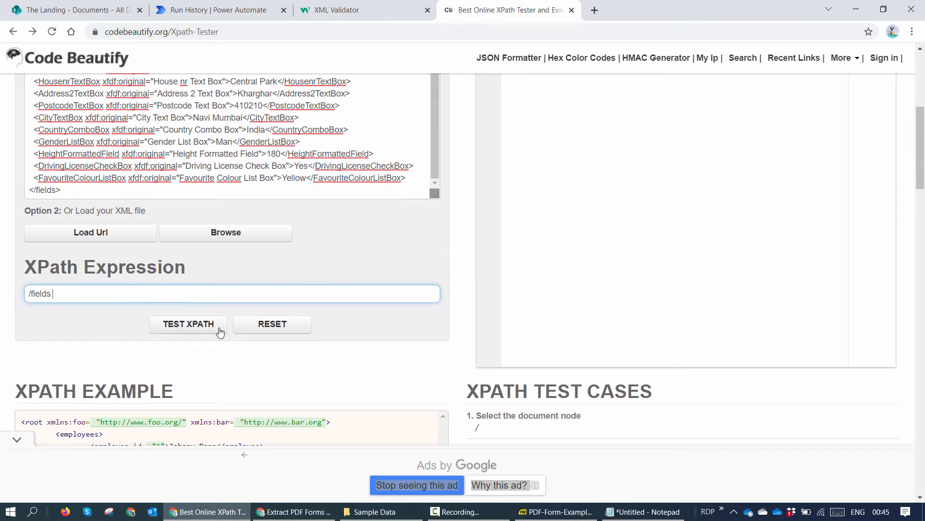
click(188, 324)
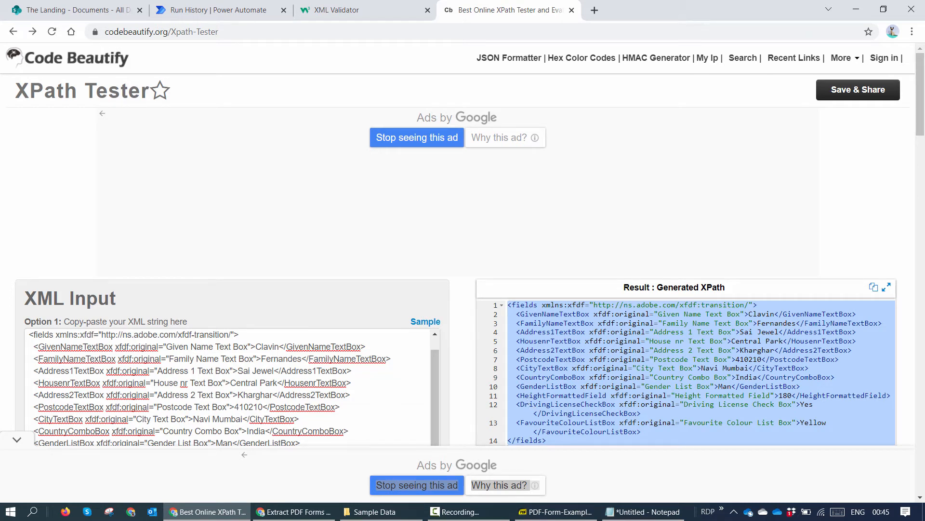
mouse_move(577, 319)
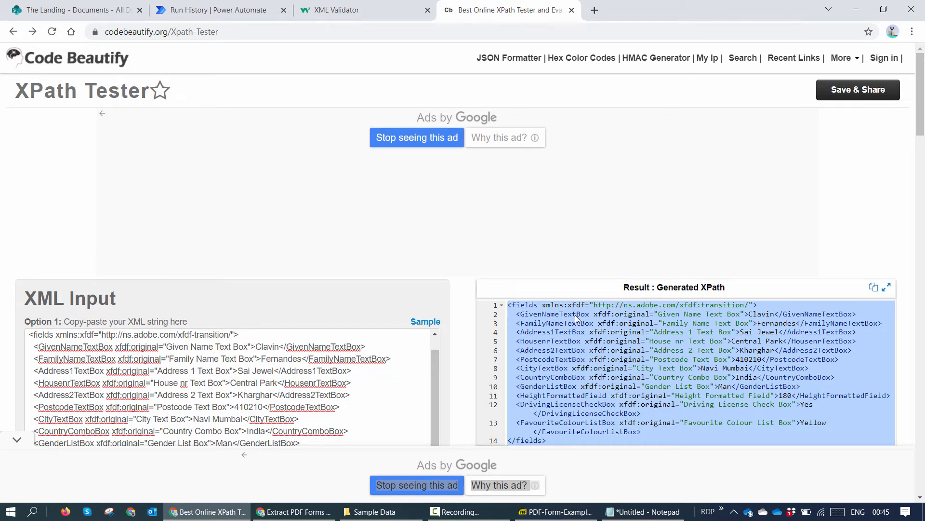
click(555, 314)
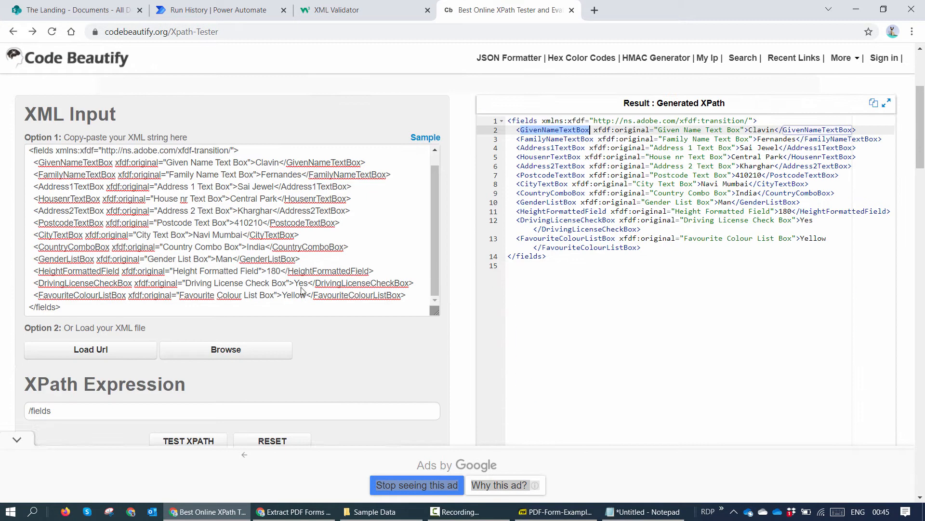
- Test the XPath expression /fields/GivenNameTextBox
scroll(down, 3)
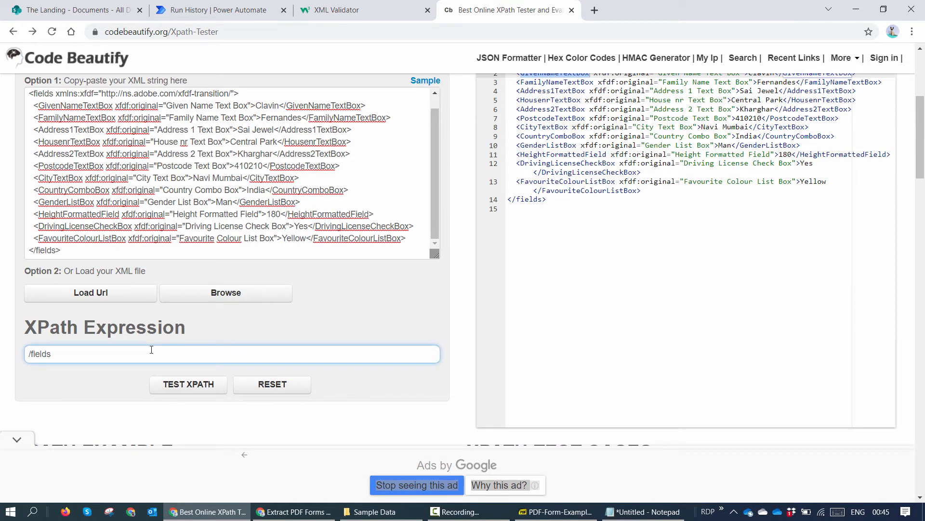
text(/GivenNameTextBox)
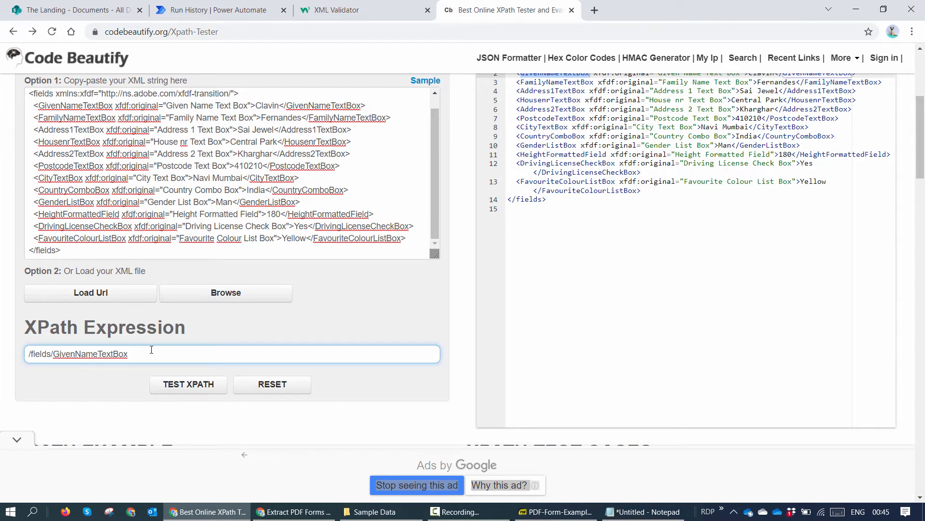
click(188, 384)
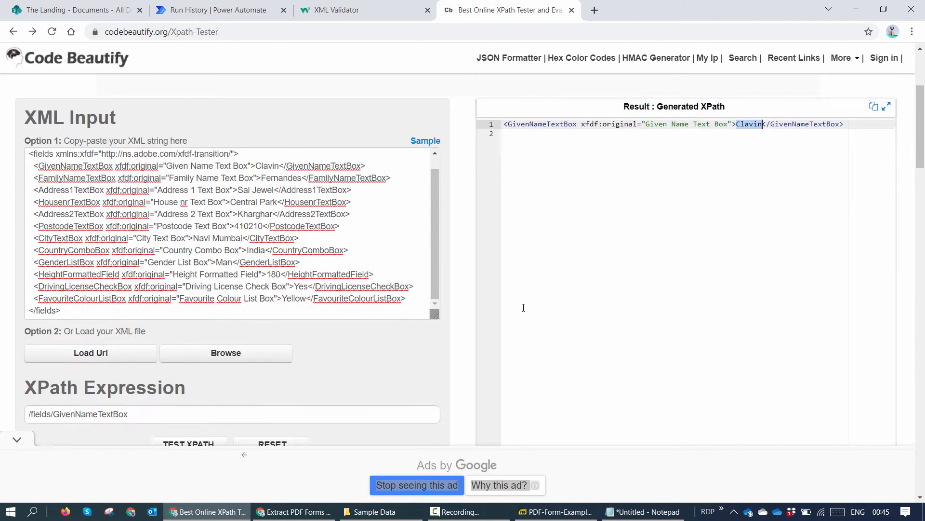
- Extend the expression to /fields/GivenNameTextBox/text() and test it, returning Clavin
scroll(down, 3)
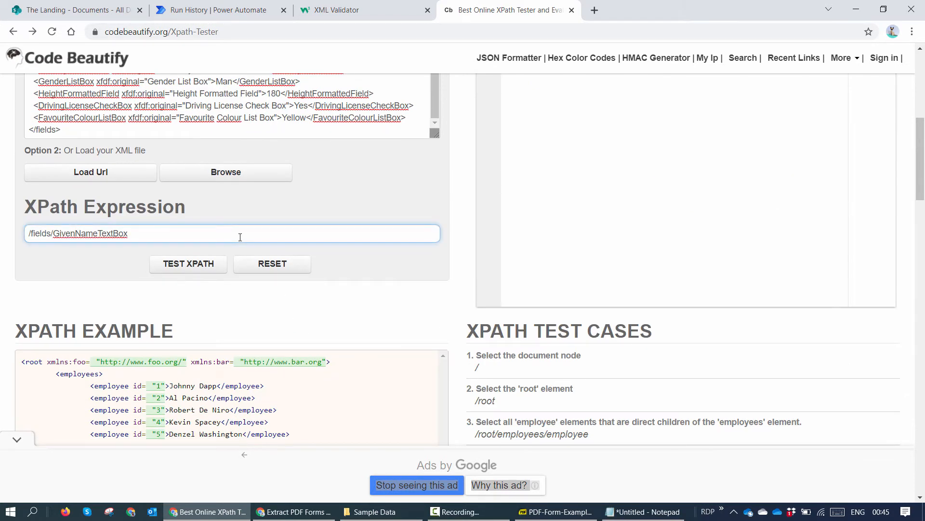
text(/text)
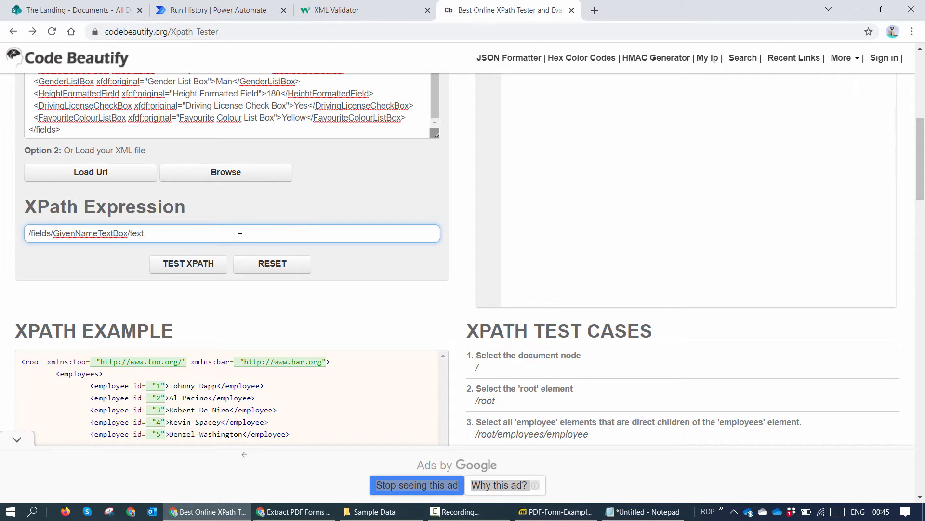
text(())
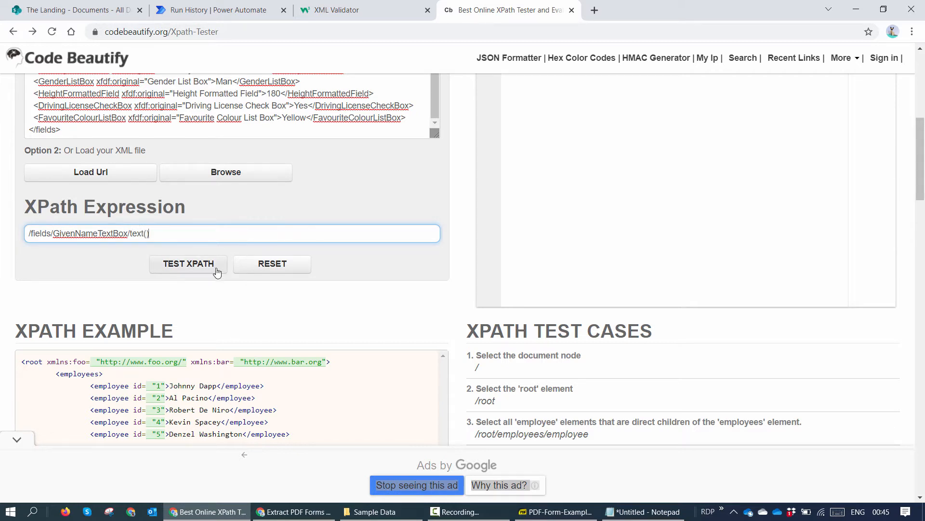
mouse_move(230, 263)
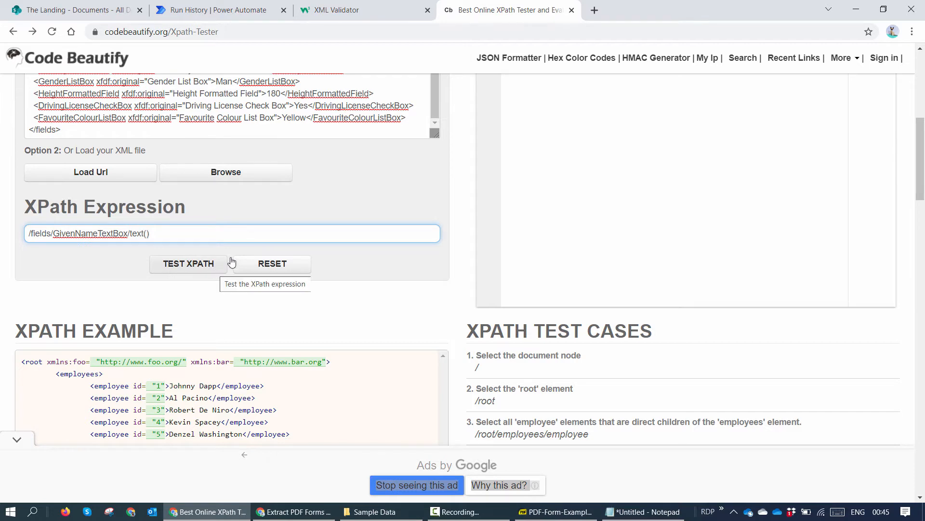
click(190, 263)
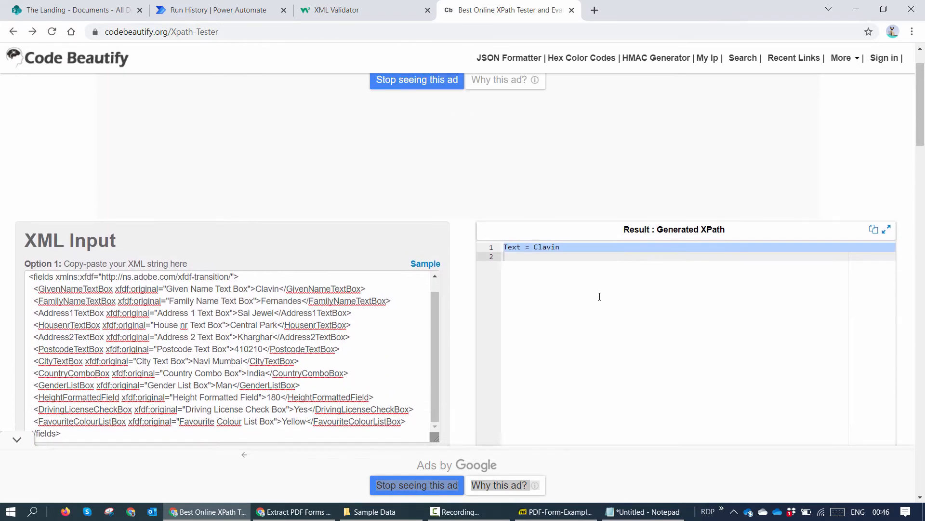
scroll(up, 3)
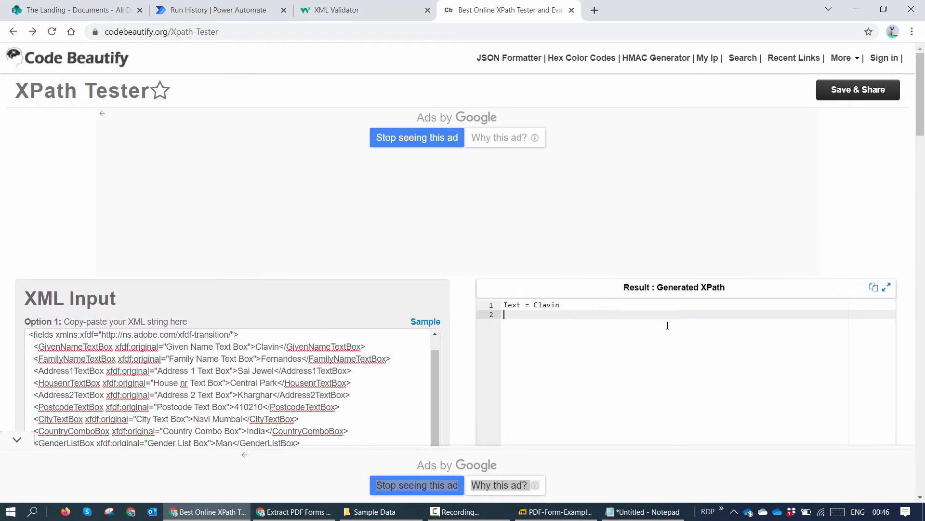
scroll(down, 3)
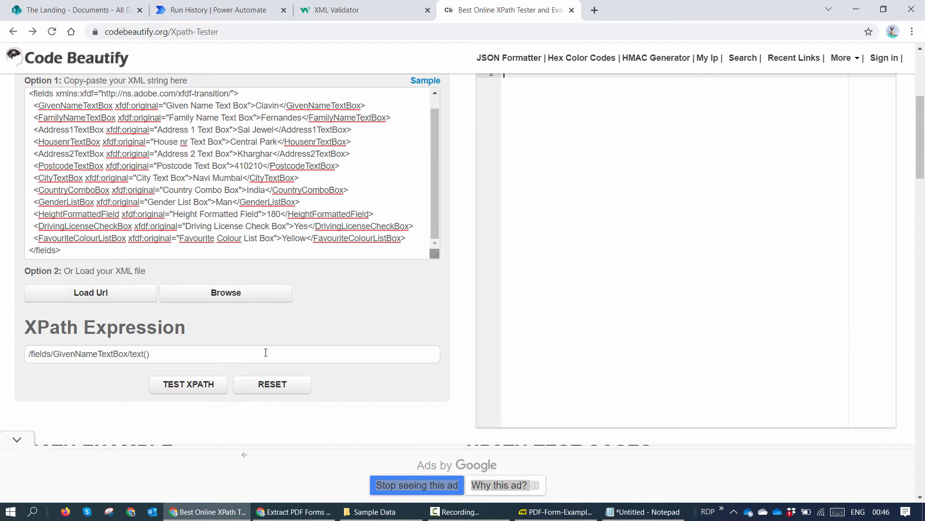
mouse_move(324, 355)
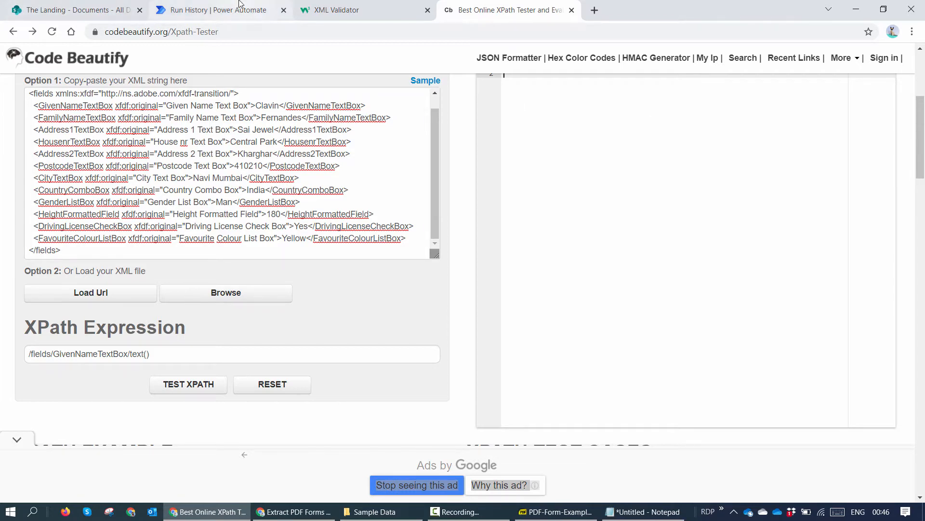
- Add a Compose action after the existing Compose and name it Xpath Expression
click(218, 10)
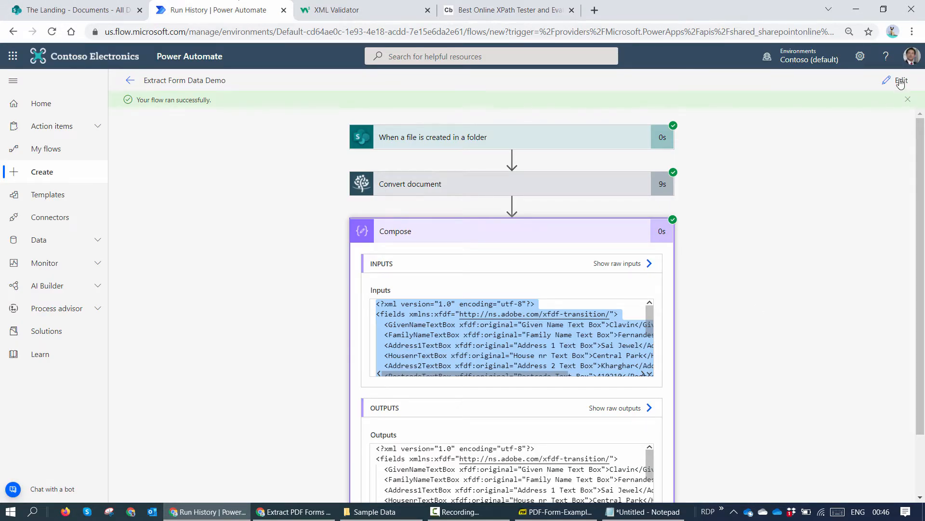
click(901, 81)
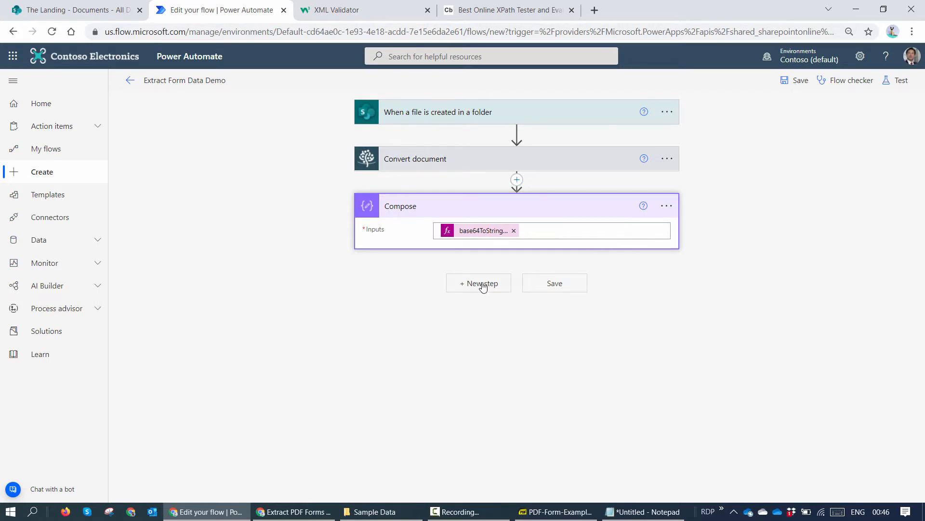
click(478, 283)
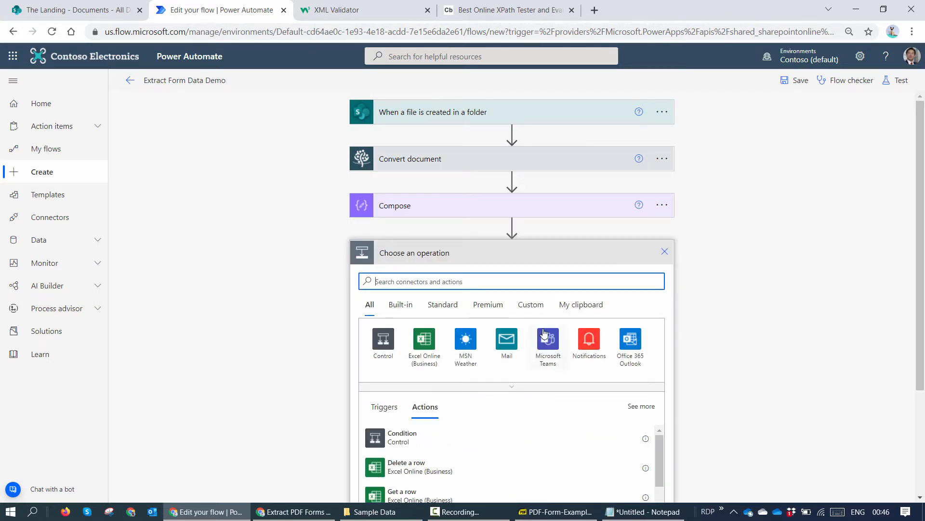
text(Compose)
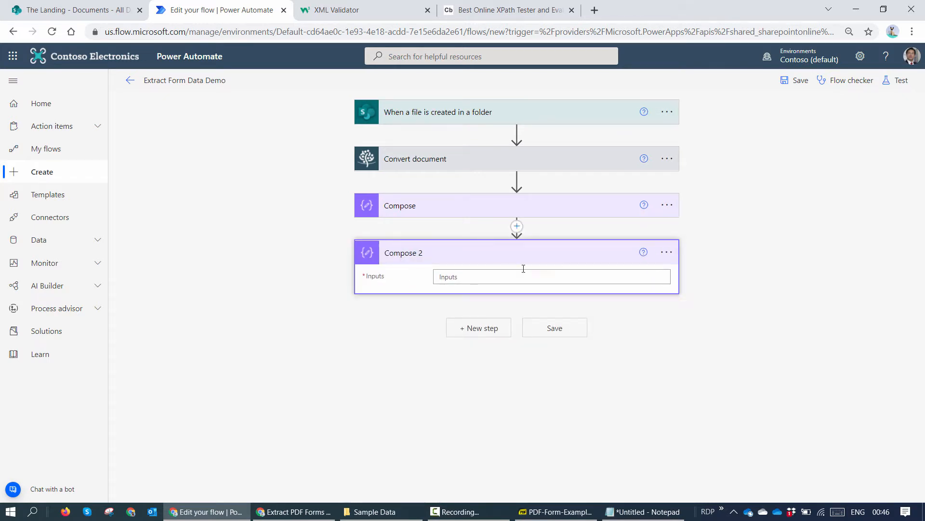
text(Xpa)
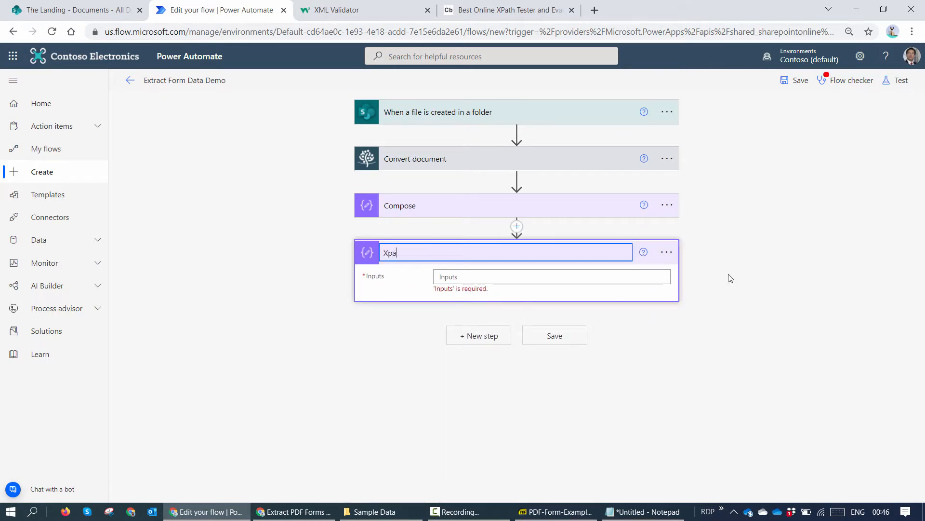
text(th Expressi)
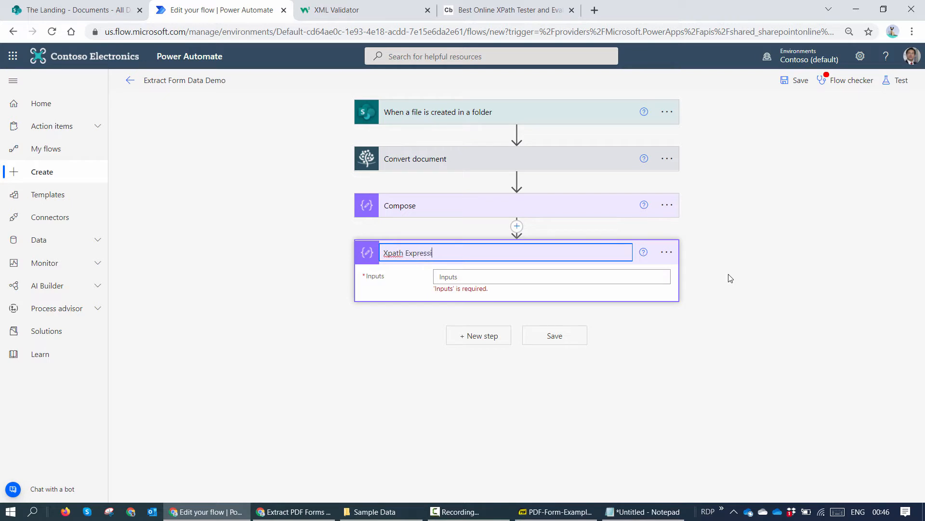
text(on)
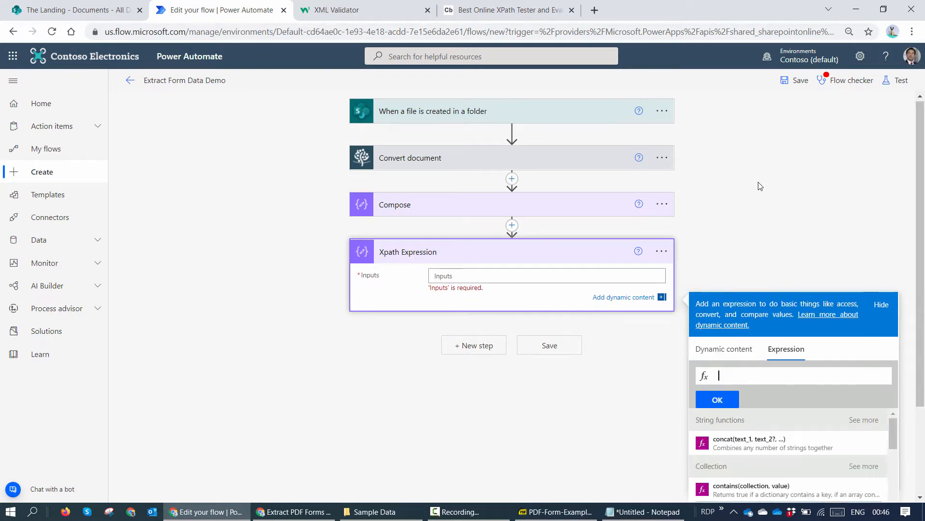
scroll(down, 3)
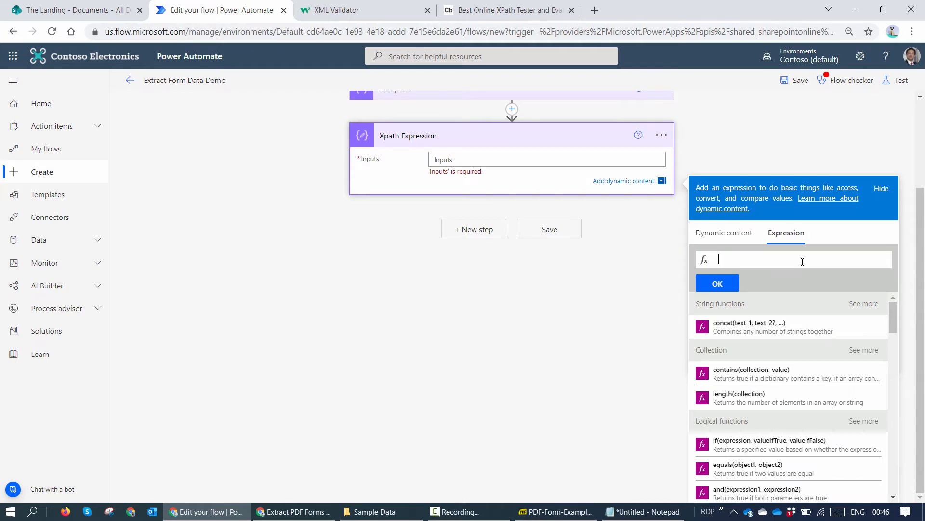
text(xpa)
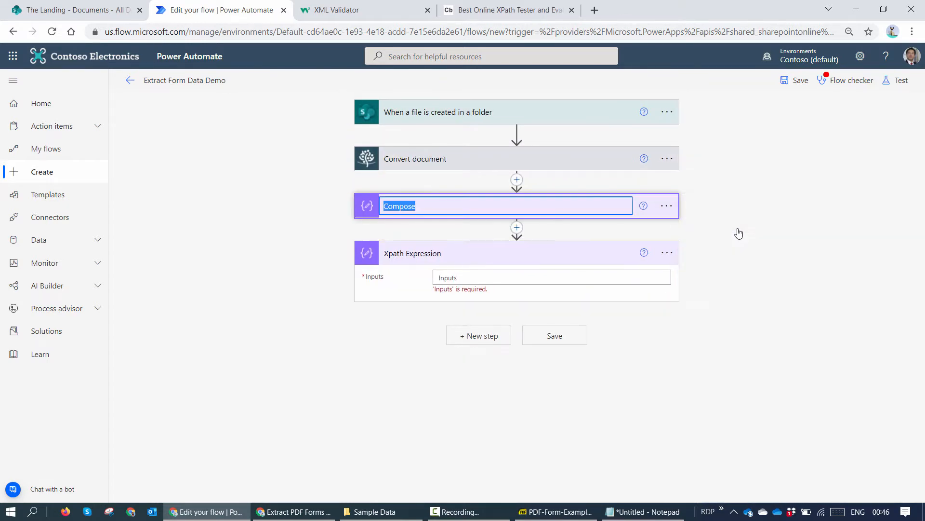
- Rename Compose to XML; set Xpath Expression inputs to xpath(xml(outputs('XML')),'/fields/GivenNameTextBox/text()')
text(XML)
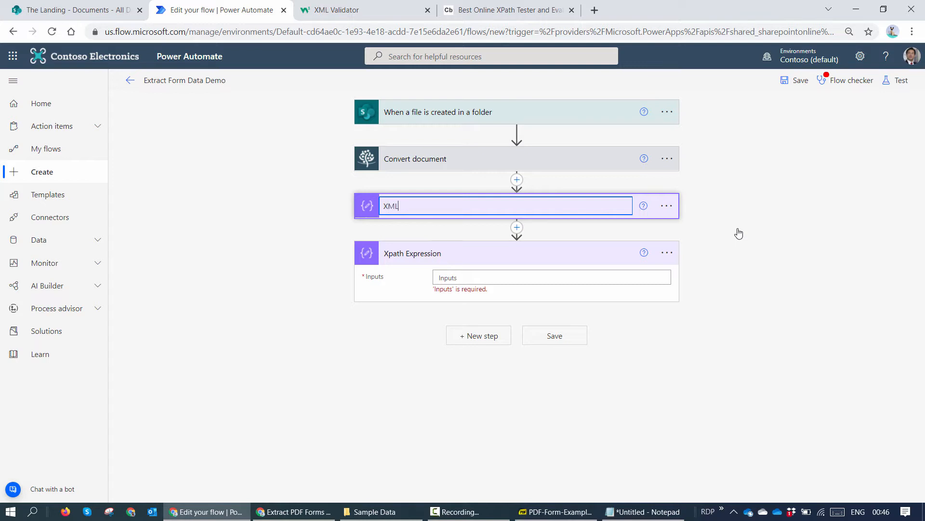
click(552, 277)
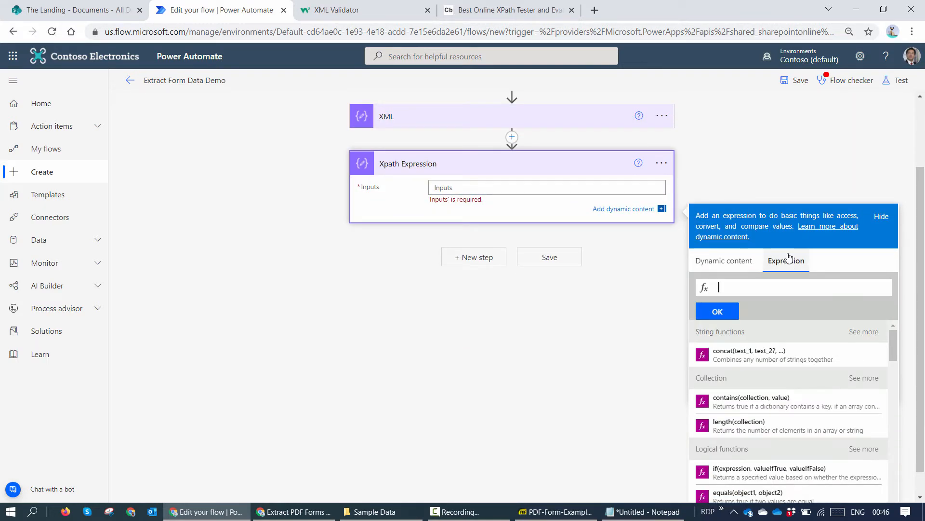
text(xpath(XML))
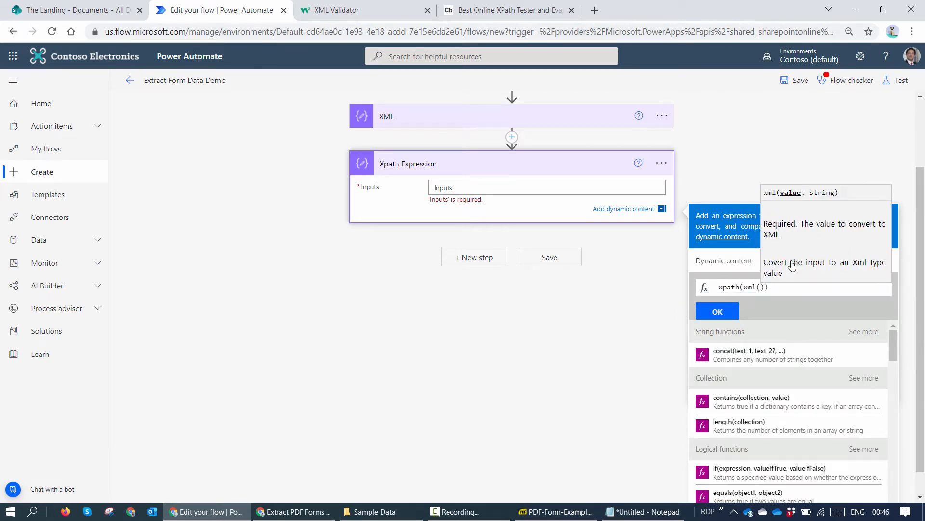
click(723, 250)
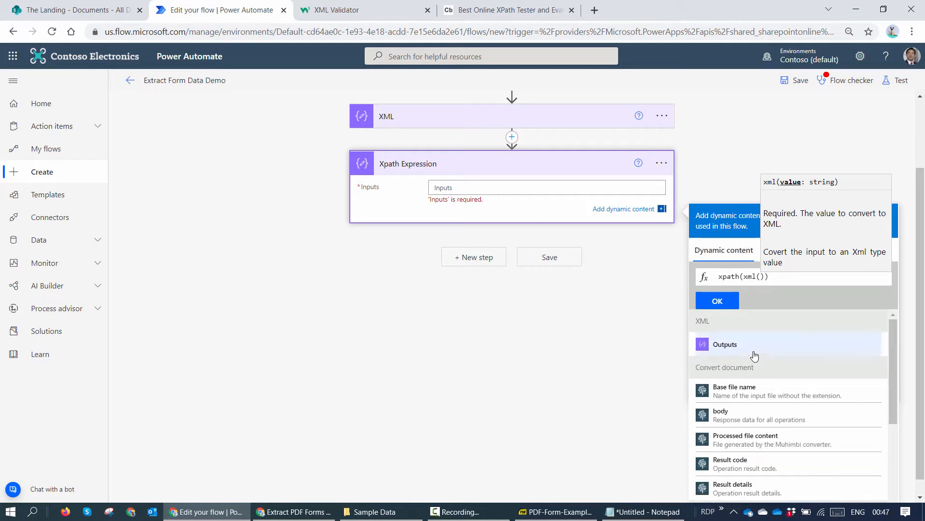
click(725, 344)
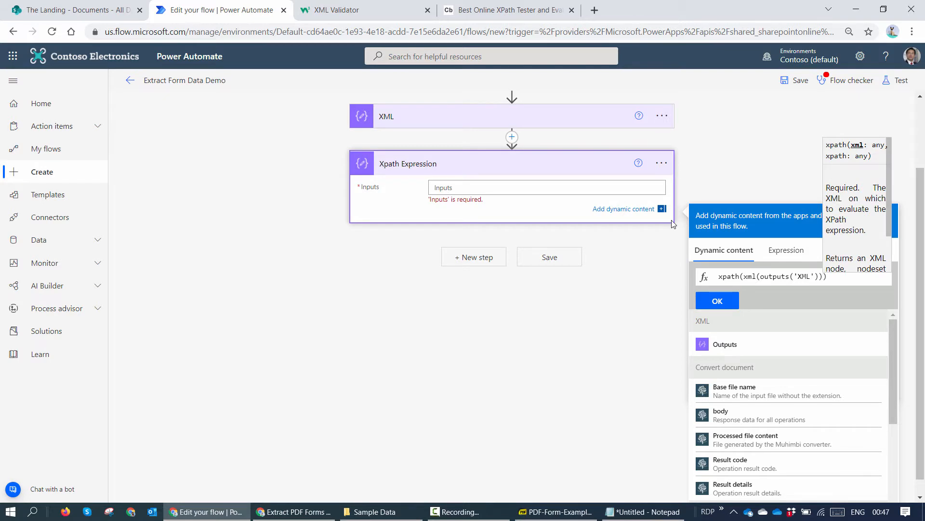
text(,)
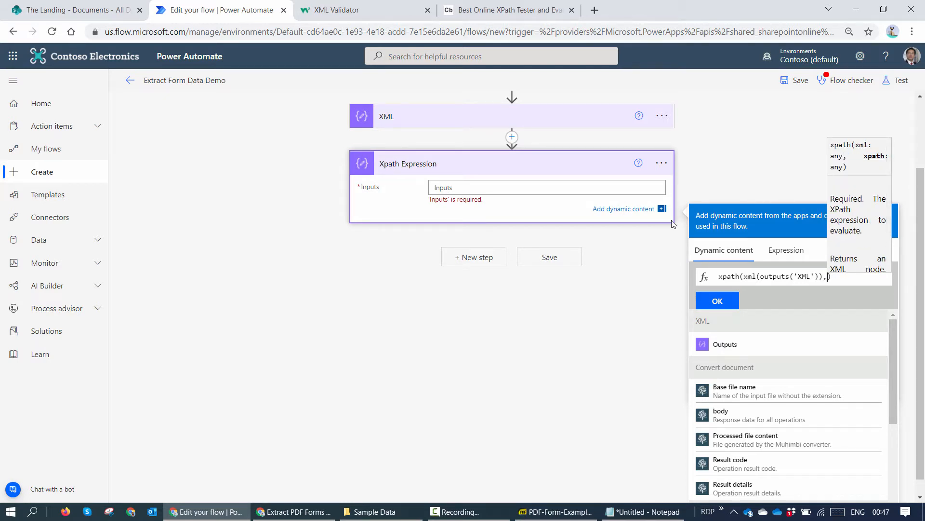
text('')
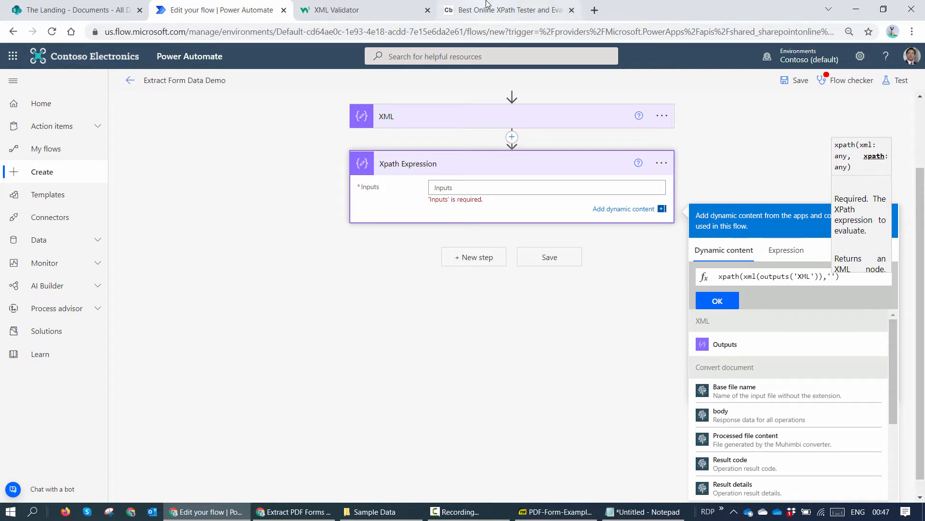
click(507, 10)
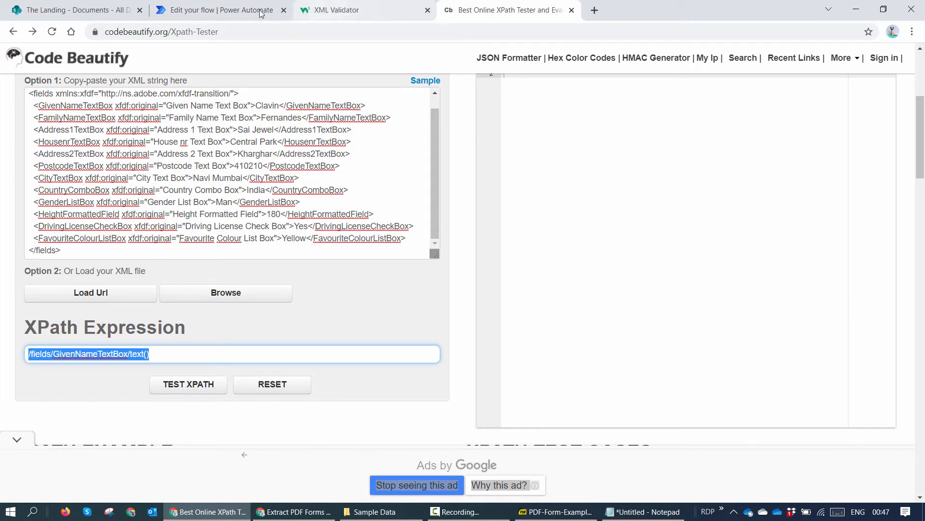
click(218, 10)
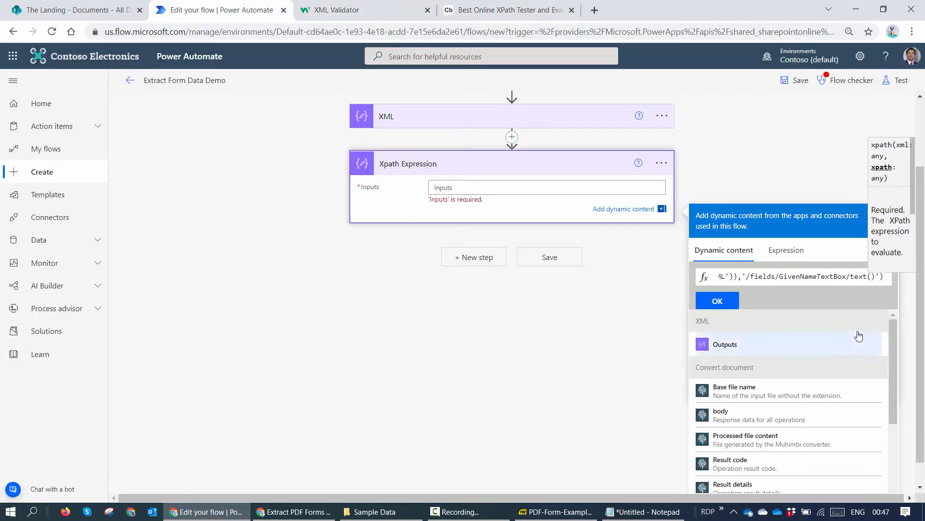
click(716, 300)
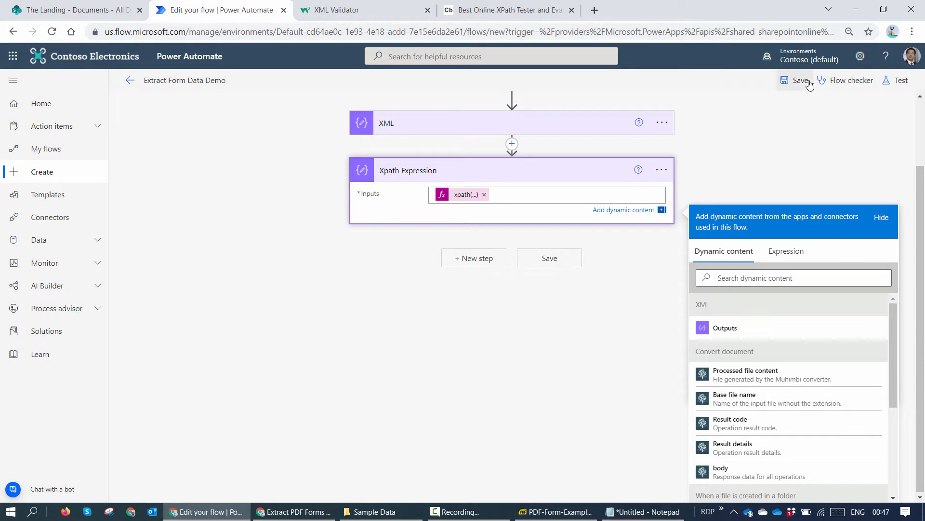
- Save and test the flow with the recent trigger, confirming Xpath Expression outputs Clavin
click(799, 81)
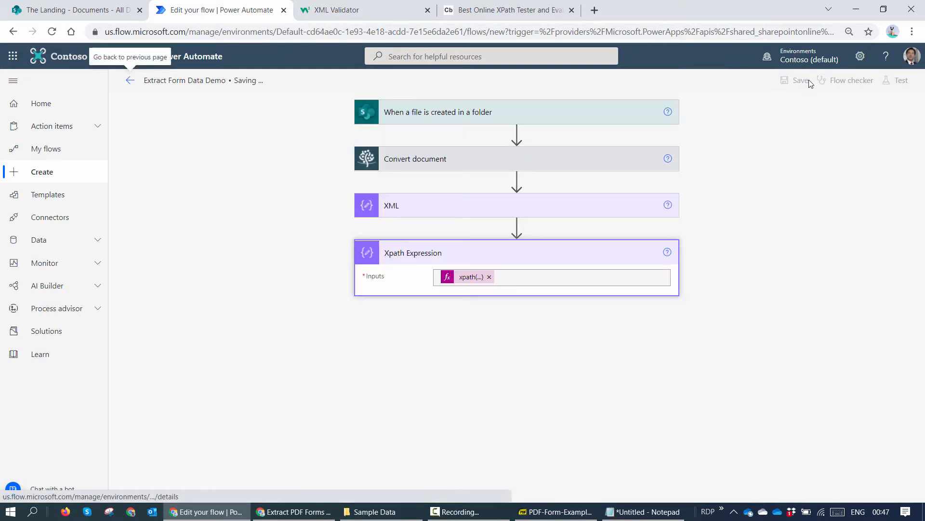
mouse_move(901, 79)
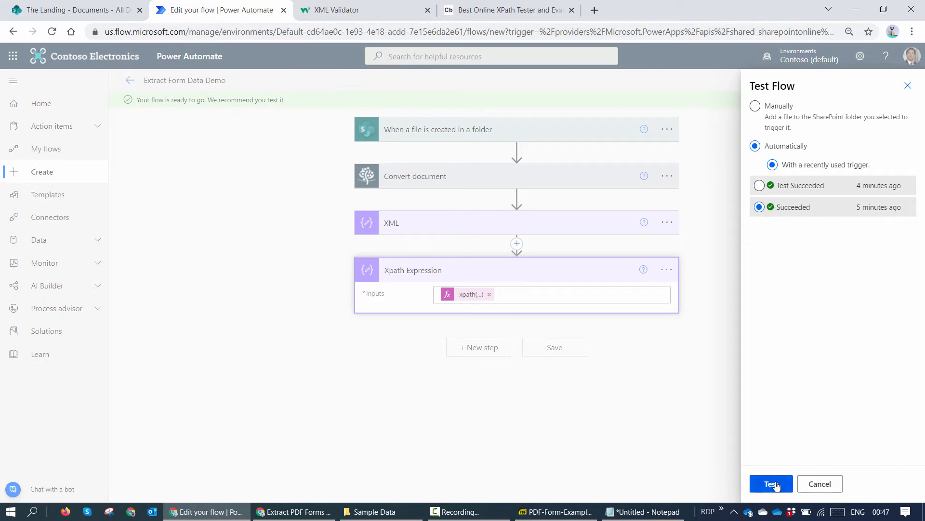
click(771, 484)
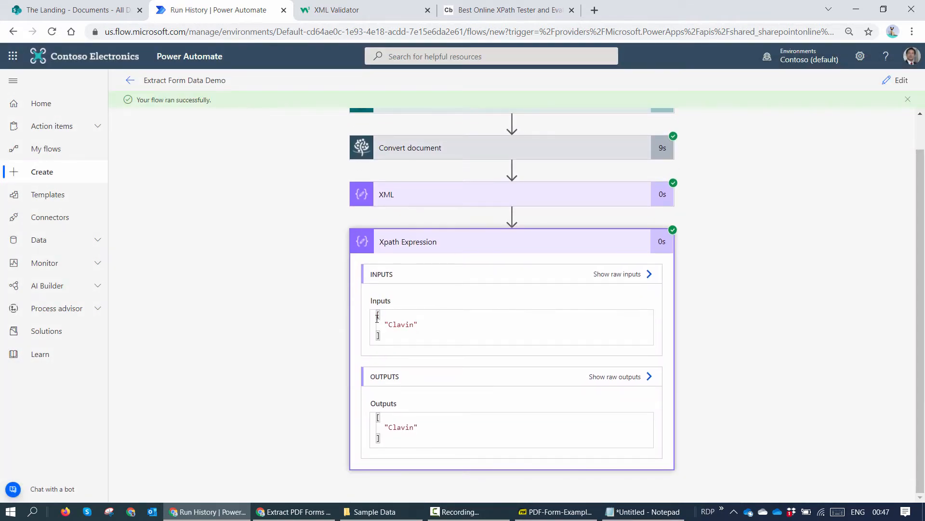
double_click(400, 324)
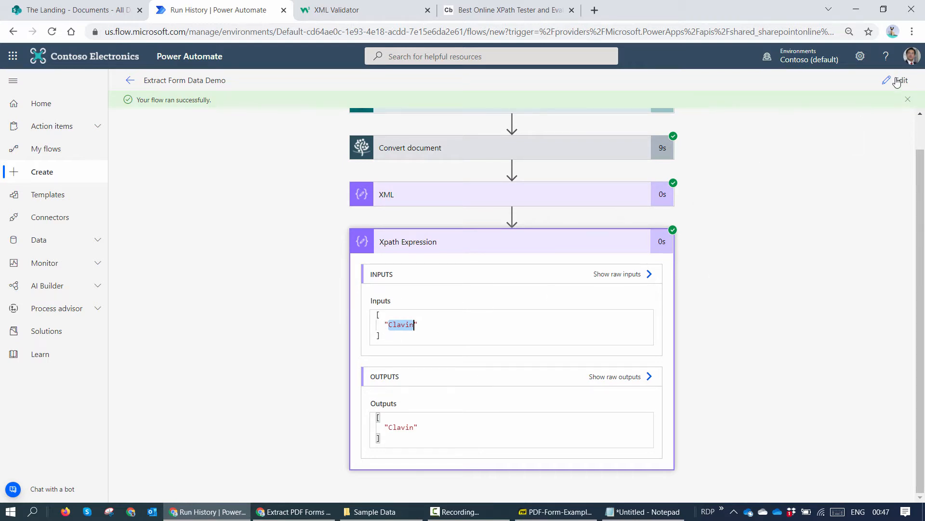
- Wrap the Xpath Expression inputs in first() so it returns a single value
click(901, 81)
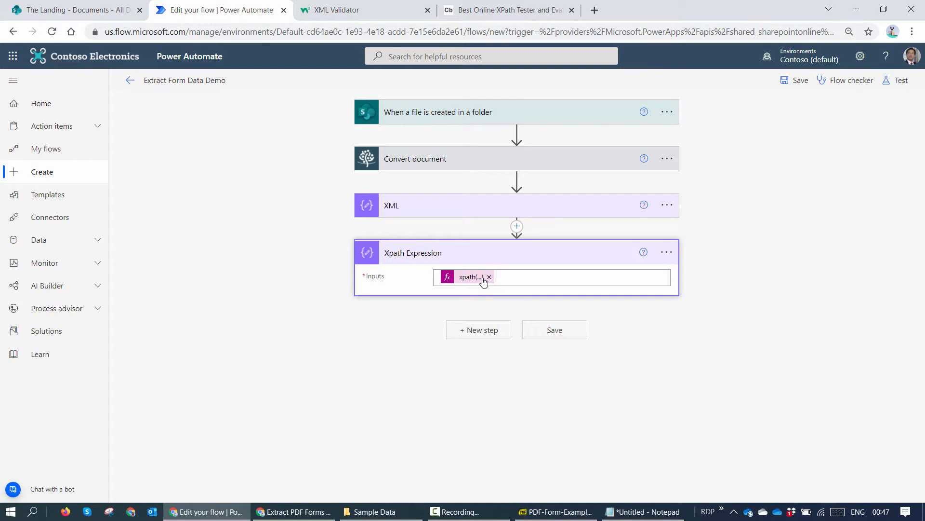
click(468, 276)
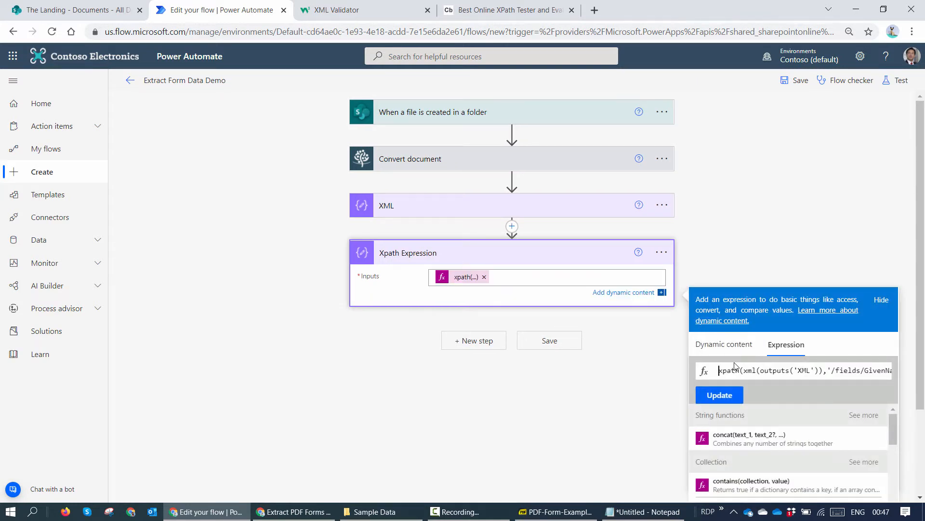
text(first)
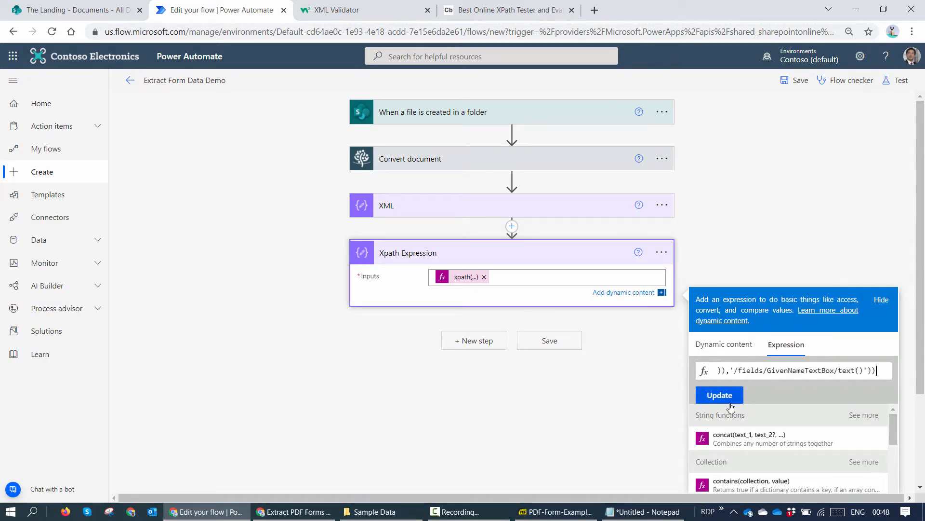
click(719, 395)
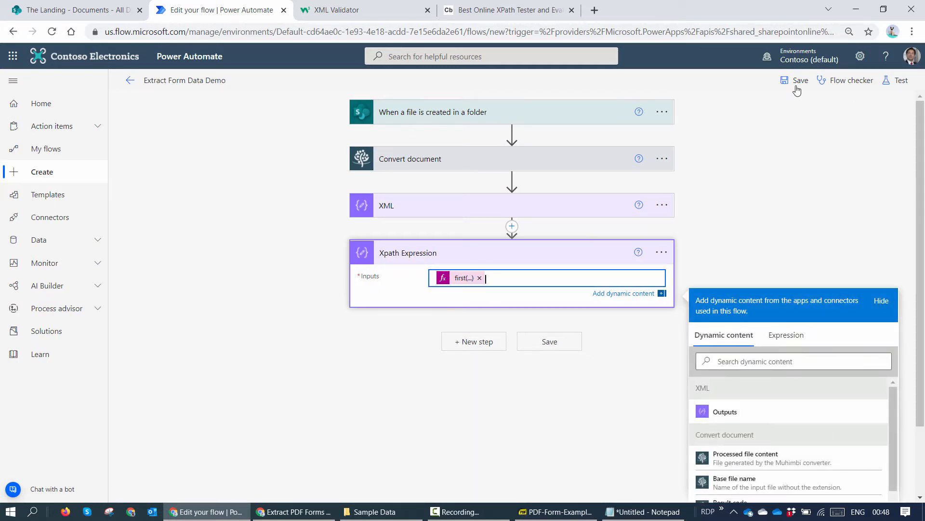
- Retest the flow with the most recent trigger, confirming plain Clavin output
click(902, 80)
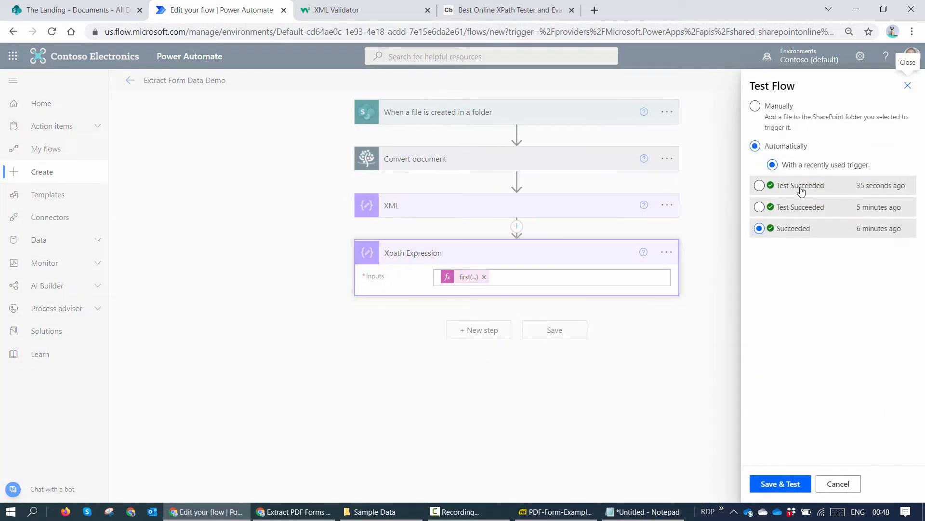
click(780, 484)
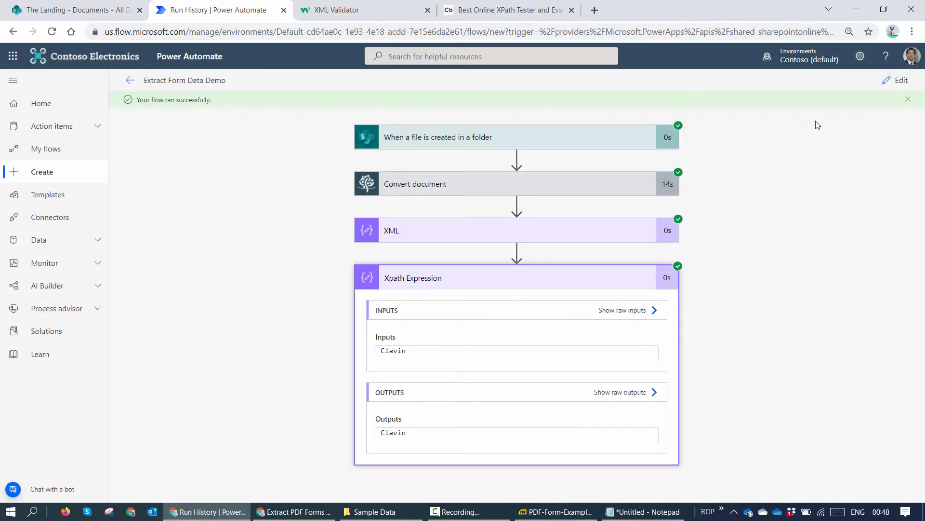
click(898, 80)
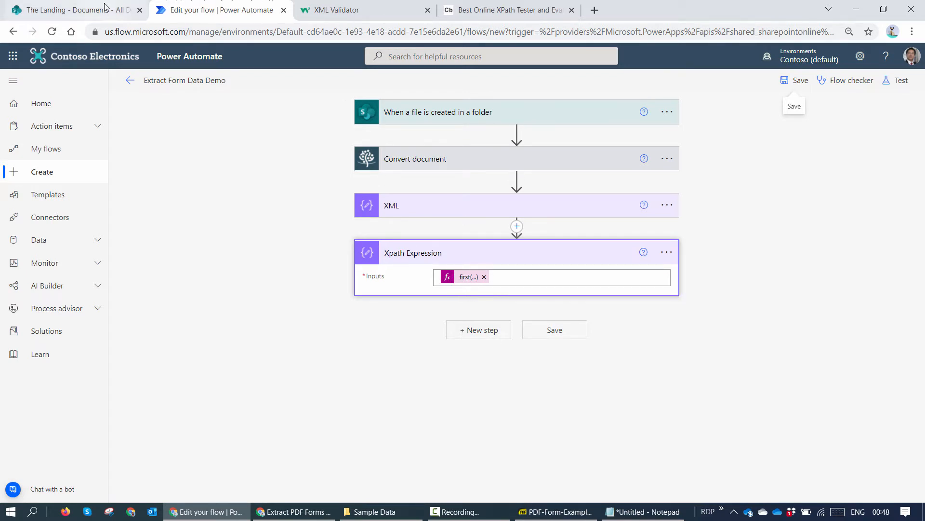
- Delete the Clavin test item from SharePoint's Employee Details list and return to the flow
click(71, 10)
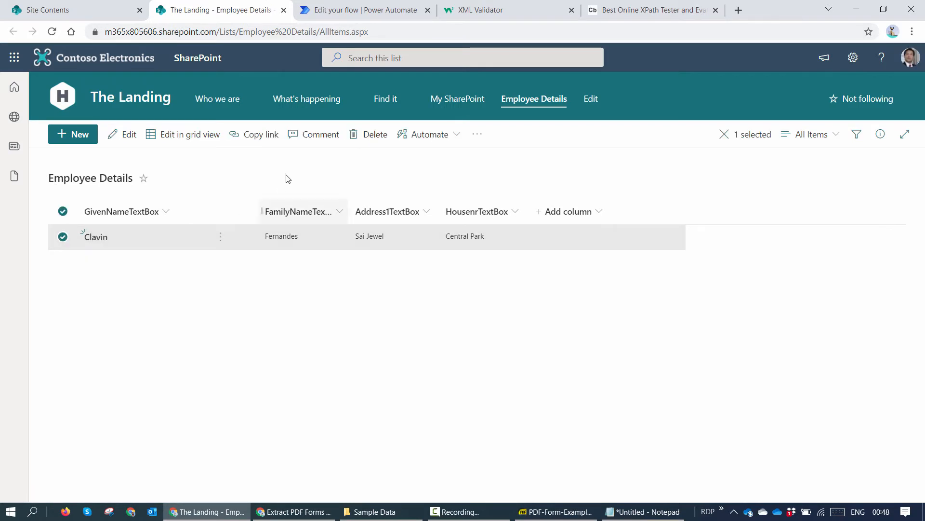
click(368, 134)
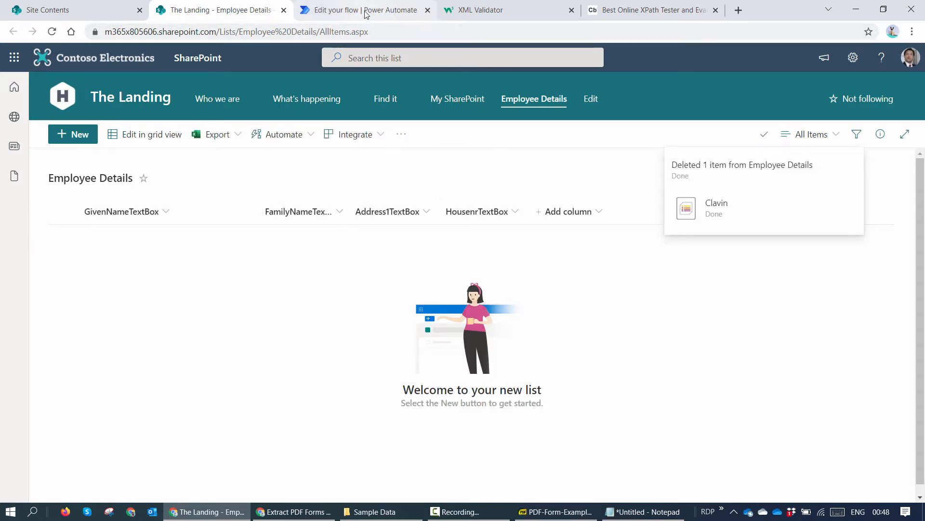
click(360, 10)
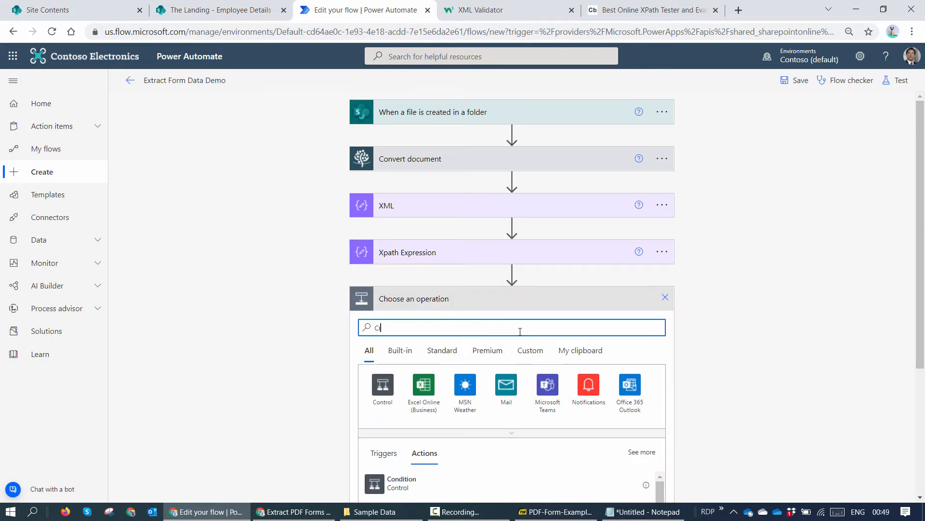
- Add a SharePoint Create item action targeting The Landing's Employee Details list
text(reat)
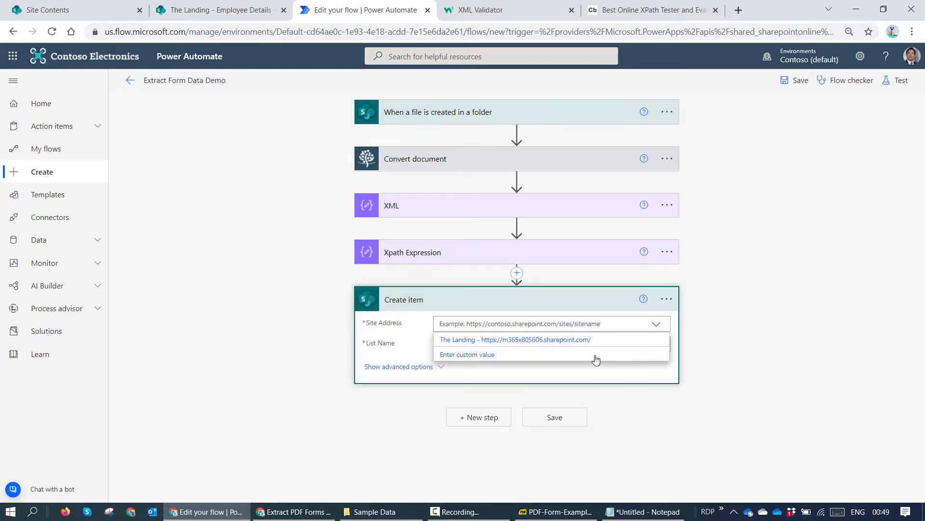
click(515, 340)
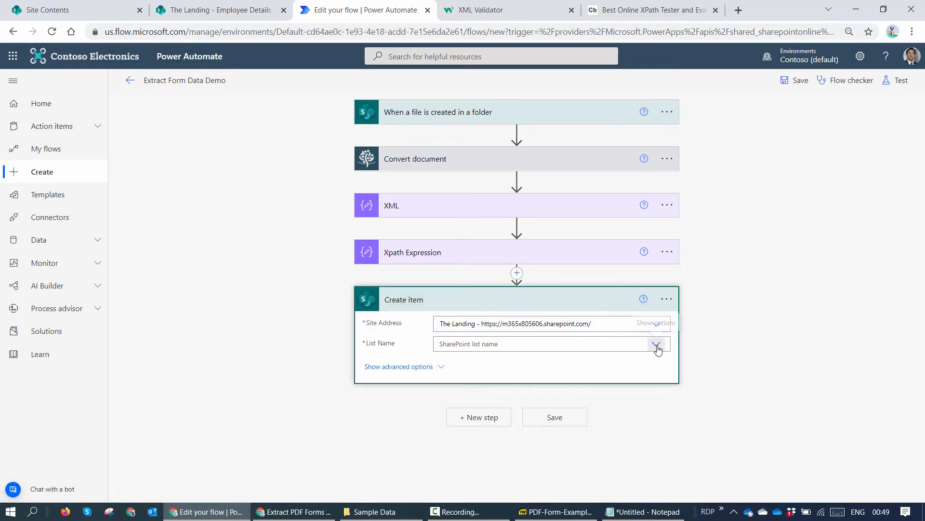
click(655, 344)
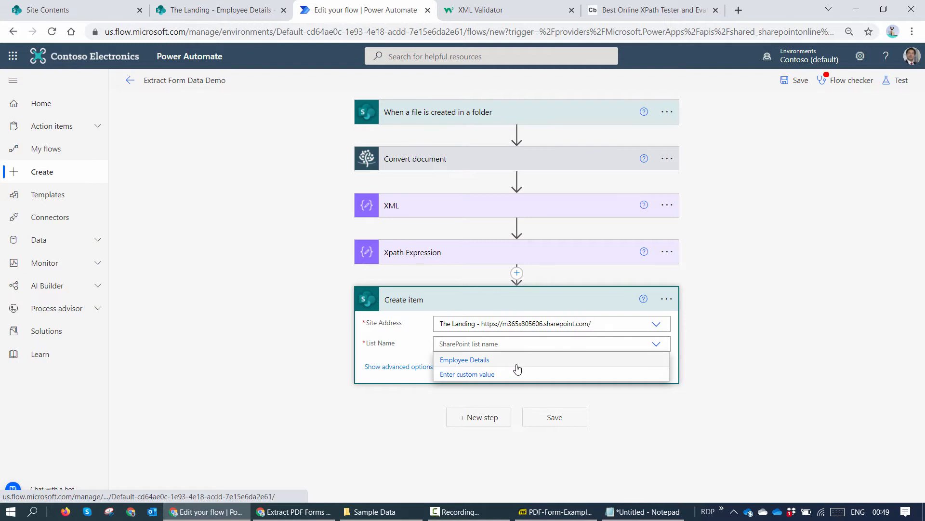
click(465, 360)
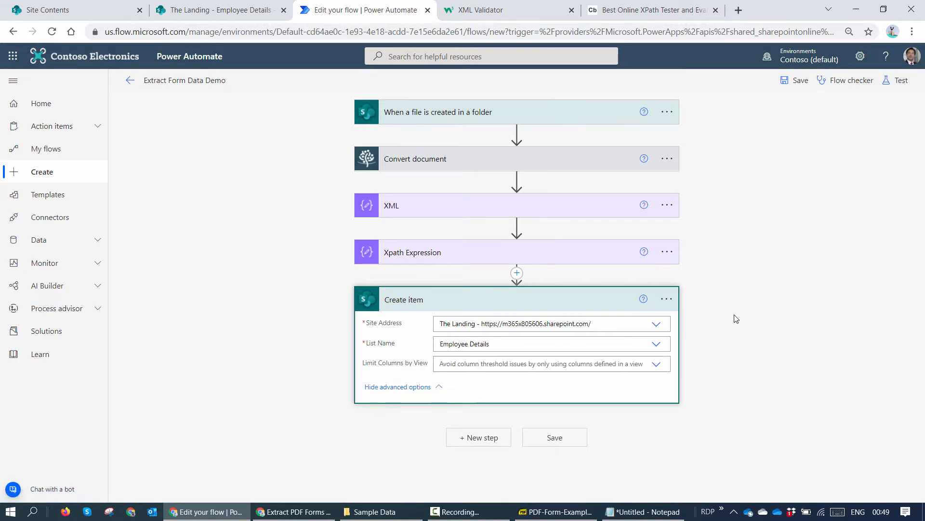
- Fill Title with the GivenNameTextBox first(xpath(...)) expression copied from the Xpath step
scroll(down, 3)
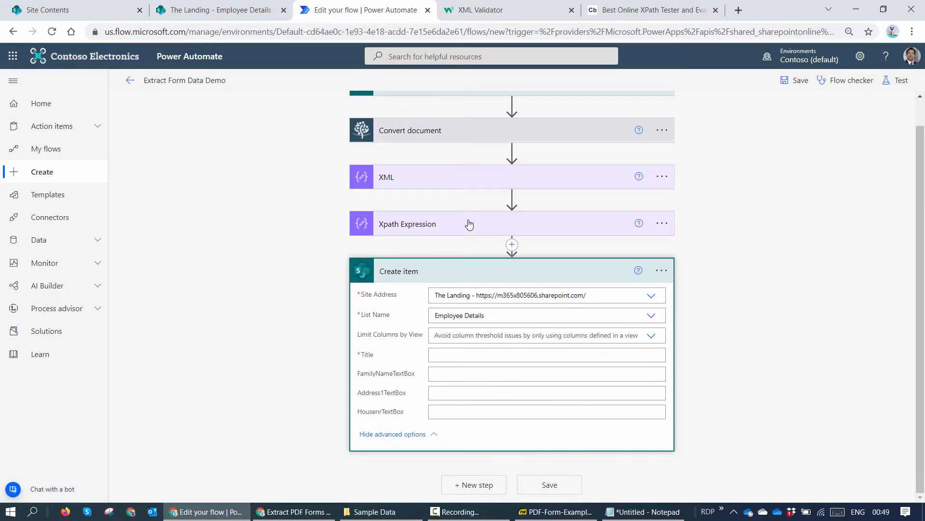
click(407, 224)
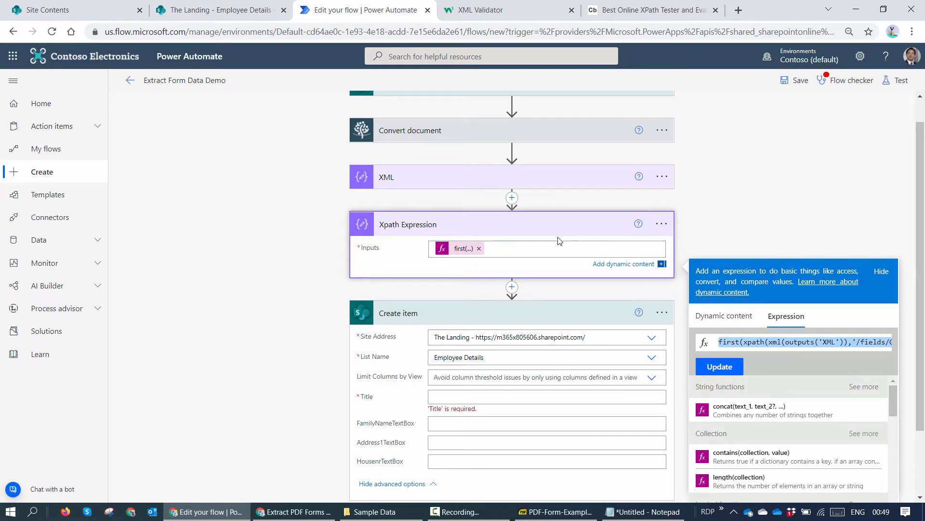
scroll(down, 3)
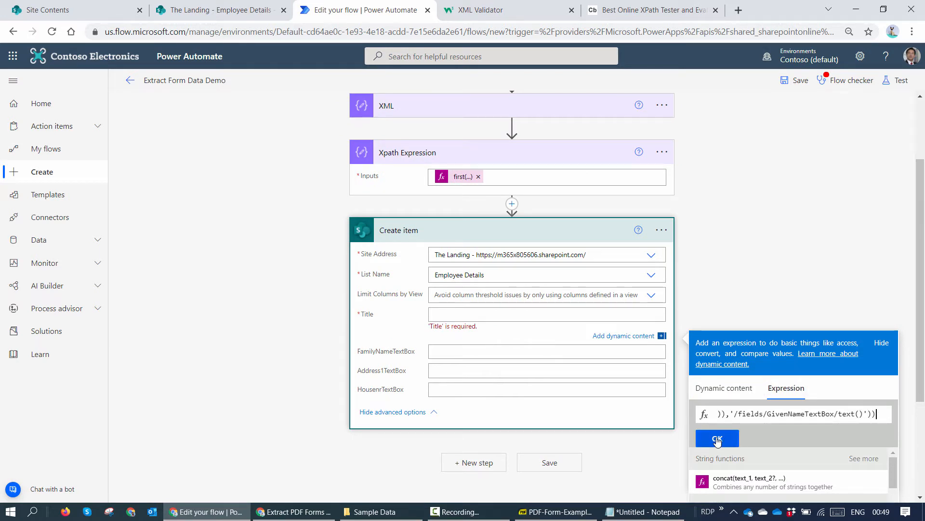
click(717, 438)
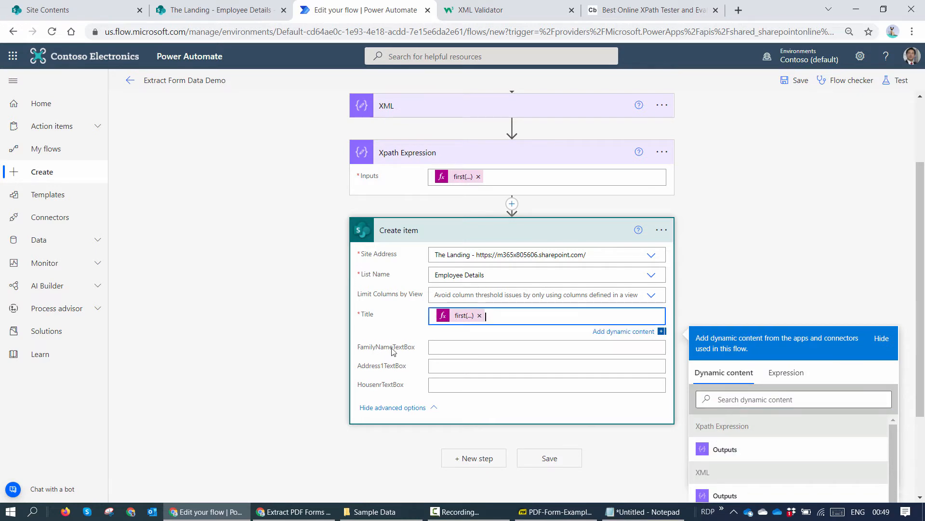
mouse_move(499, 152)
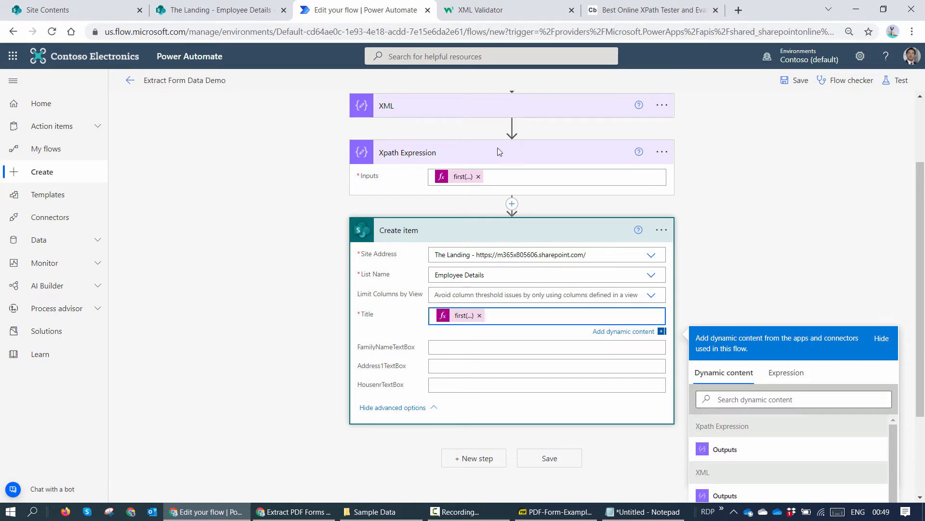
- Test the XPath /fields/FamilyNameTextBox/text() in Code Beautify to get Fernandes, then return to the flow
click(649, 10)
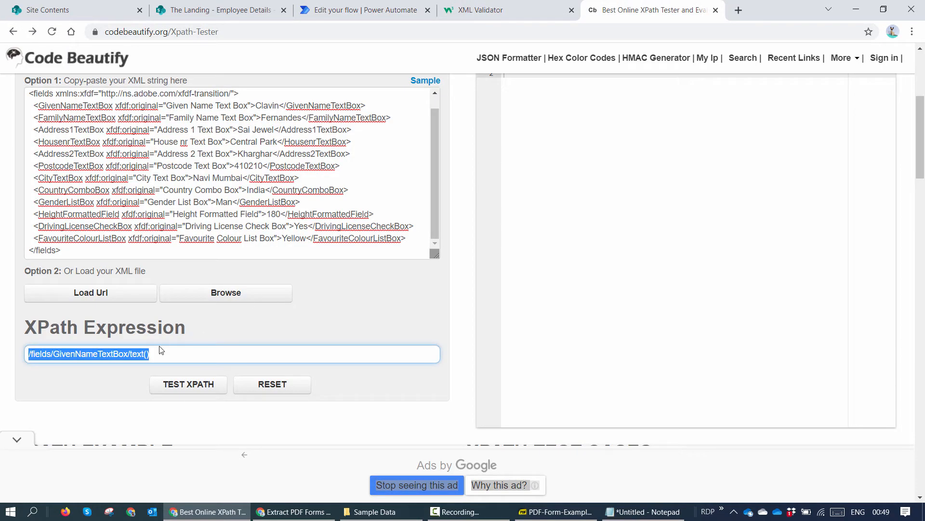
scroll(up, 3)
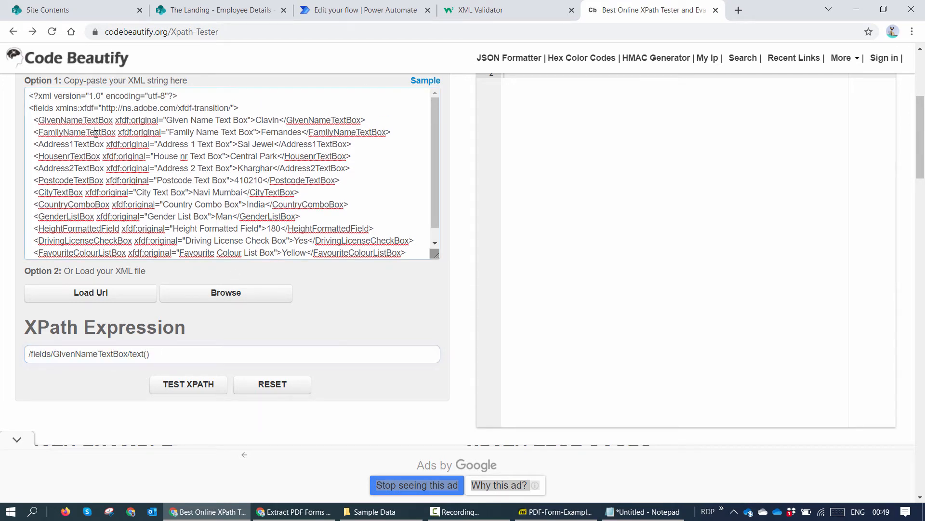
double_click(89, 354)
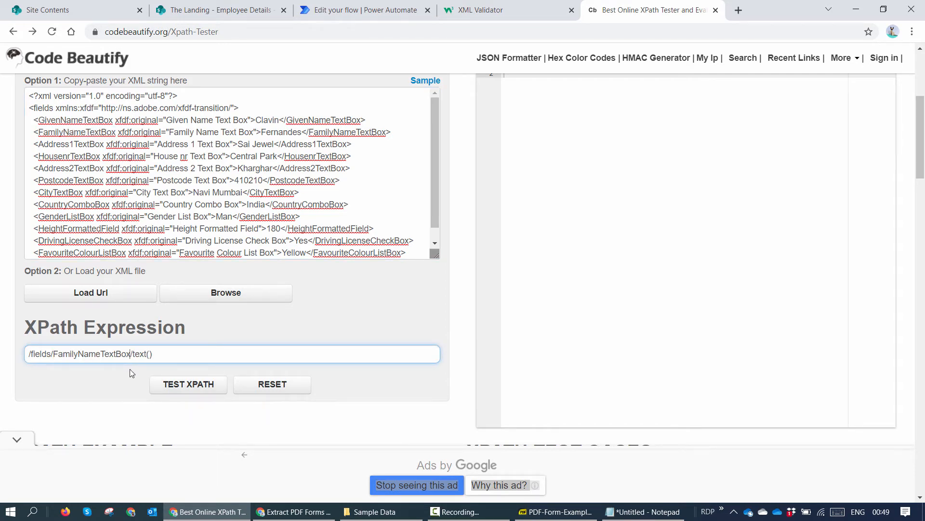
mouse_move(188, 385)
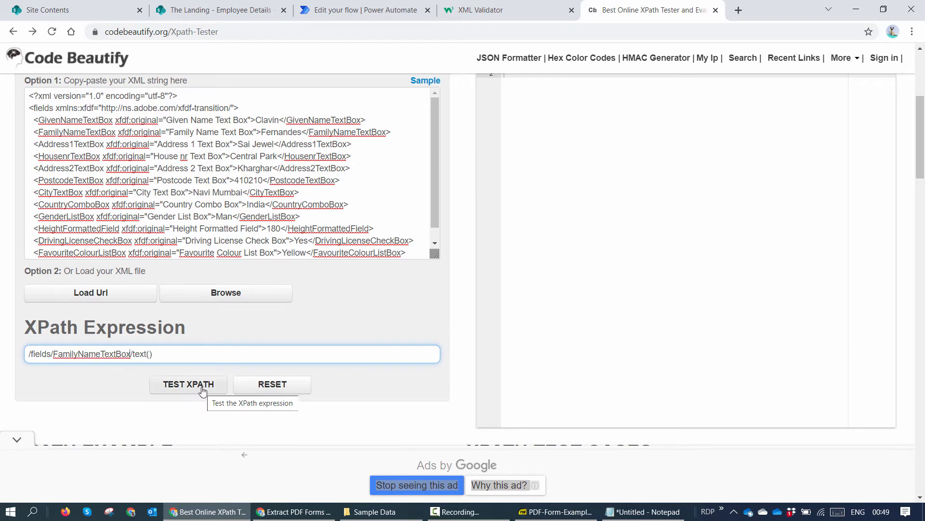
click(187, 384)
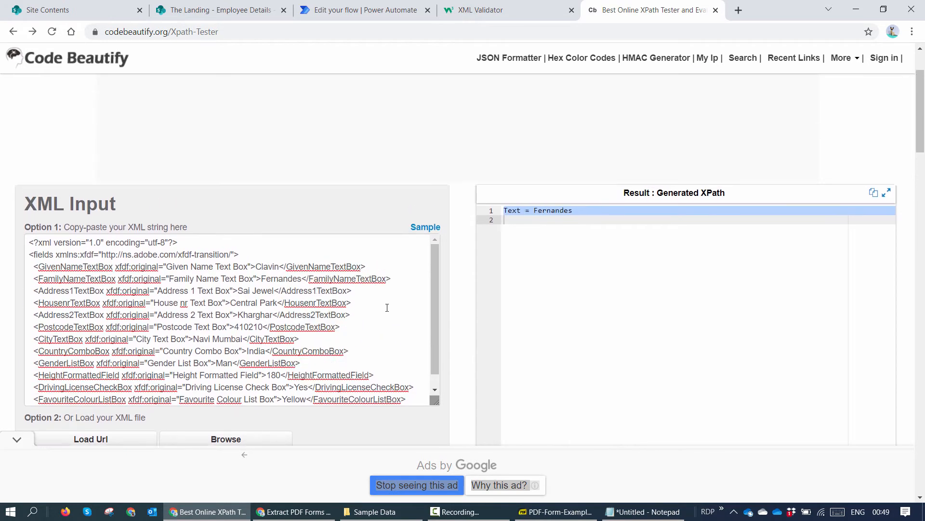
scroll(down, 3)
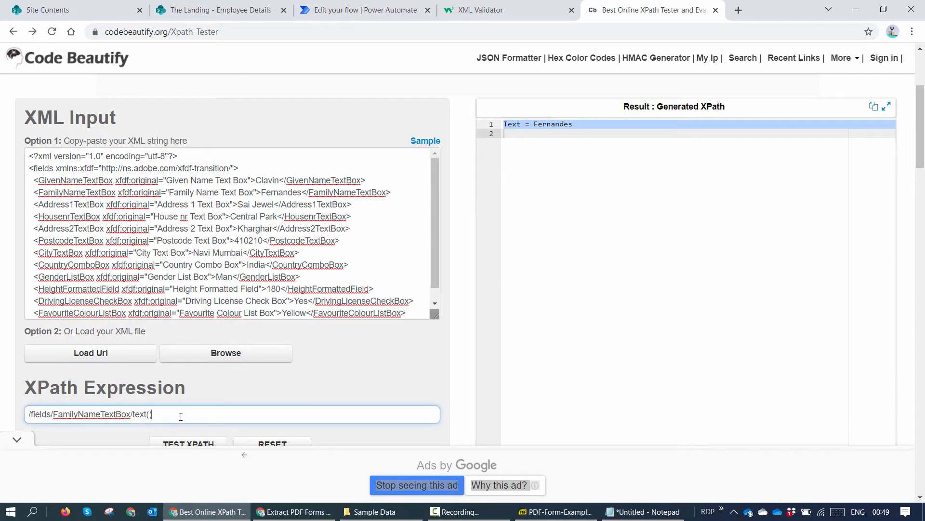
click(365, 11)
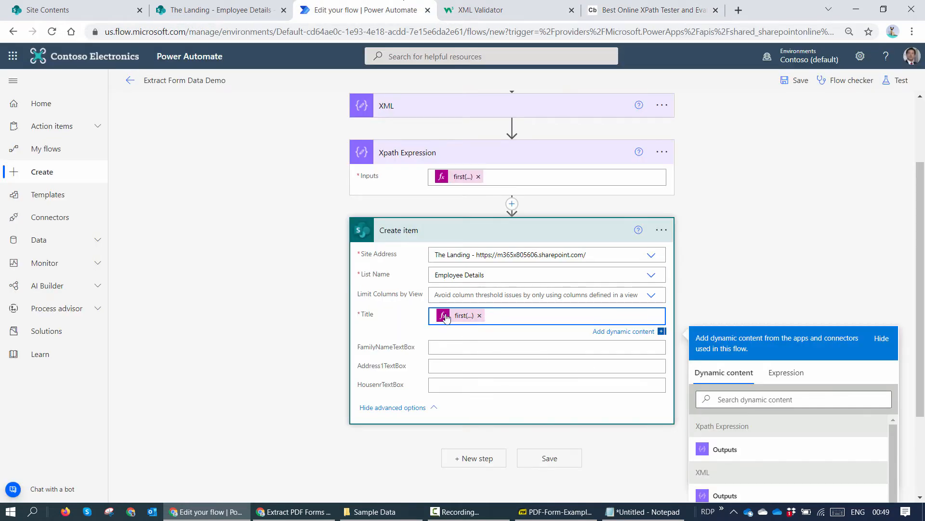
- Change GivenNameTextBox to FamilyNameTextBox in the copied expression, then return to the flow editor
click(786, 372)
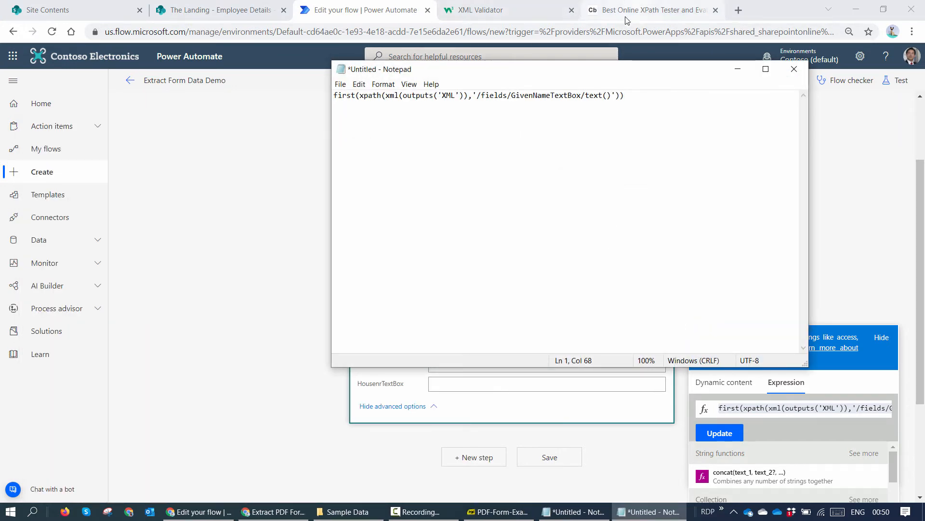
click(649, 10)
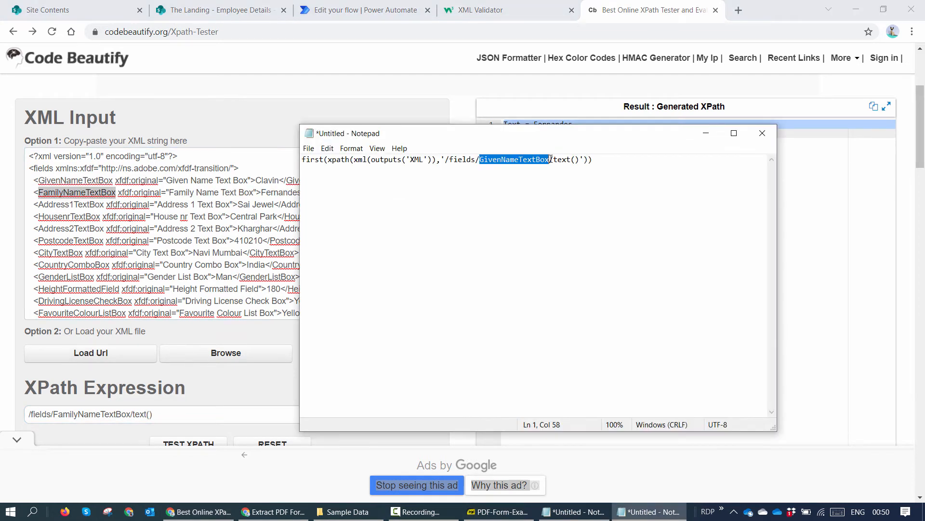
text(FamilyNameTextBox)
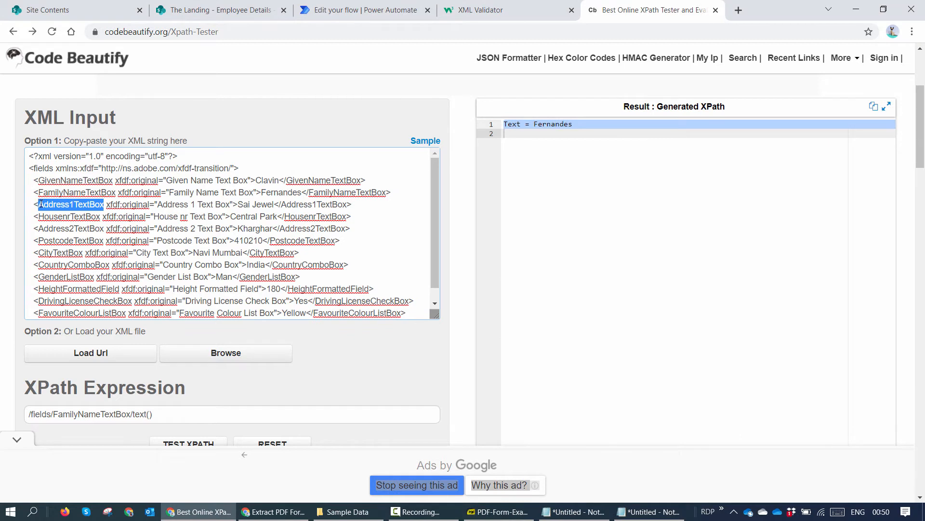
click(649, 511)
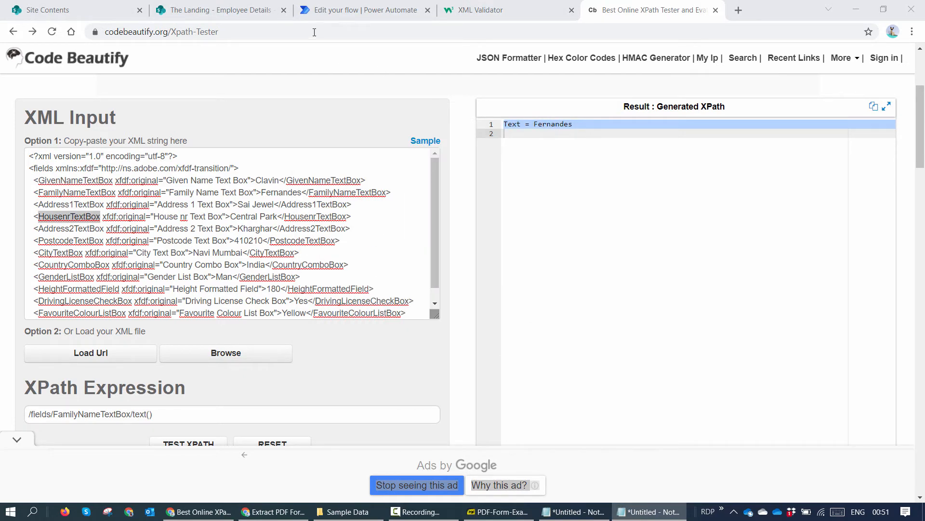
click(360, 10)
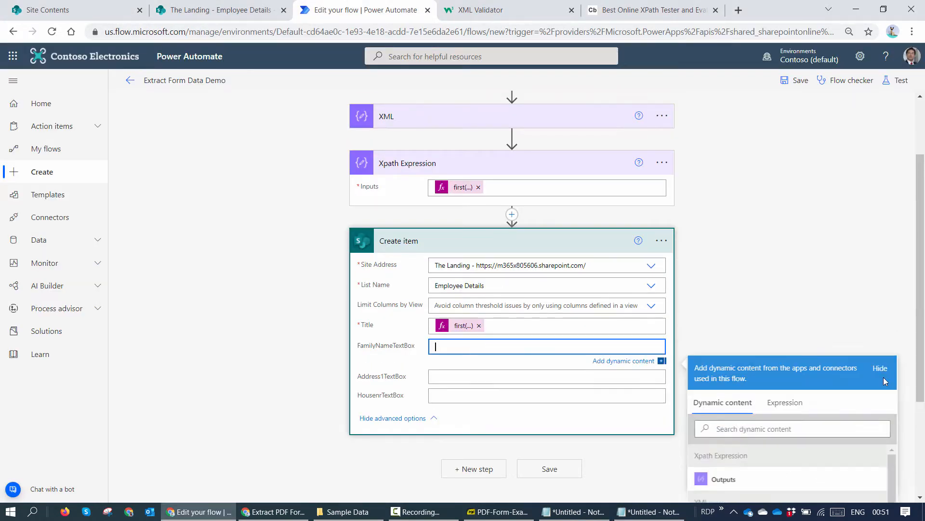
- Fill the FamilyNameTextBox and HousenrTextBox fields with first(...) expressions and save the flow
click(785, 402)
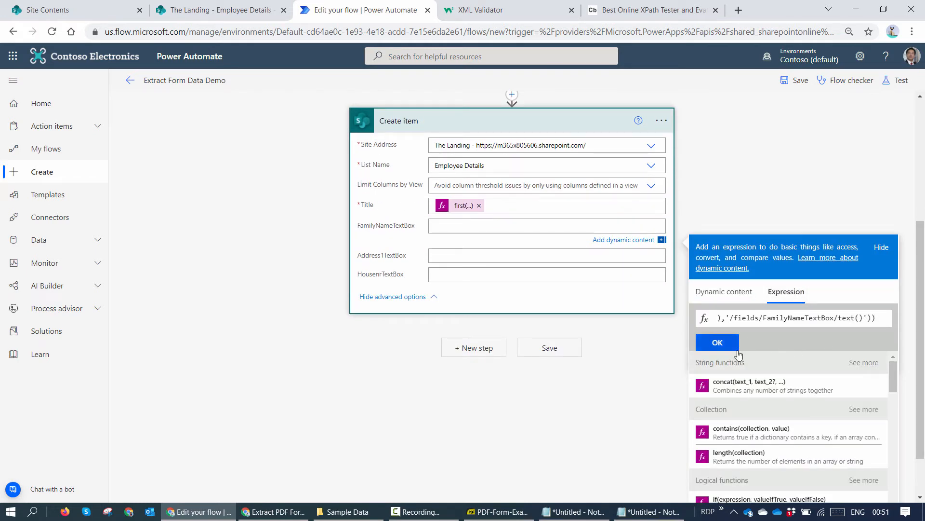
click(716, 343)
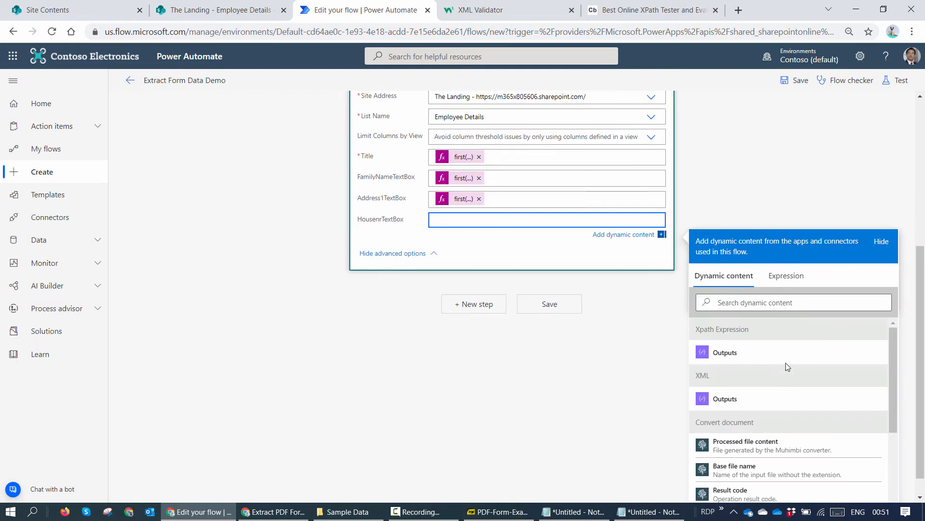
click(786, 276)
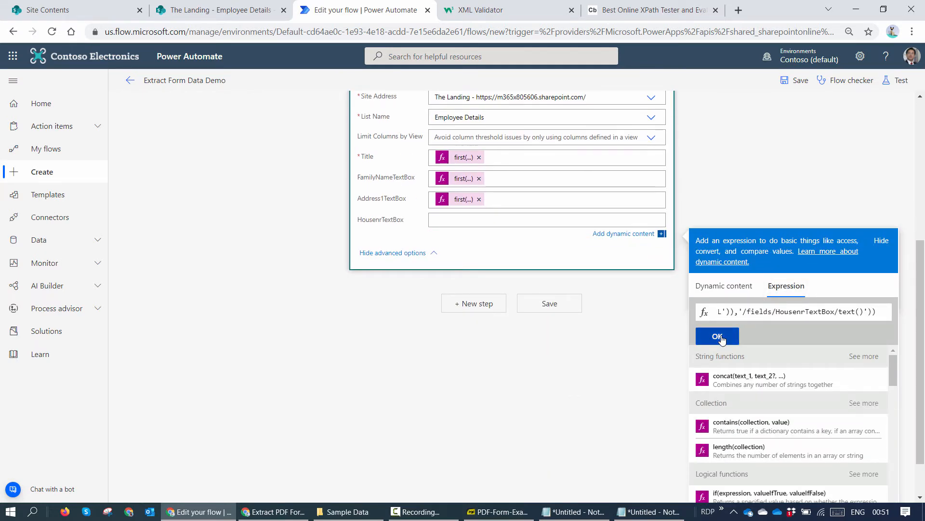
click(717, 335)
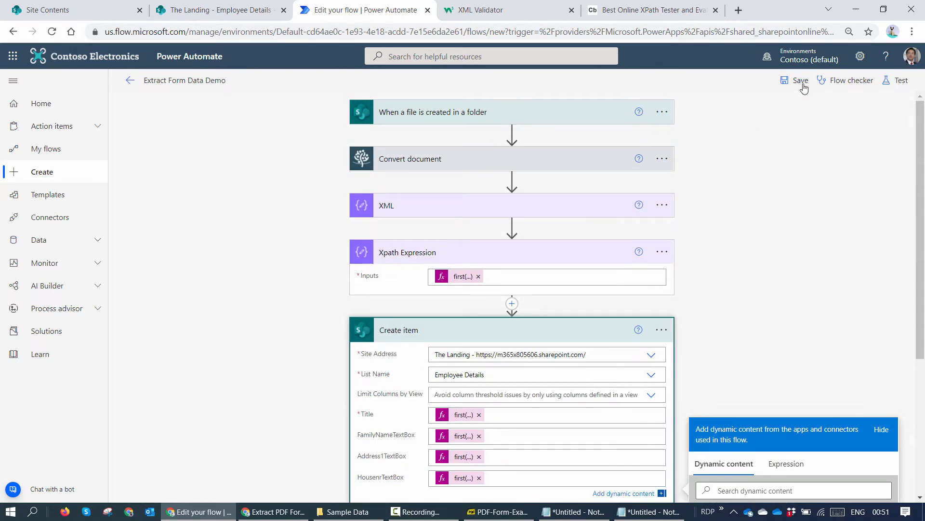
click(800, 80)
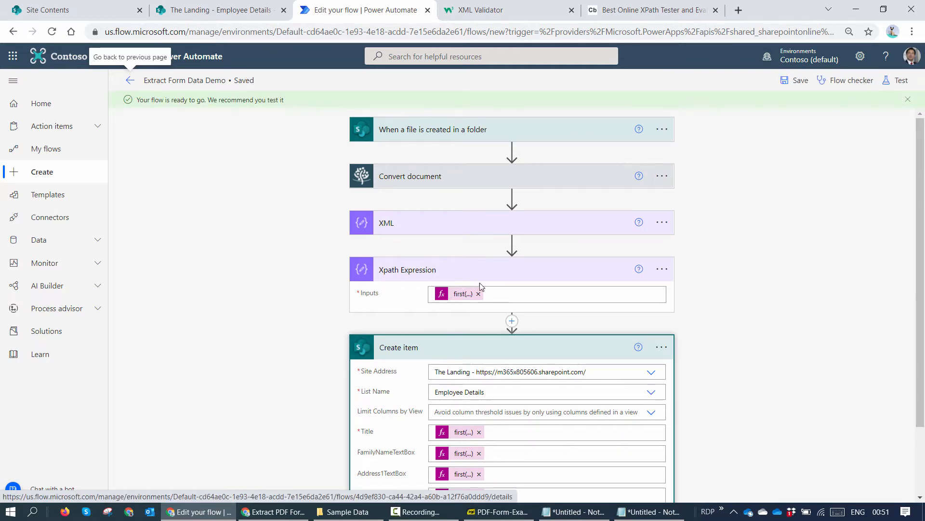
- Delete the Xpath Expression step from the flow
click(661, 269)
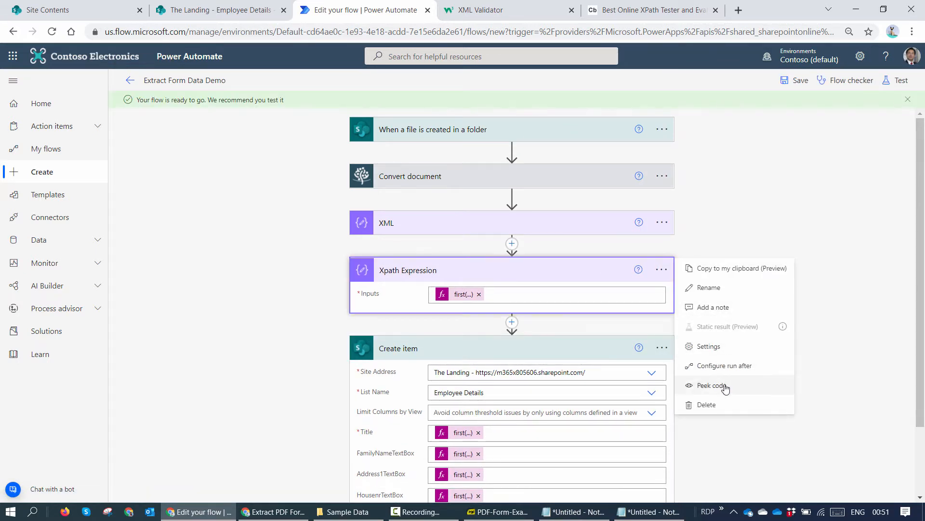
scroll(down, 3)
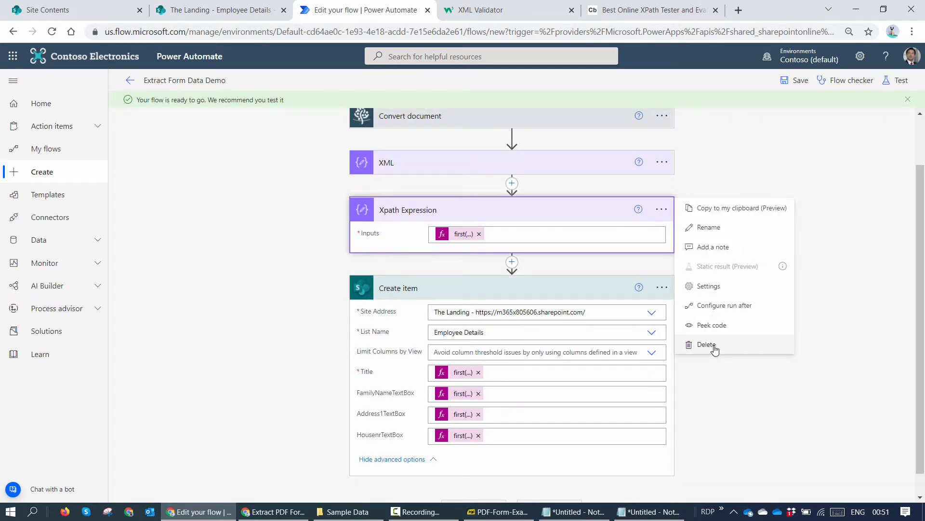
click(706, 344)
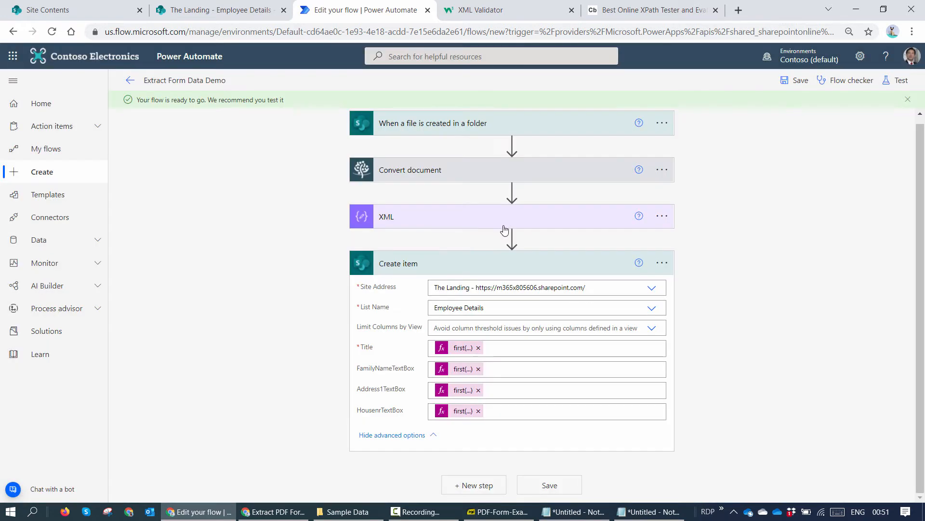
- Save and test the flow using a recently used trigger, then view the Employee Details list
click(900, 79)
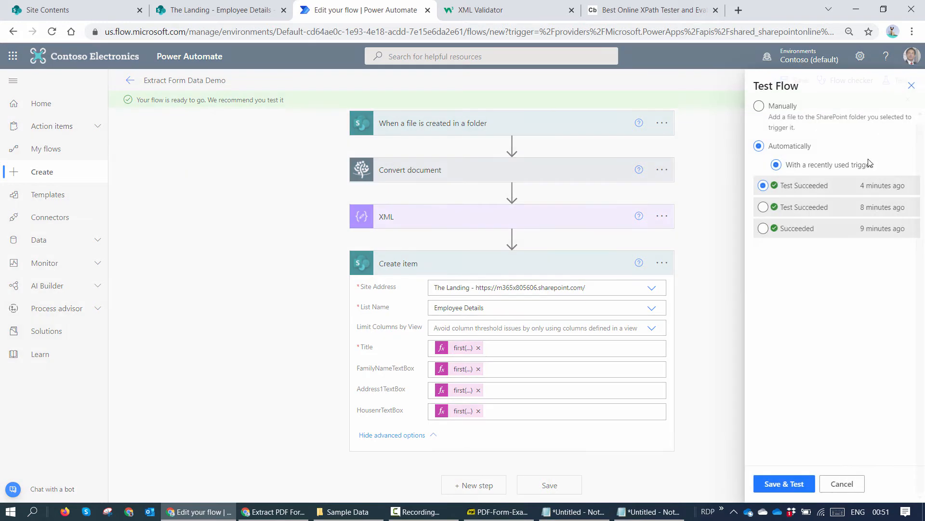
click(784, 483)
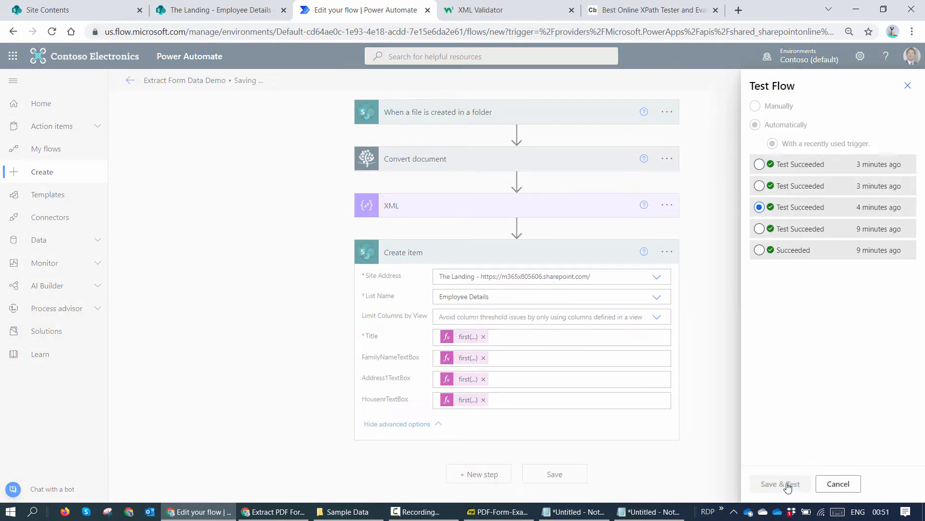
click(780, 483)
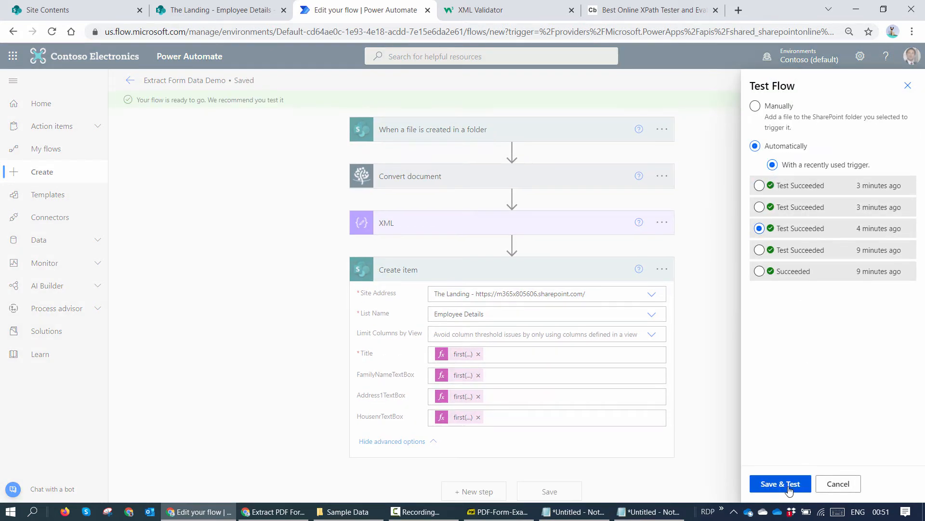
click(779, 483)
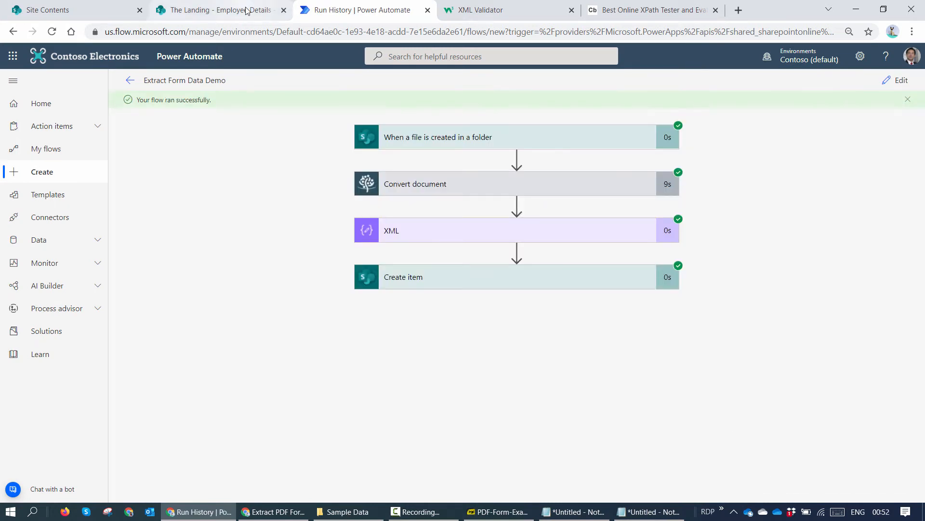
click(218, 10)
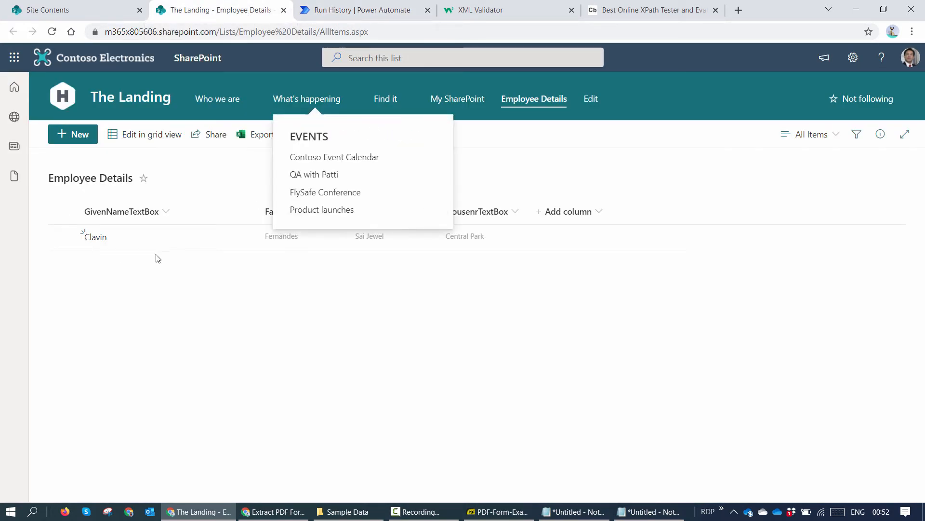
mouse_move(553, 260)
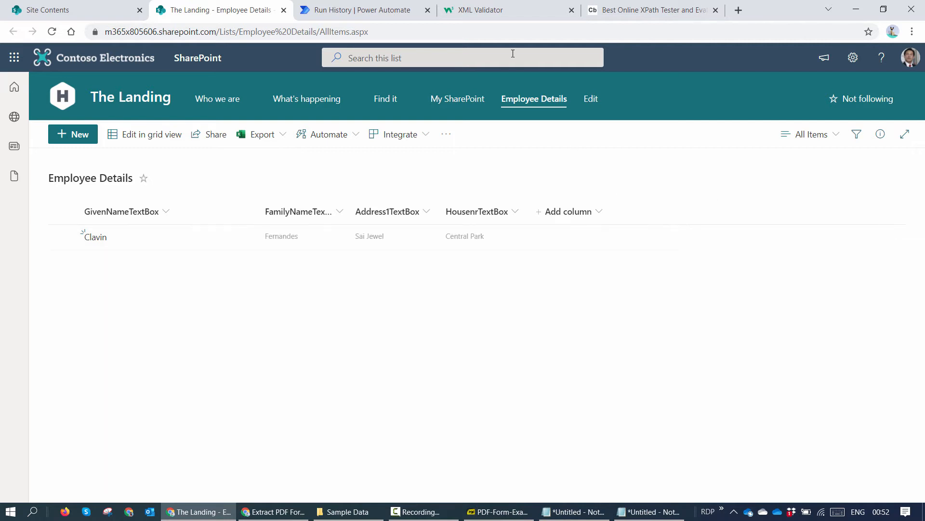
- Check the new Clavin row, then go back to the flow's run history
click(354, 10)
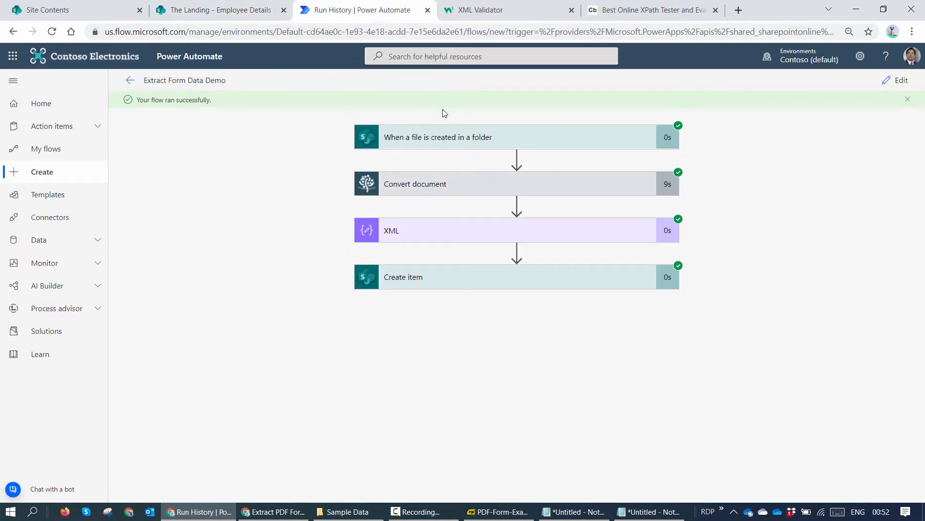
mouse_move(901, 80)
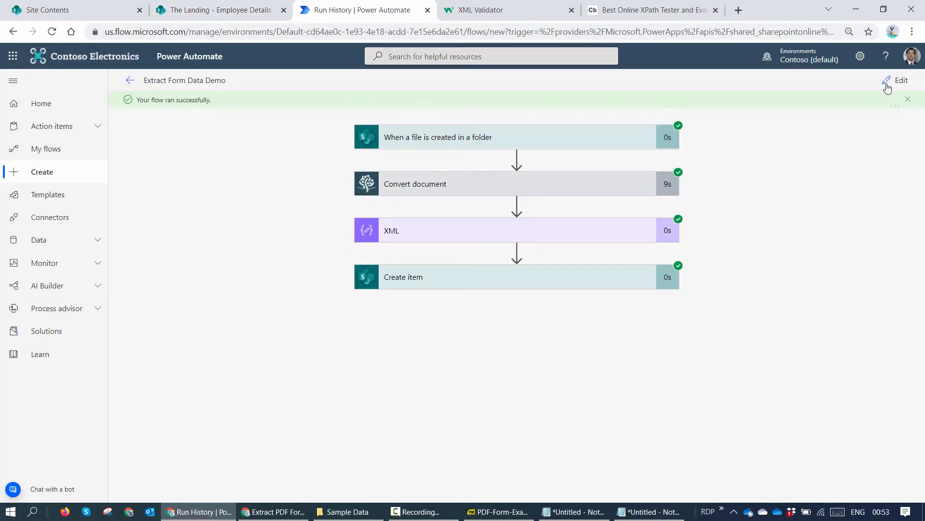
- Edit the flow, expand XML, collapse Create item, and show insert options between them
click(901, 80)
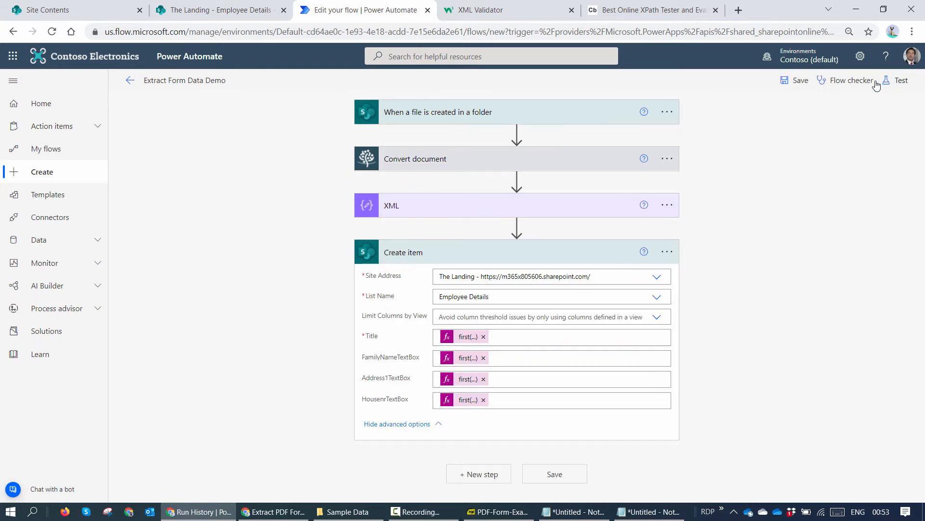
mouse_move(688, 271)
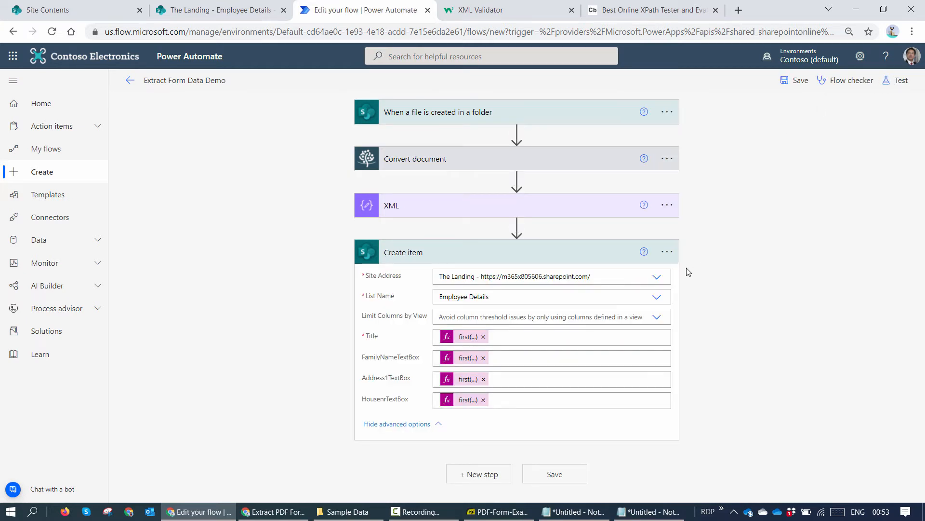
mouse_move(465, 216)
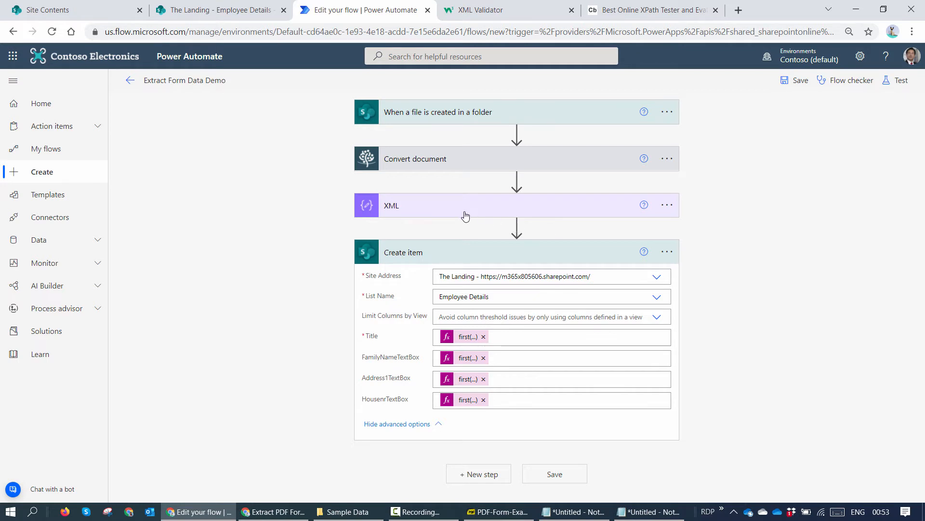
click(465, 205)
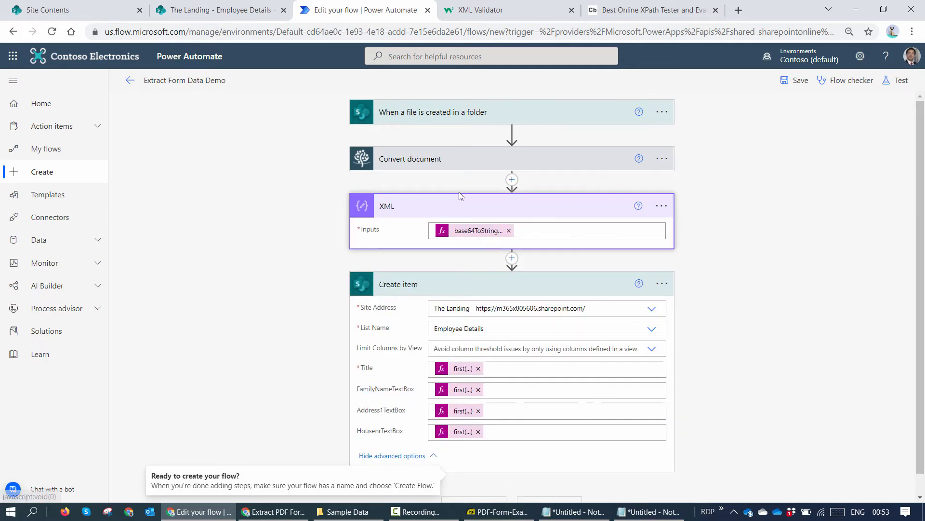
click(511, 258)
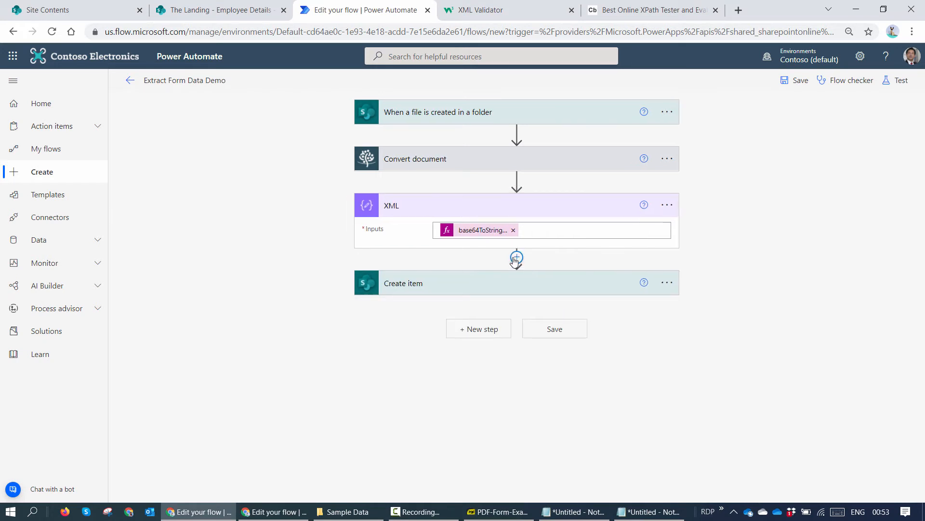
click(516, 256)
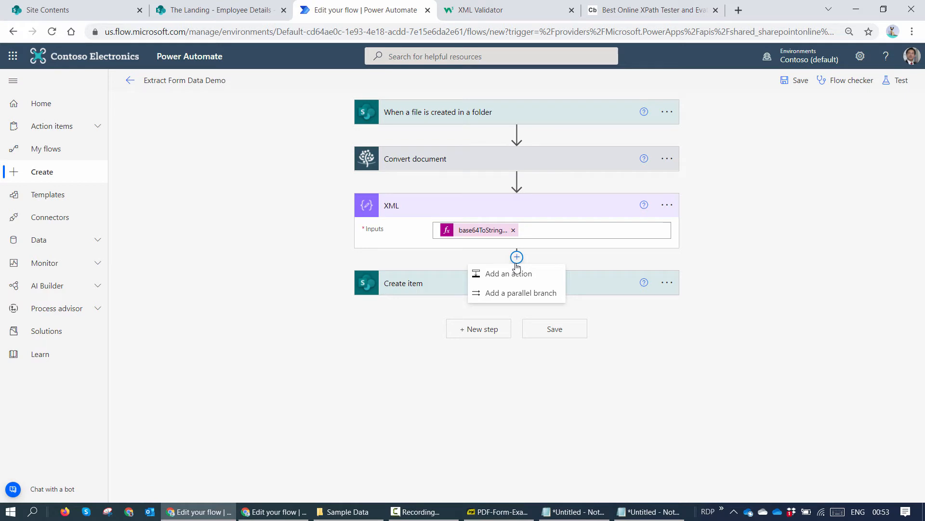
- Insert a Compose action after the XML step
click(509, 274)
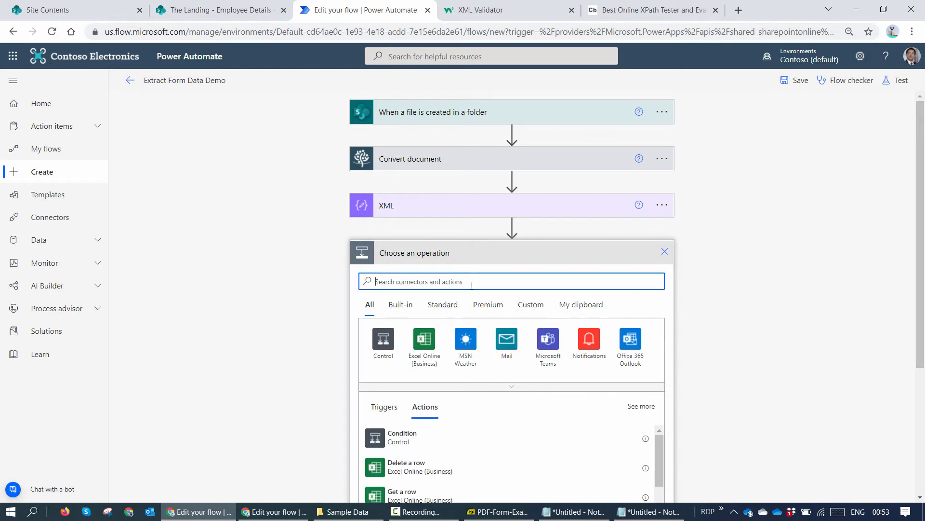
mouse_move(510, 281)
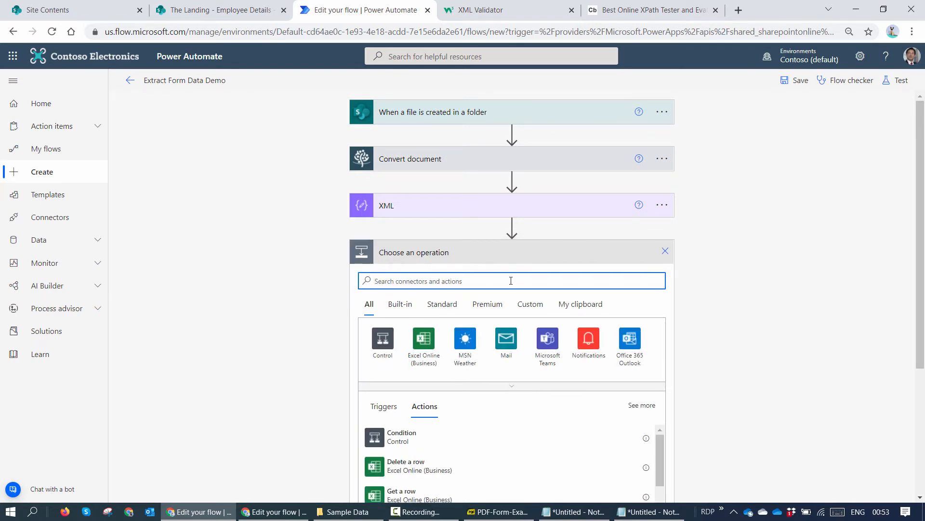
mouse_move(510, 281)
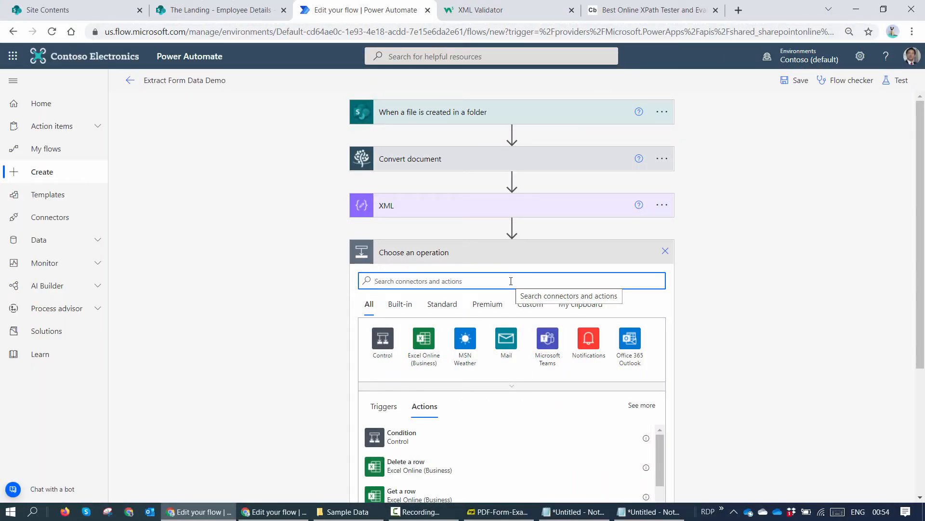
text(Compo)
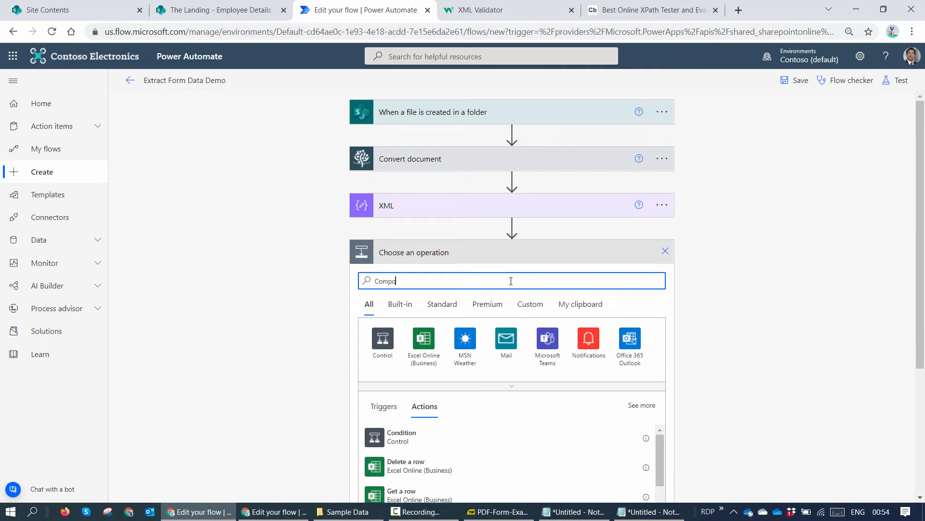
text(se)
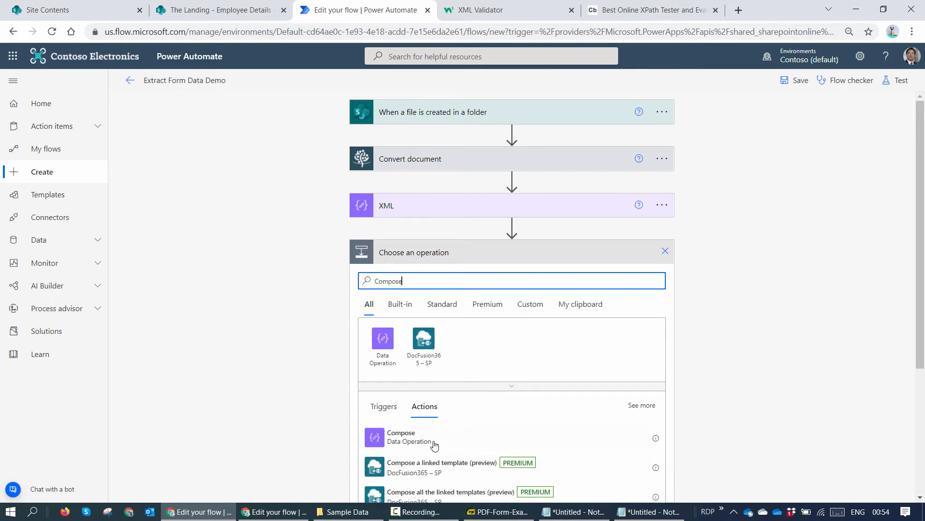
click(400, 437)
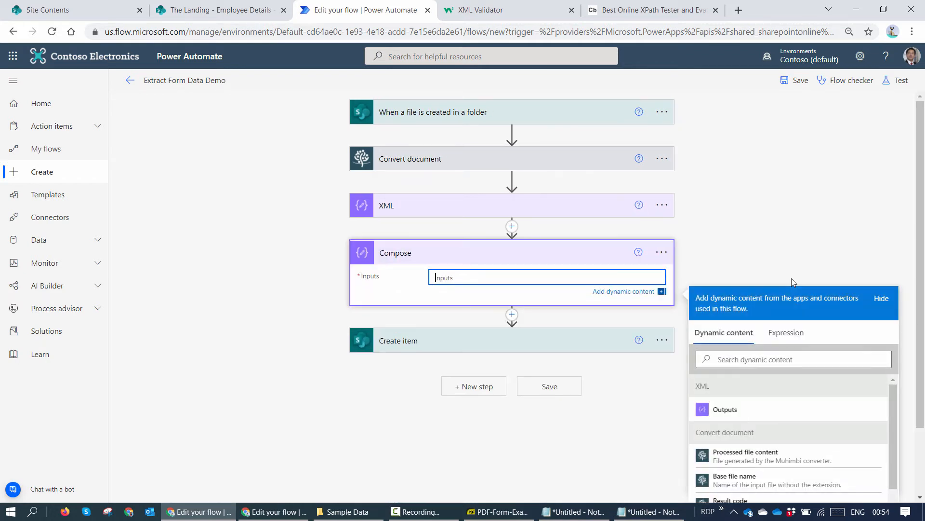
- Set the Compose input to a json(xml(...)) expression
scroll(down, 3)
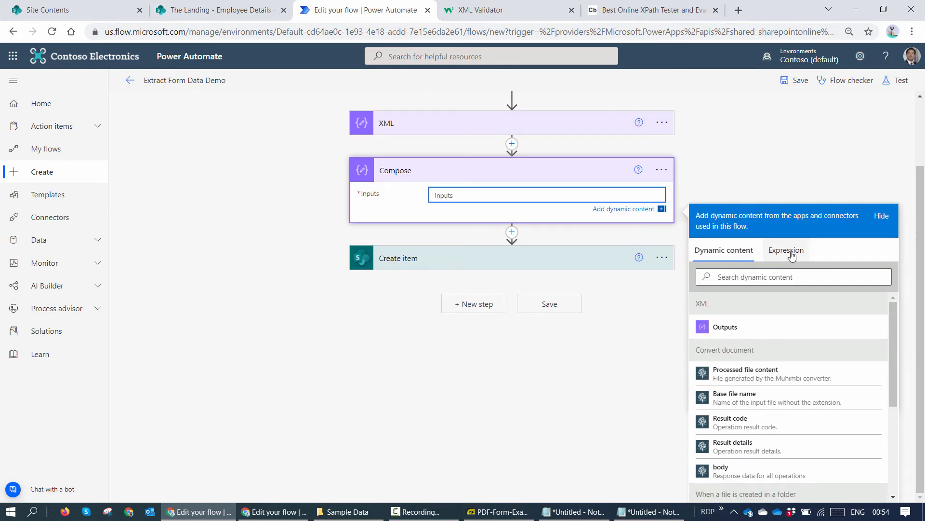
click(786, 249)
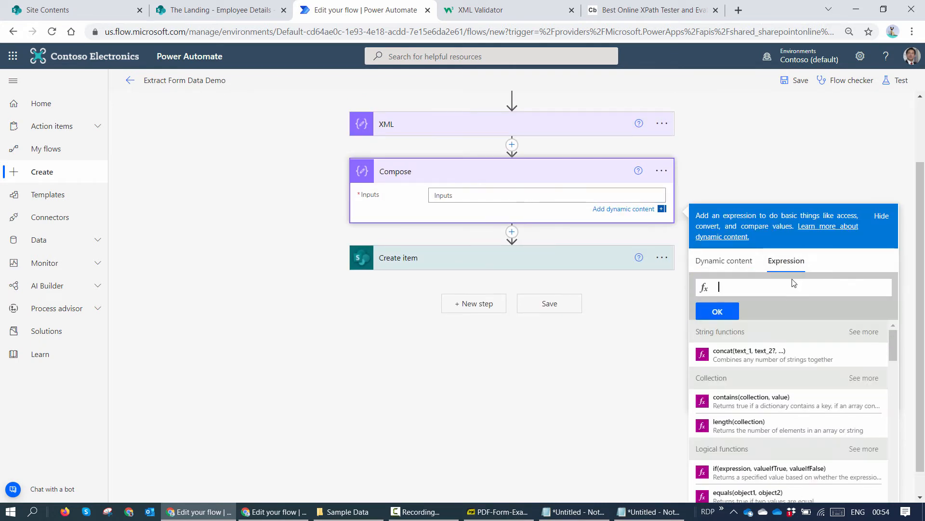
text(Json)
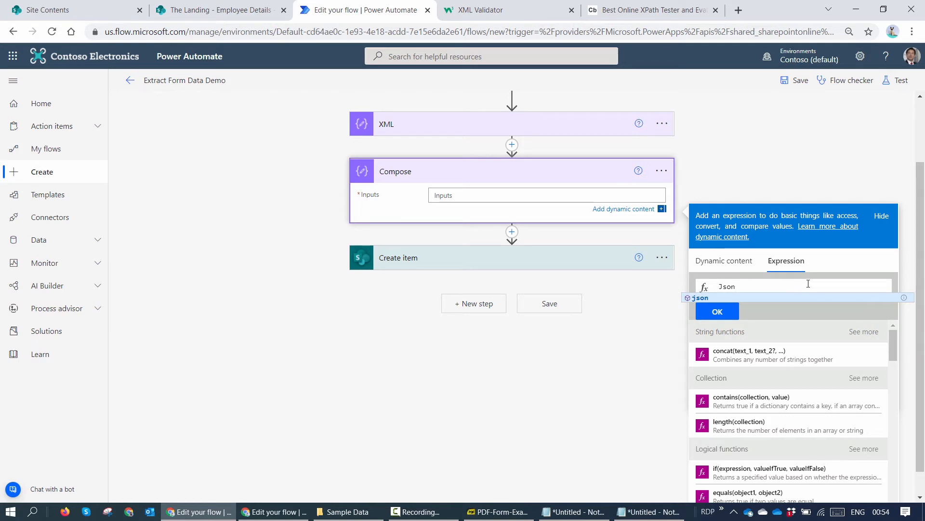
click(700, 298)
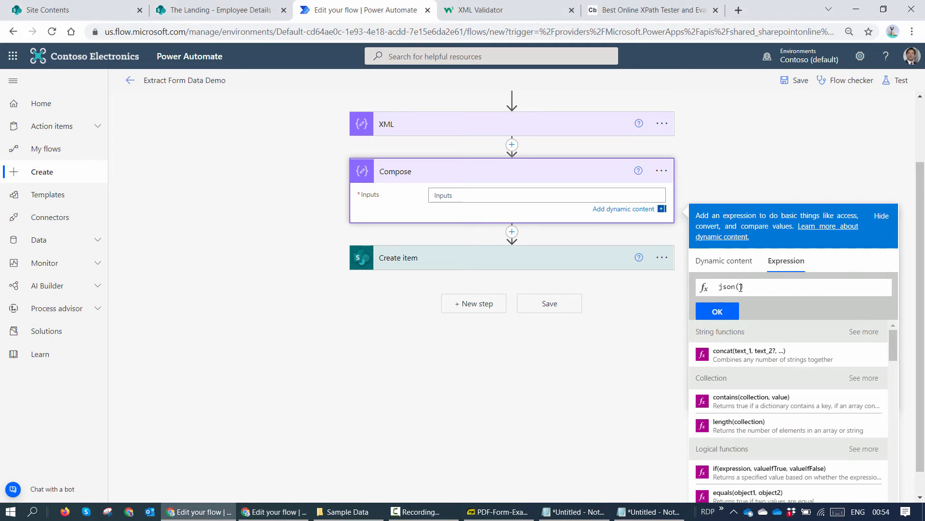
text(xml()
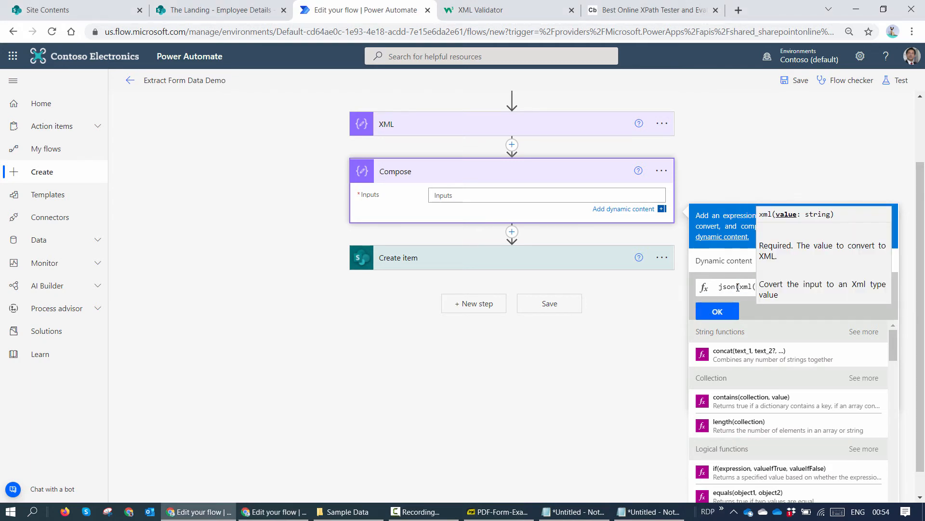
click(662, 172)
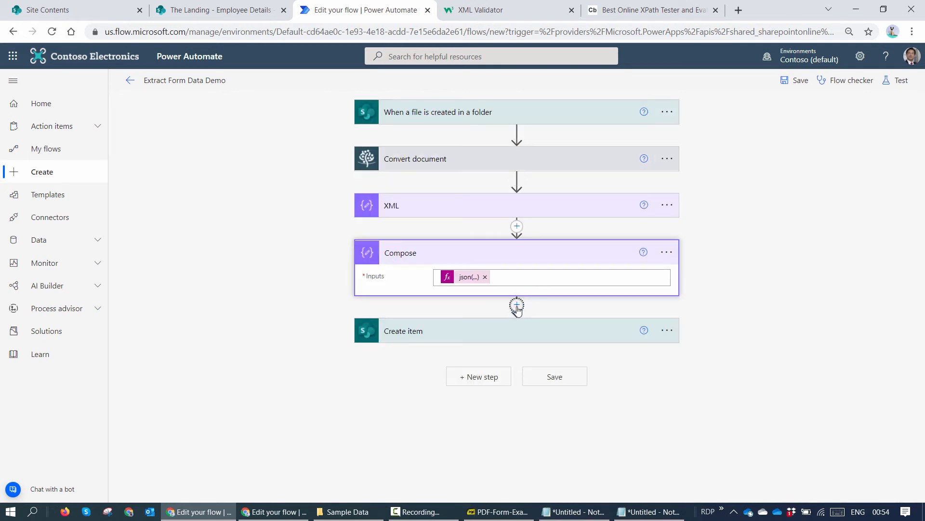
- Add a Terminate step set to Succeeded after Compose, and begin renaming Compose to XML to JSON
click(516, 305)
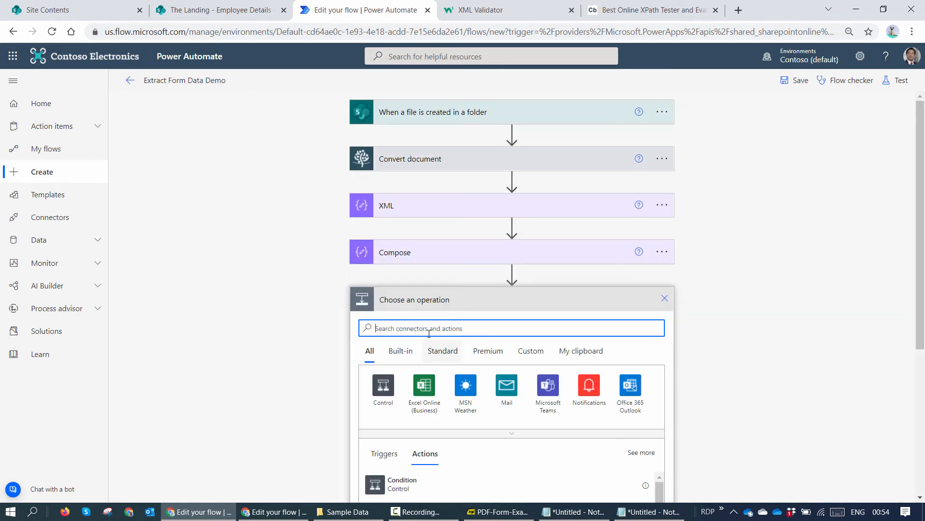
text(t)
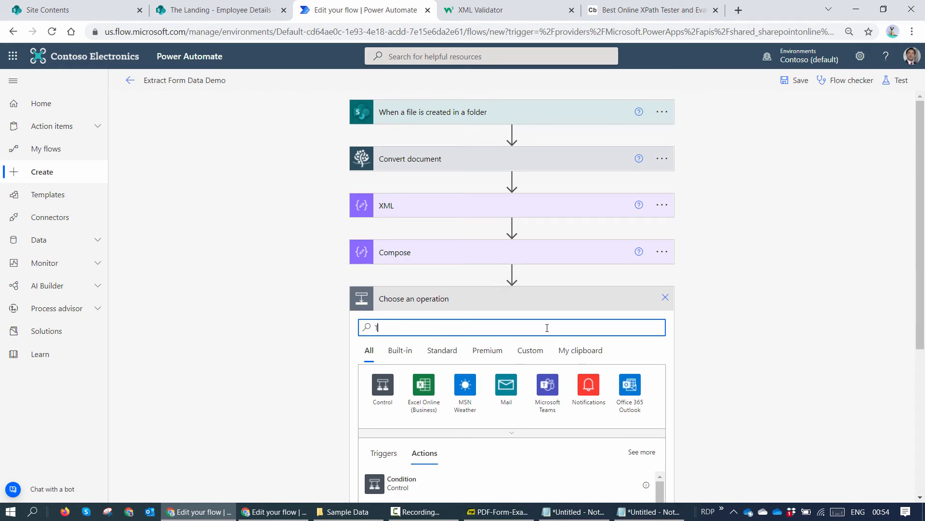
text(Erm)
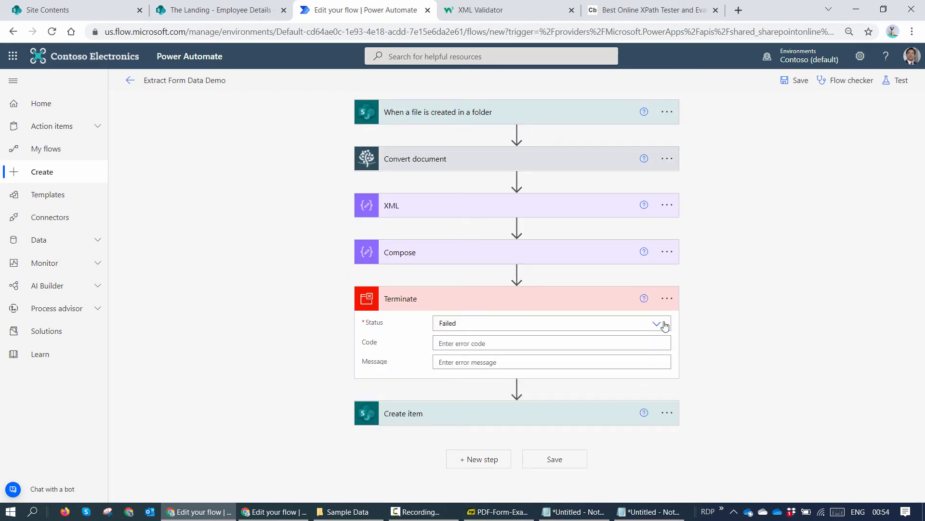
click(657, 323)
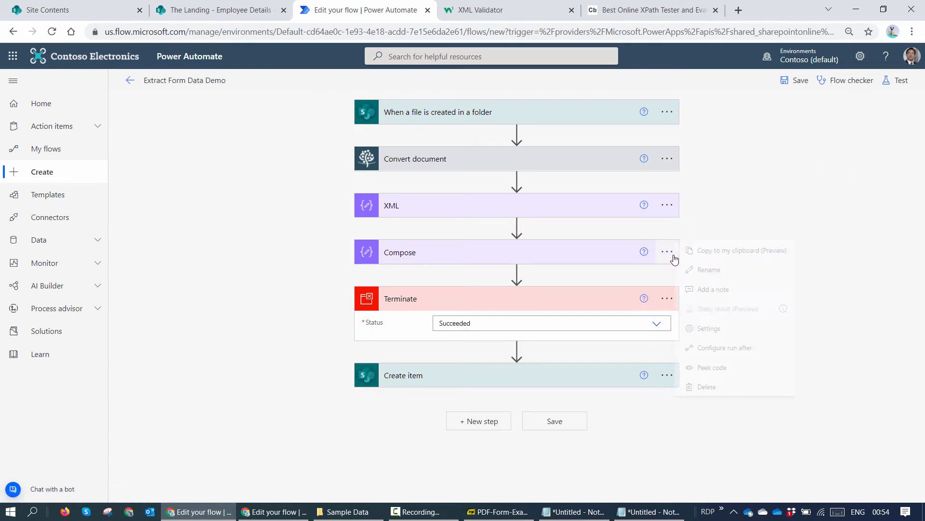
click(708, 269)
text(XML to JSON)
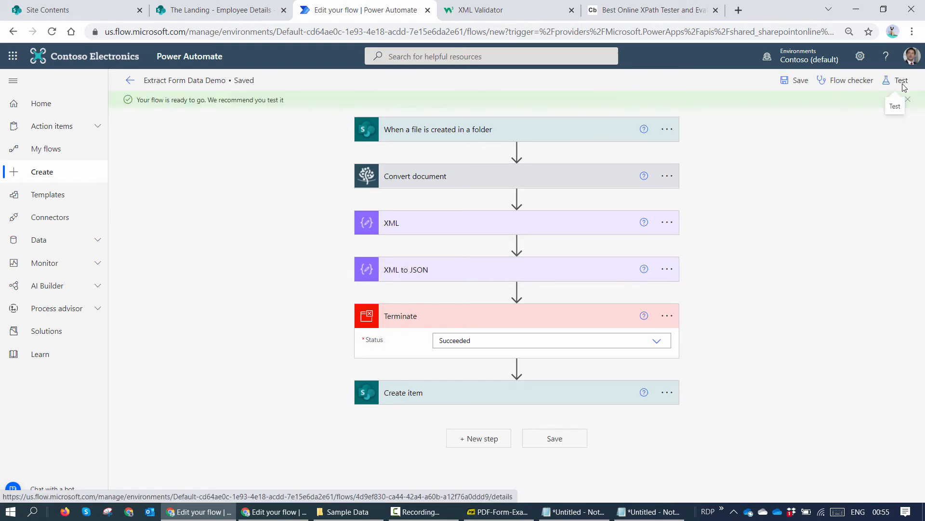
- Test the flow with a recent trigger and select the XML to JSON step's converted JSON
click(902, 80)
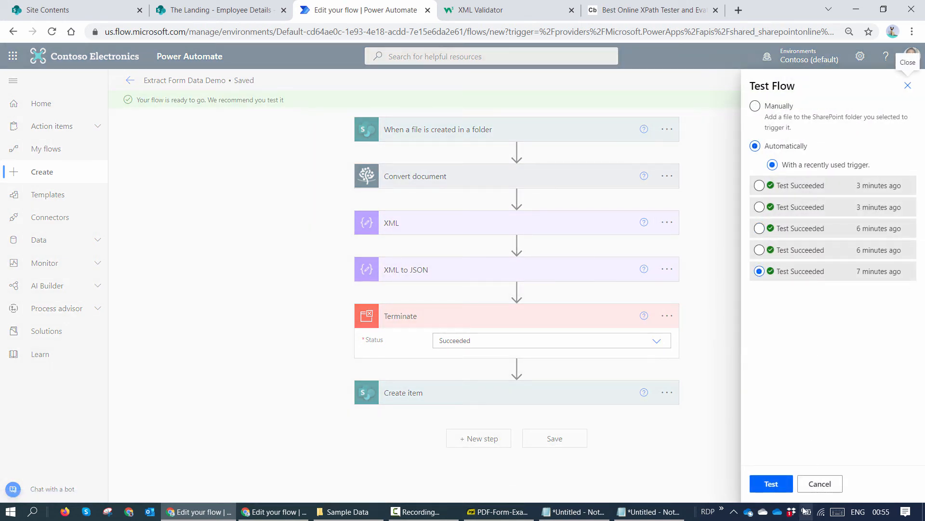
click(771, 483)
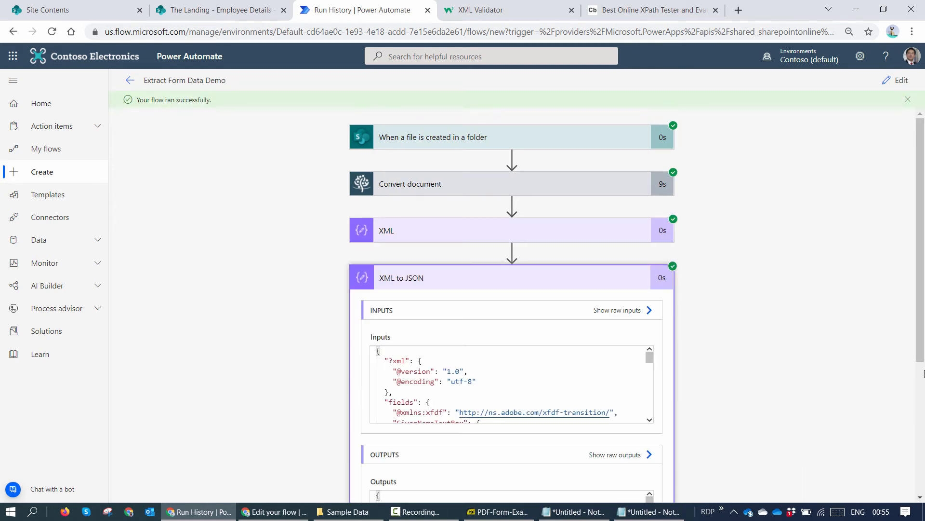
click(583, 377)
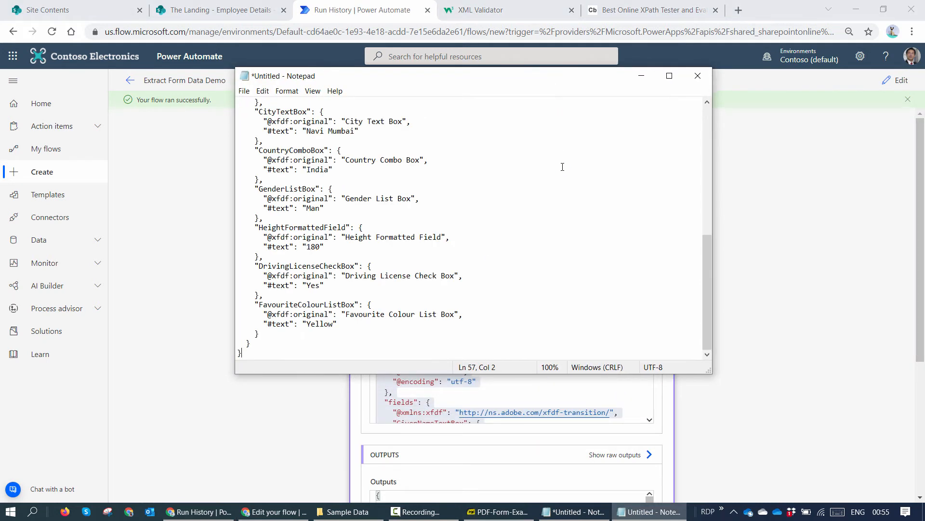
- Review the pasted JSON for values like Clavin, then hide Notepad and return to the run
scroll(up, 3)
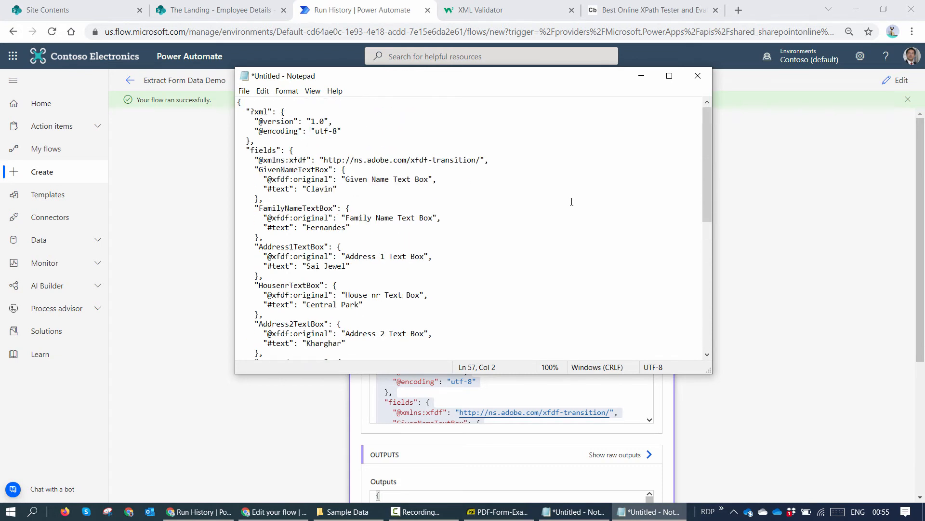
double_click(320, 188)
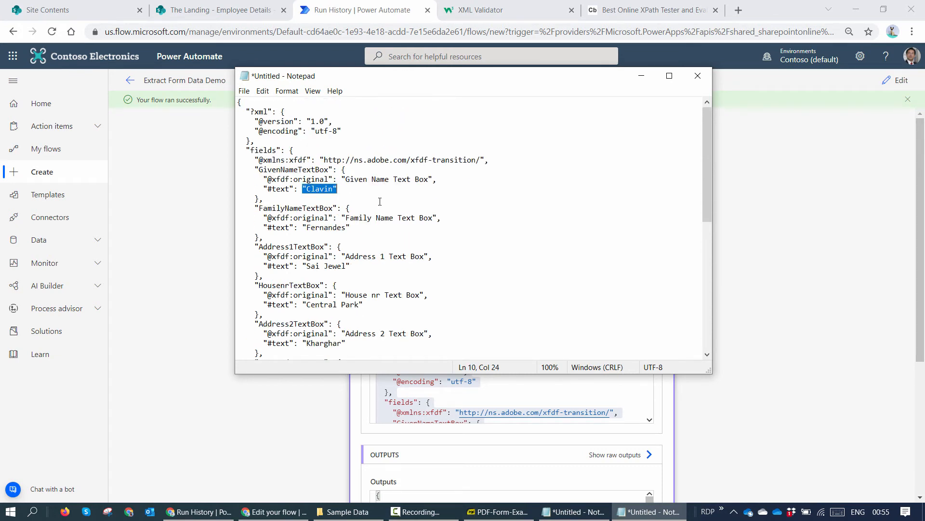
mouse_move(326, 198)
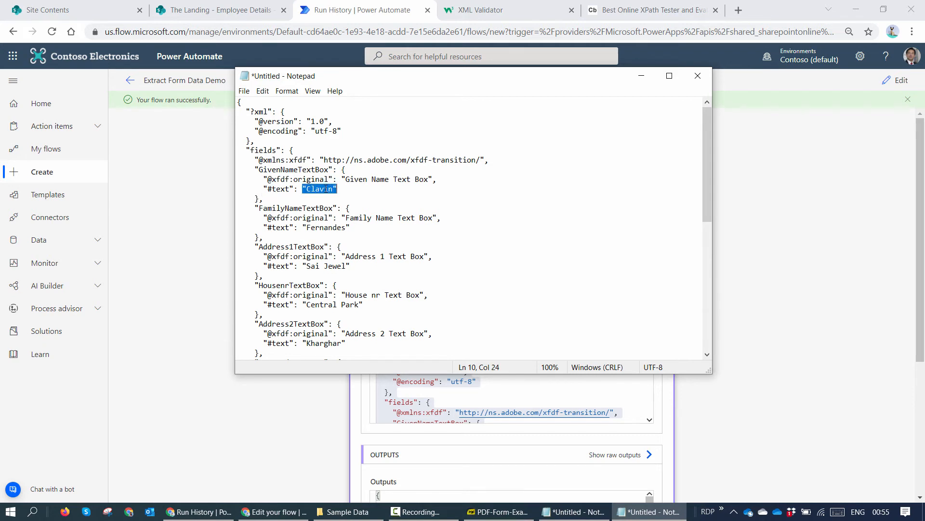
scroll(down, 3)
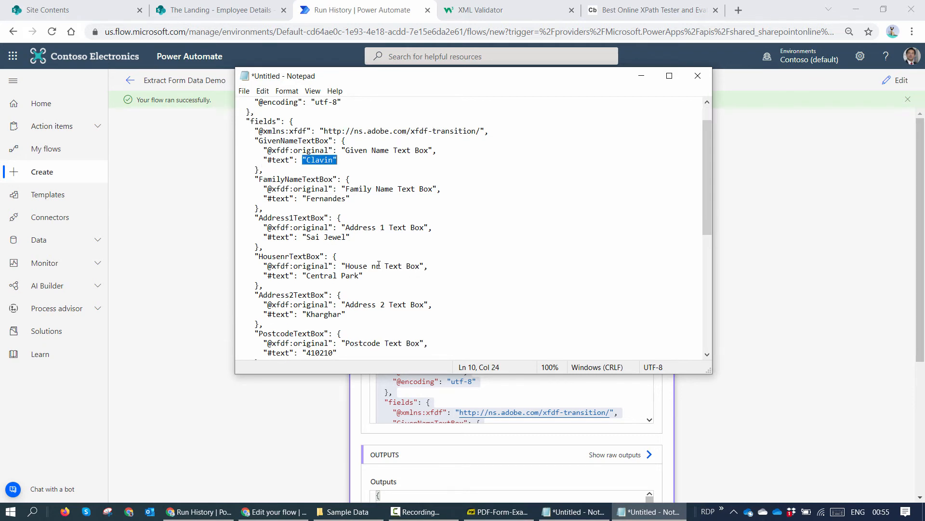
scroll(down, 3)
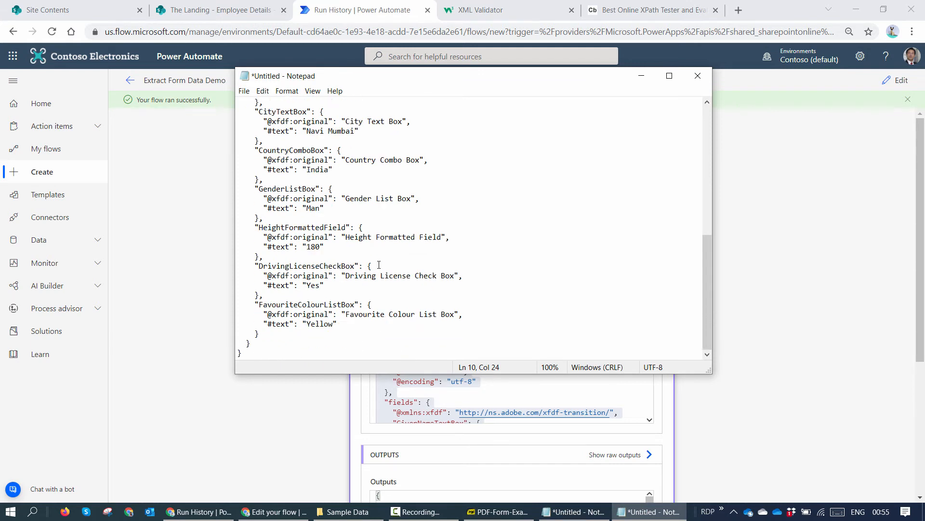
click(697, 76)
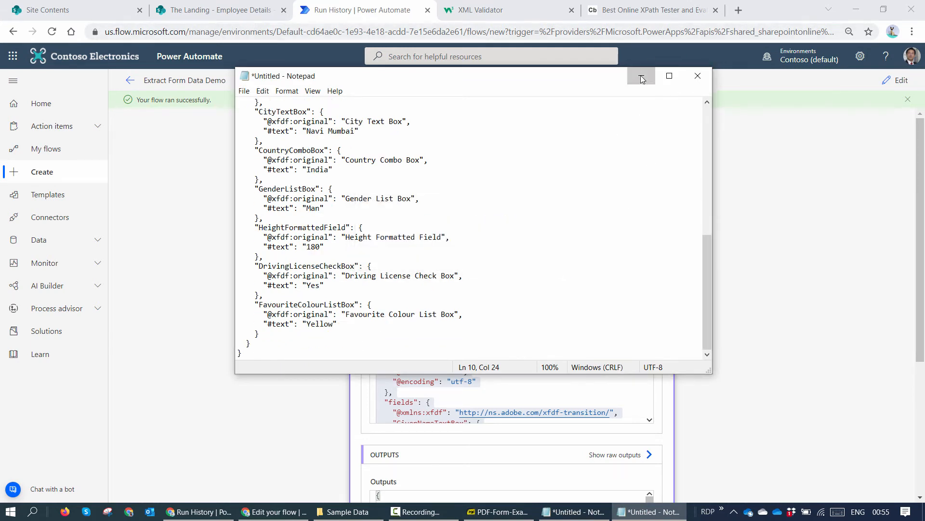
click(641, 76)
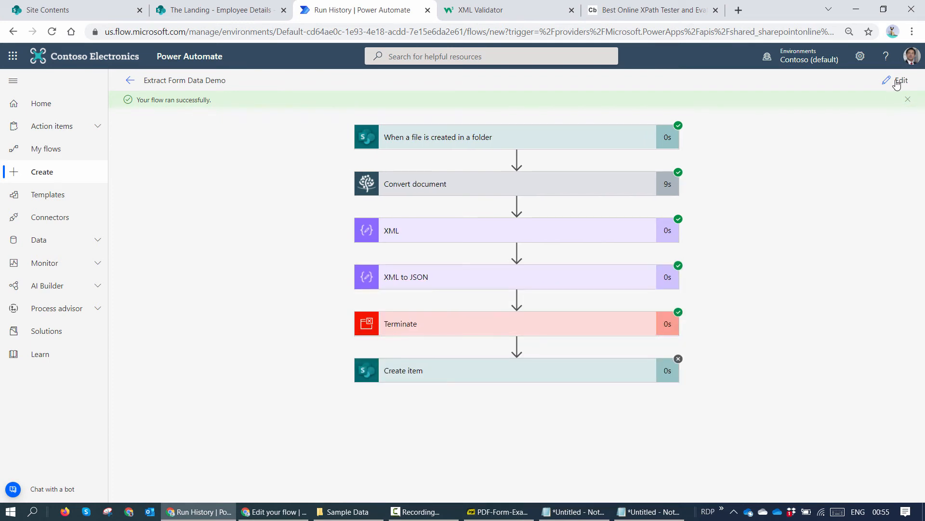
- Add Parse JSON after XML to JSON, with a sample-generated schema and Outputs as content
click(901, 80)
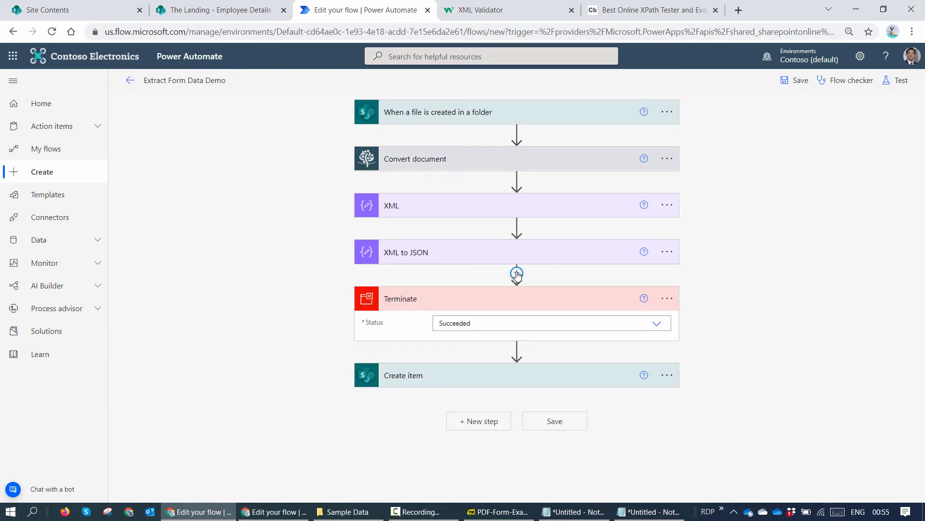
click(517, 273)
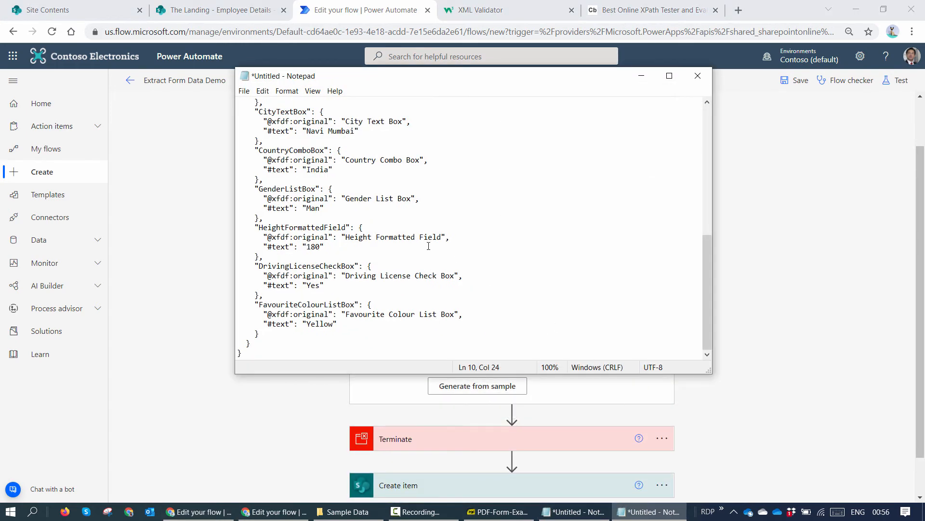
right_click(381, 172)
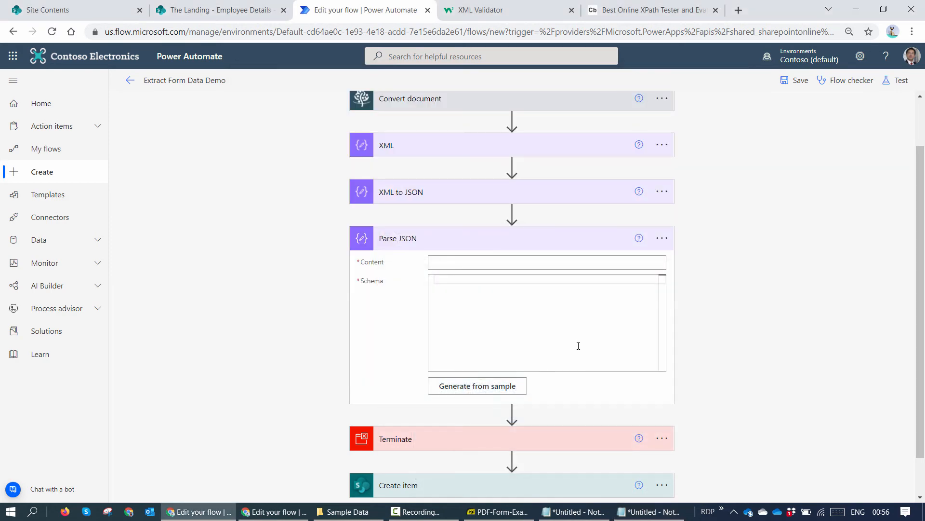
click(477, 385)
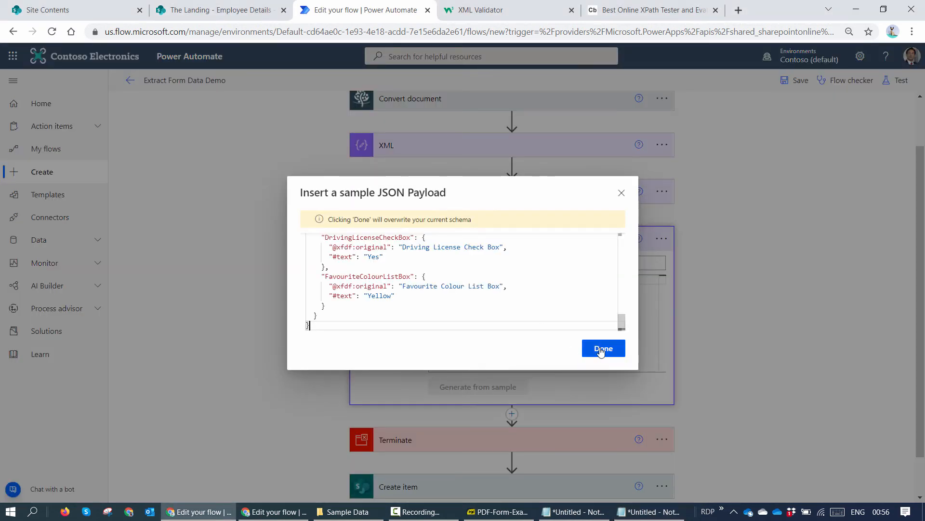
click(602, 348)
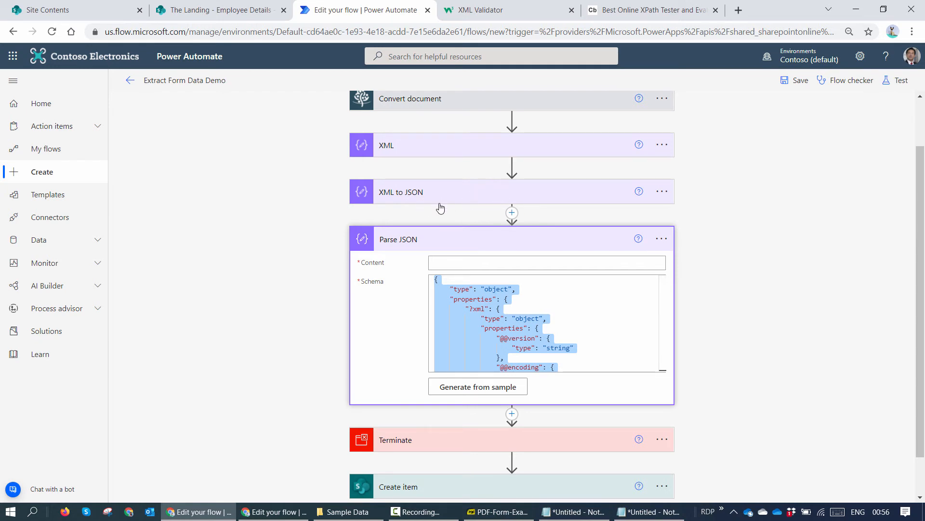
click(546, 262)
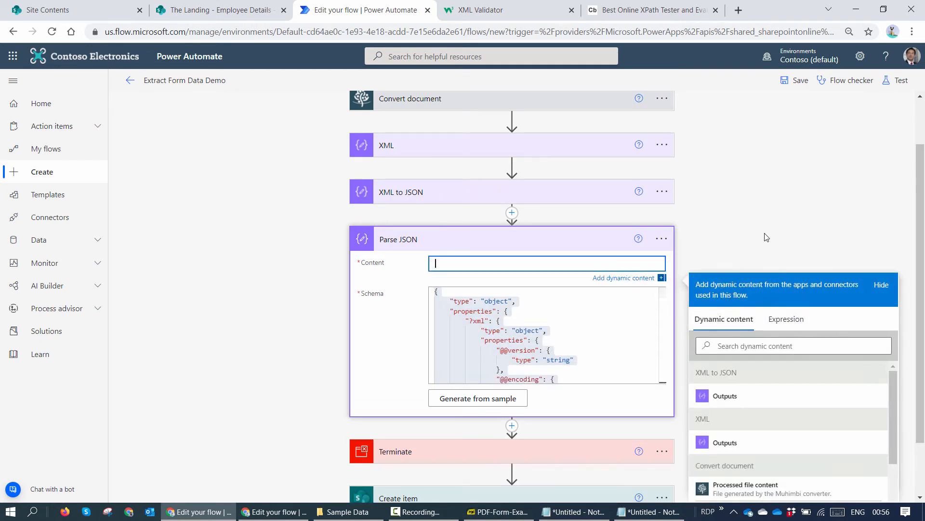
scroll(down, 3)
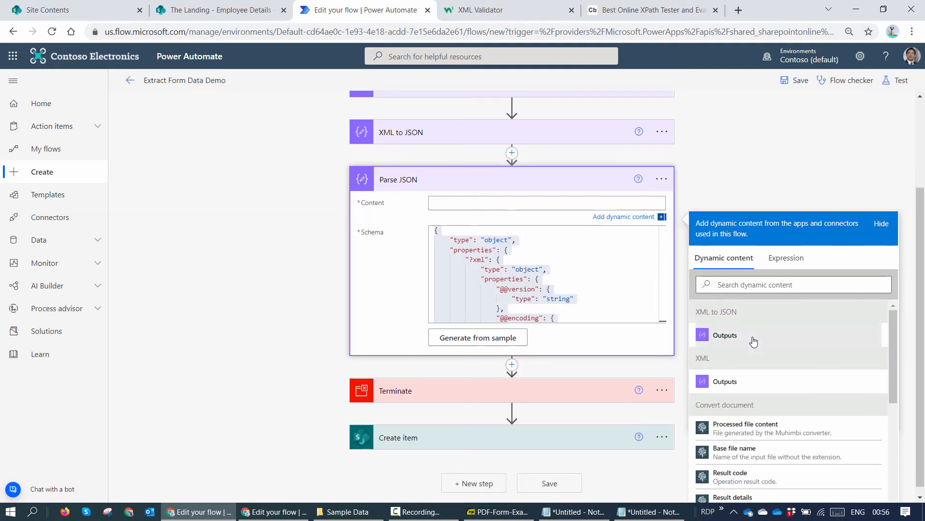
click(725, 335)
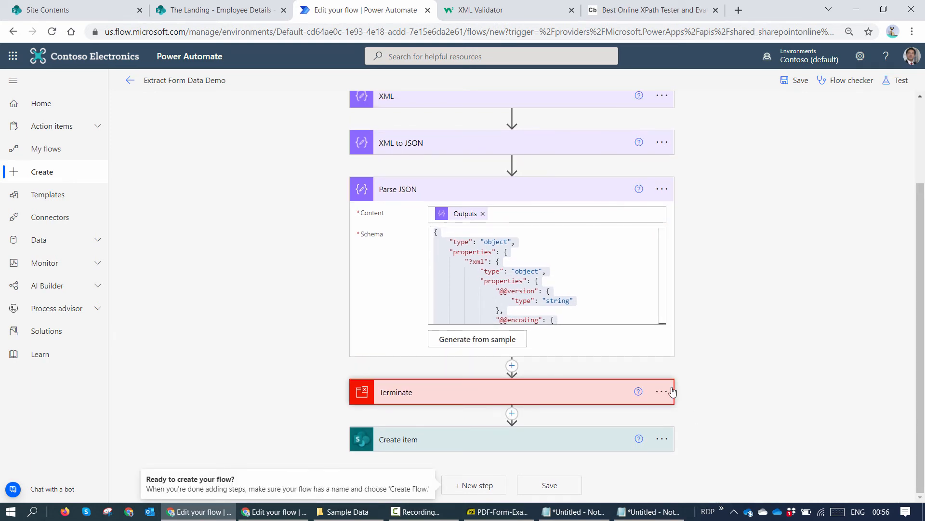
- Add a Compose step named TEST JSON after Parse JSON, with GivenNameTextBox as input
click(511, 366)
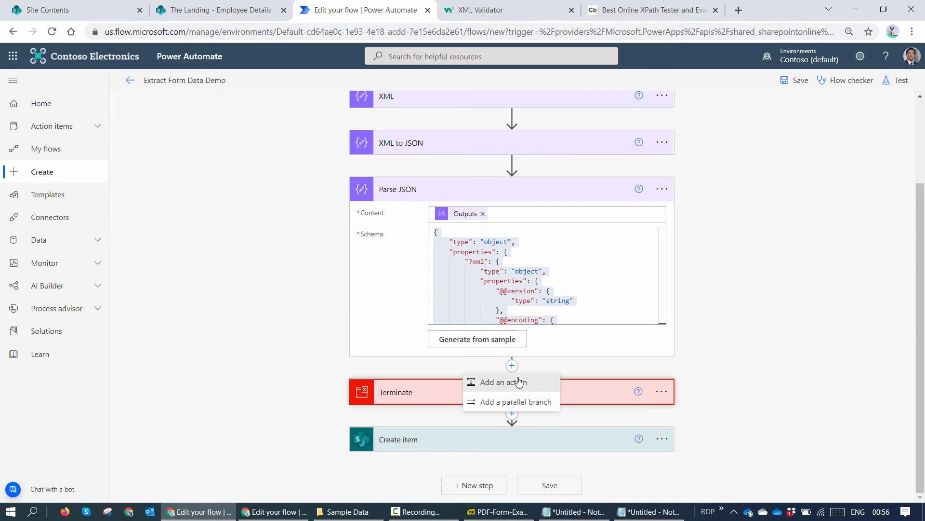
click(503, 382)
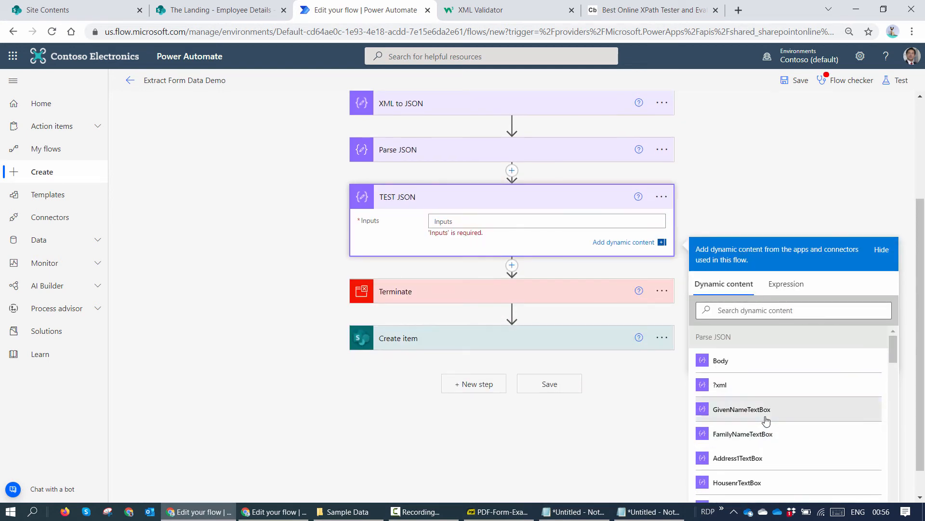
click(742, 408)
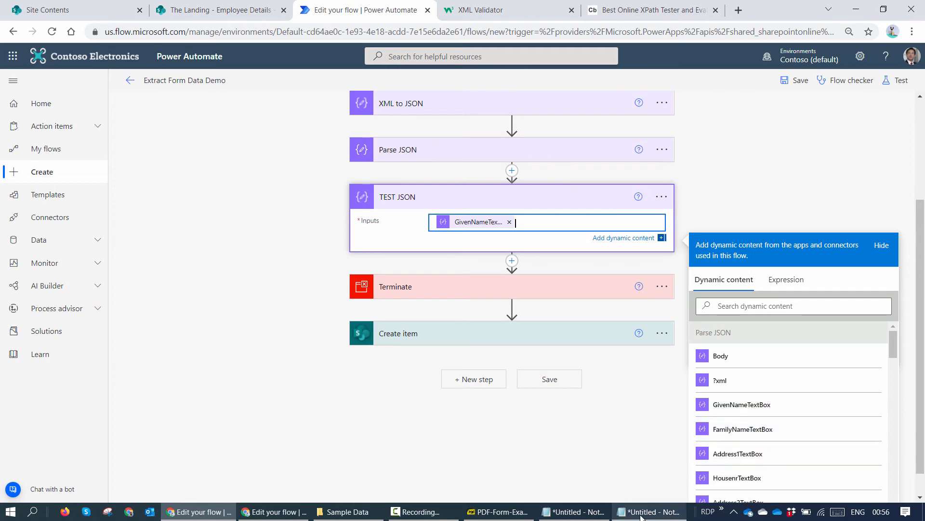
click(649, 511)
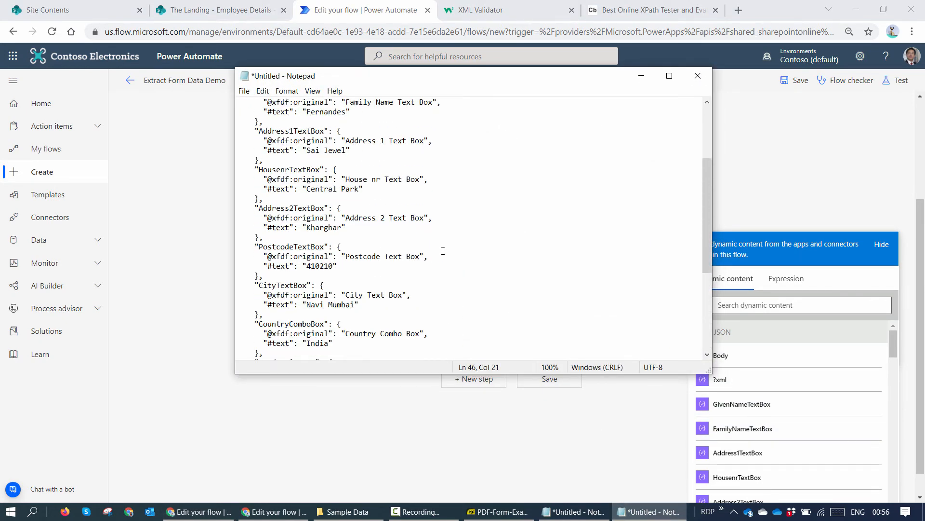
scroll(up, 3)
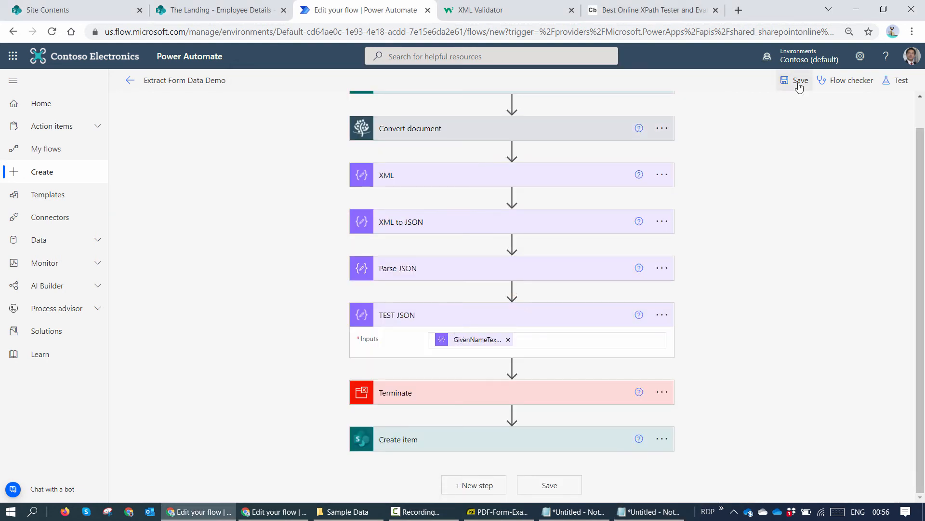
- Save and test the flow with the recent trigger, then review TEST JSON's Clavin object
click(800, 80)
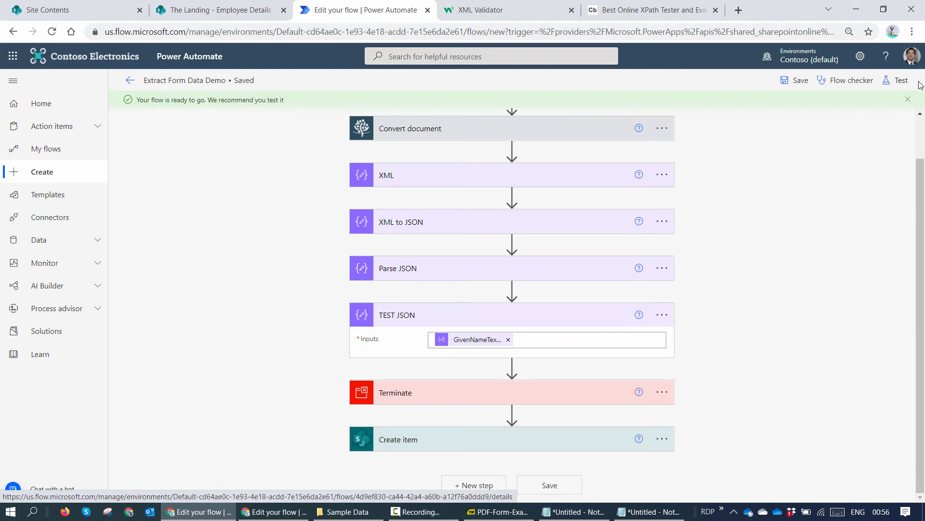
click(901, 80)
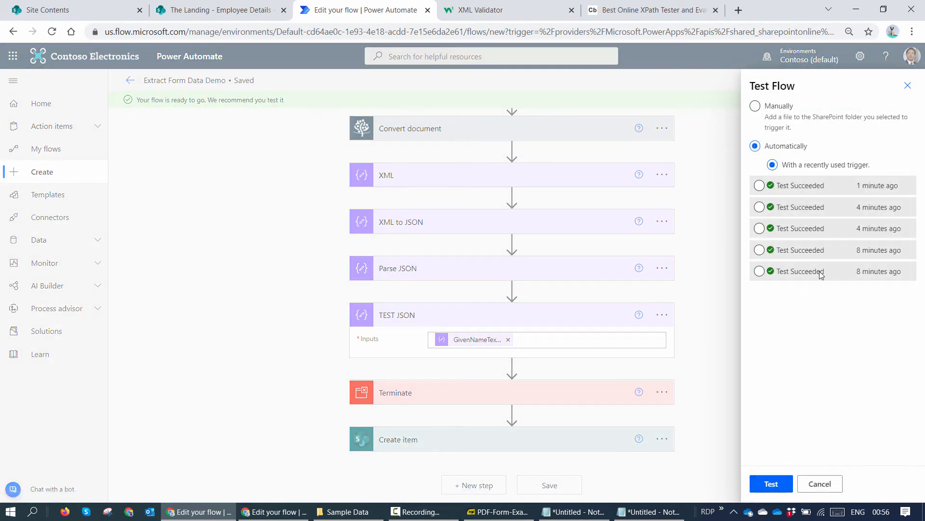
click(760, 185)
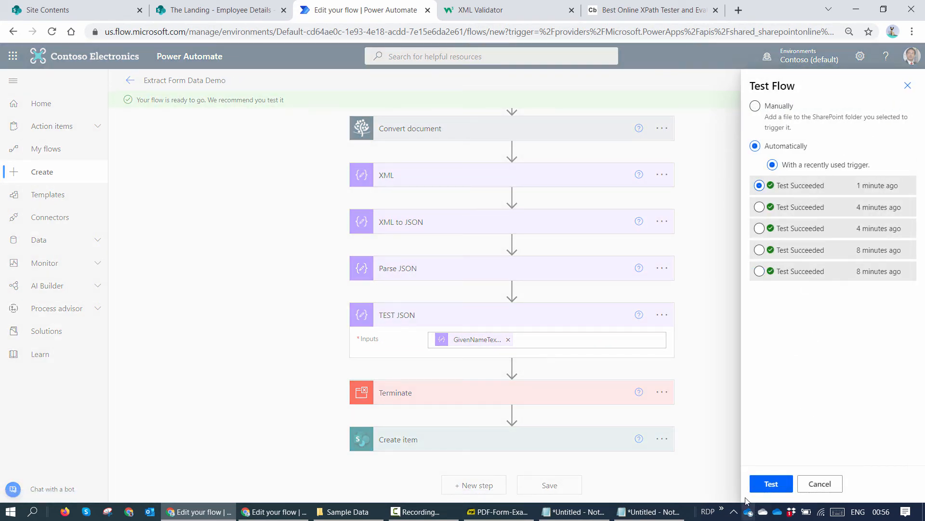
click(770, 484)
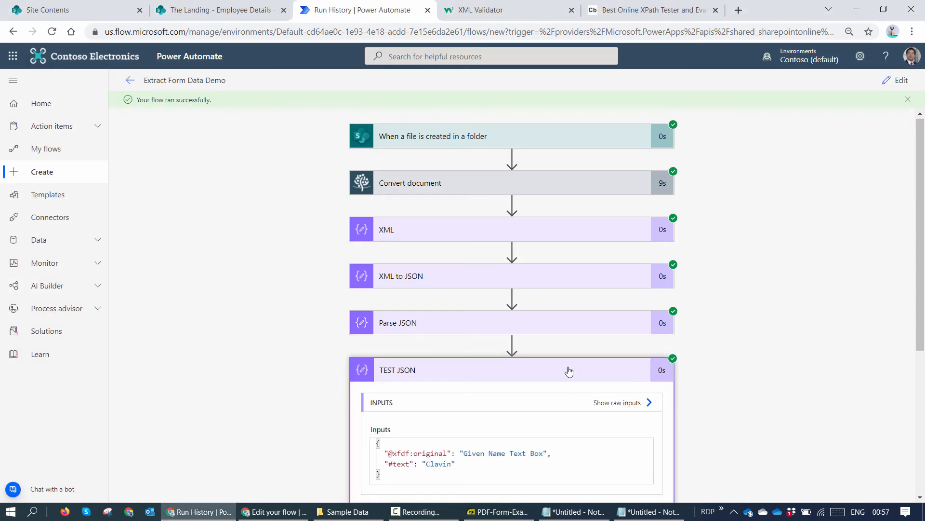
scroll(down, 3)
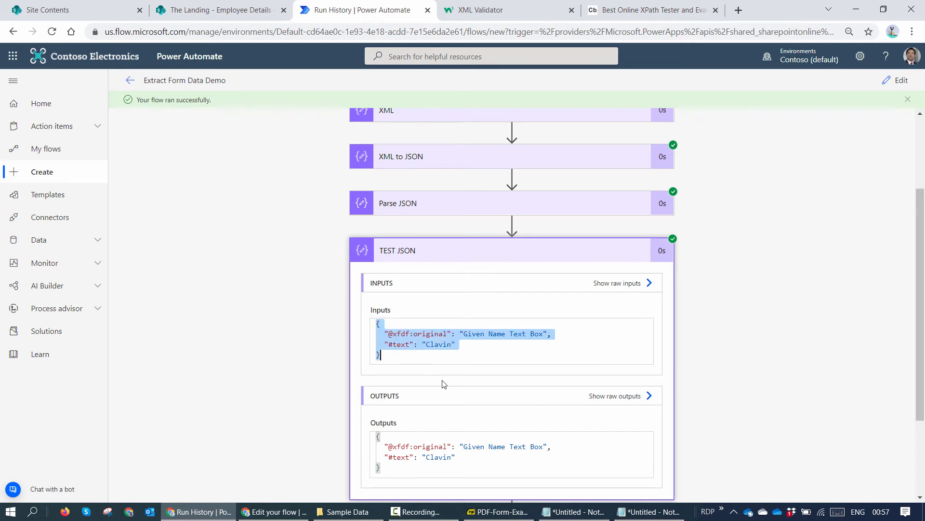
mouse_move(516, 321)
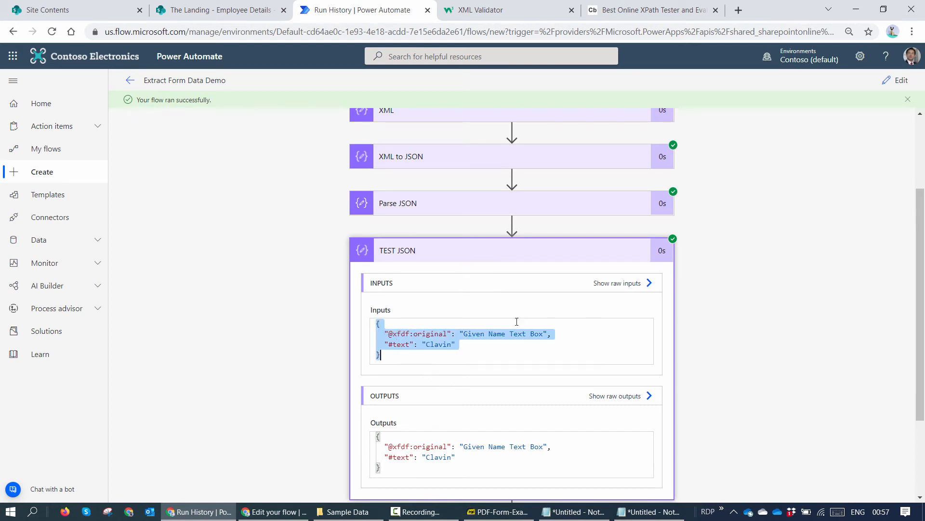
mouse_move(437, 353)
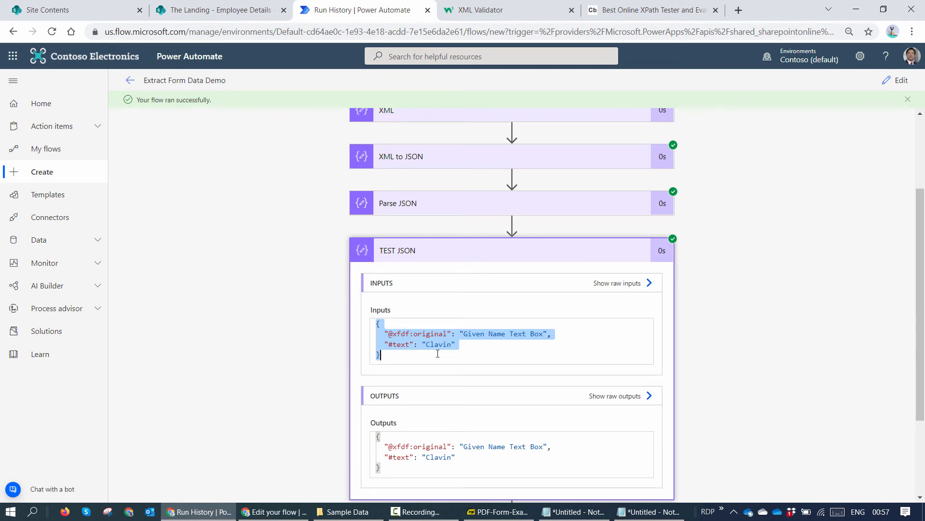
mouse_move(900, 81)
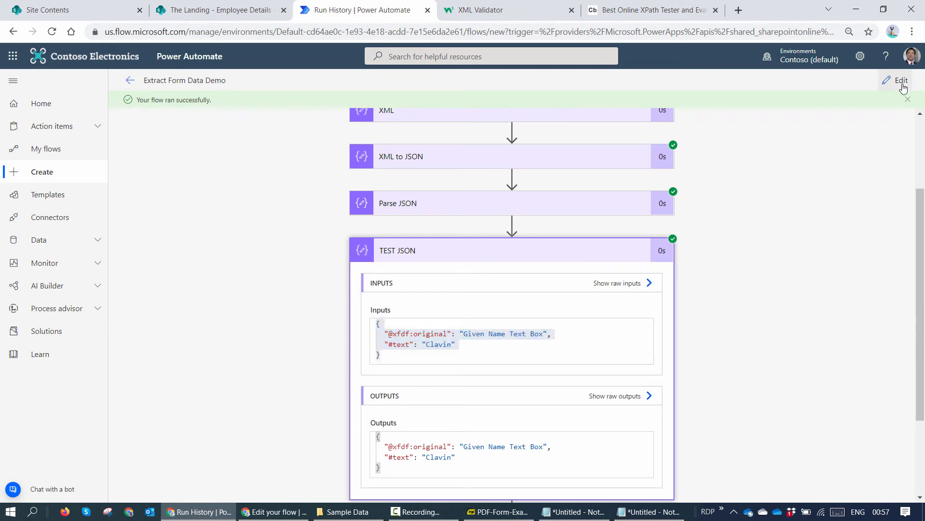
- Reopen the flow and remove the GivenNameTextBox token from the TEST JSON input
click(902, 79)
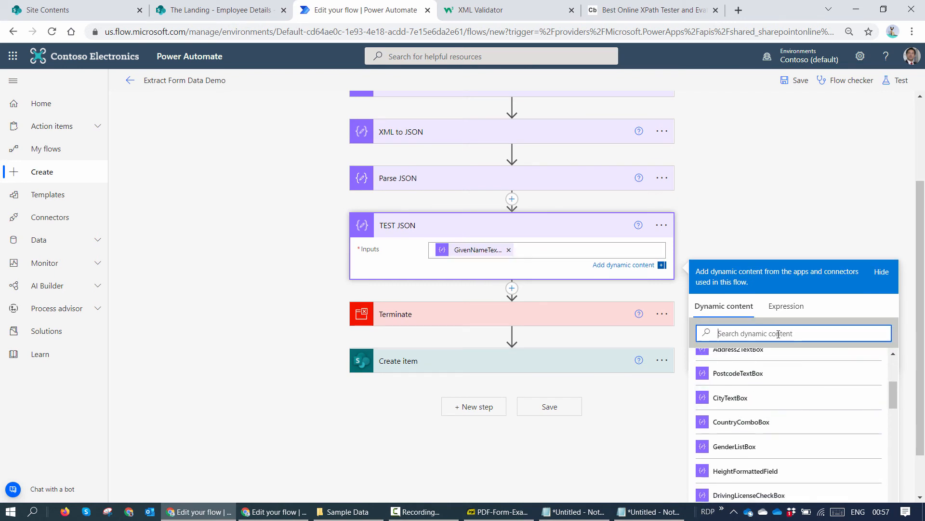
text(#t)
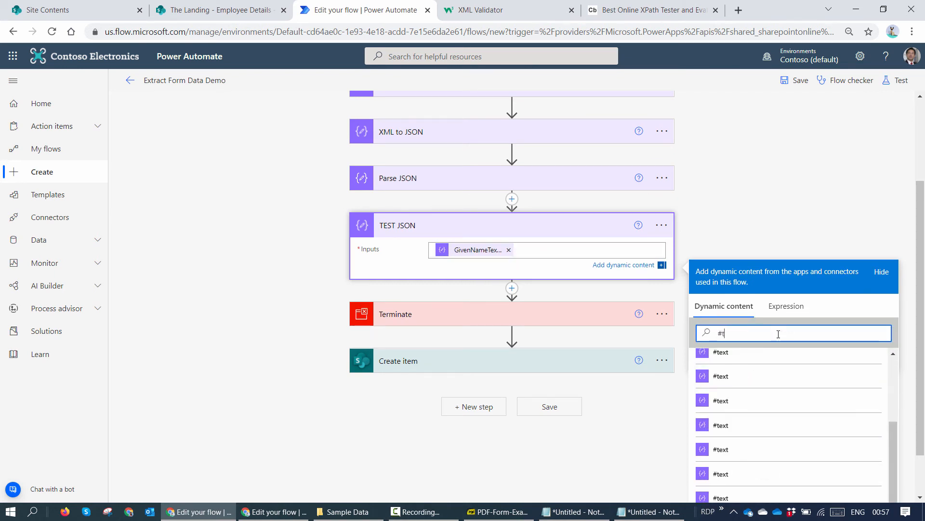
text(e)
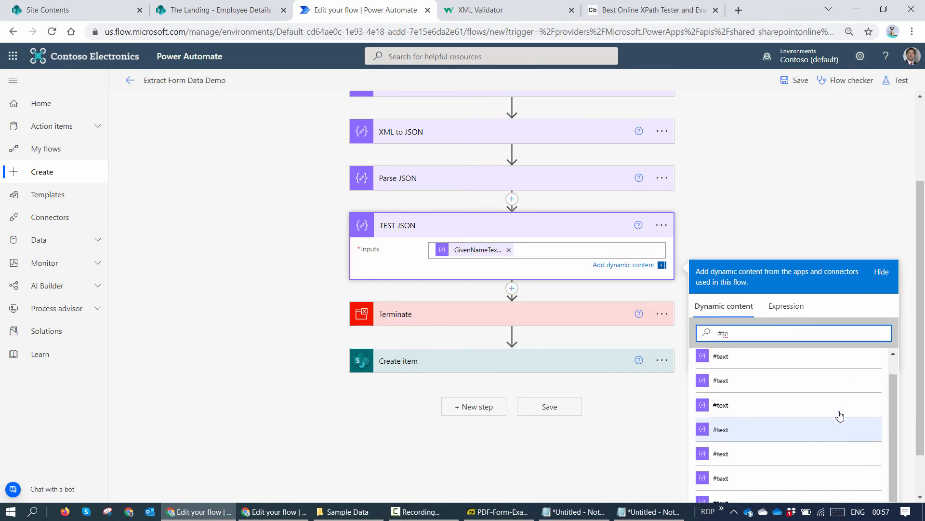
scroll(up, 3)
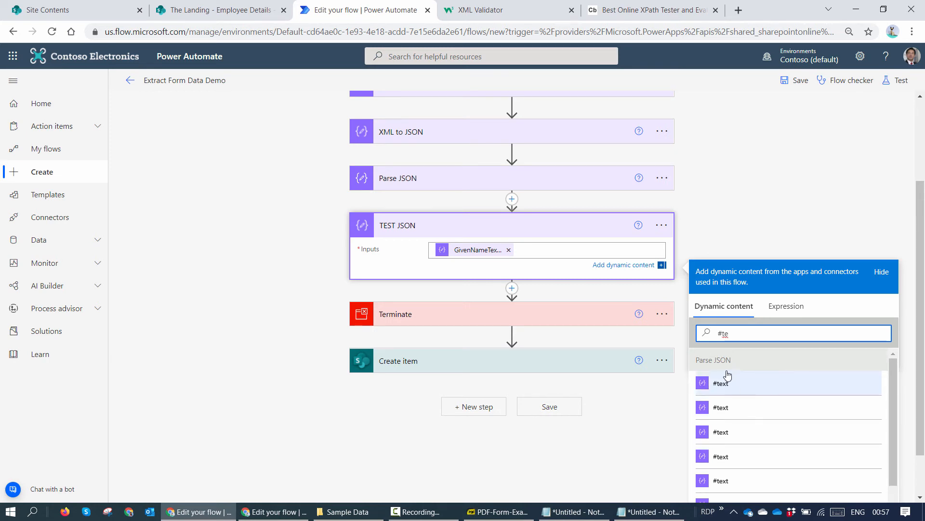
mouse_move(467, 256)
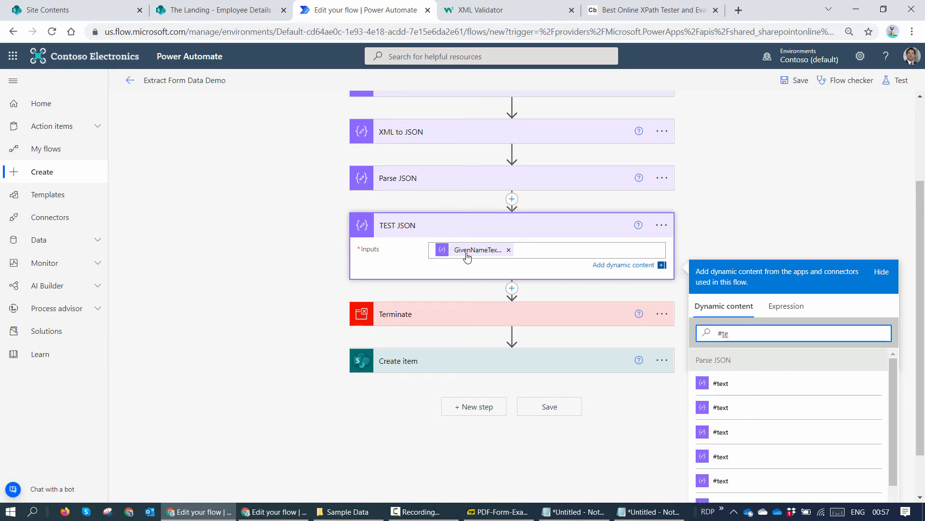
mouse_move(479, 249)
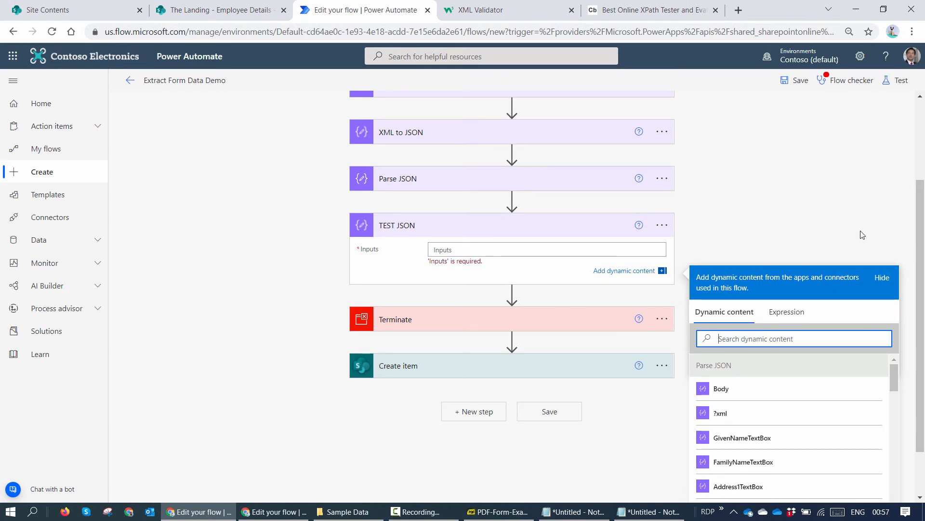
scroll(down, 3)
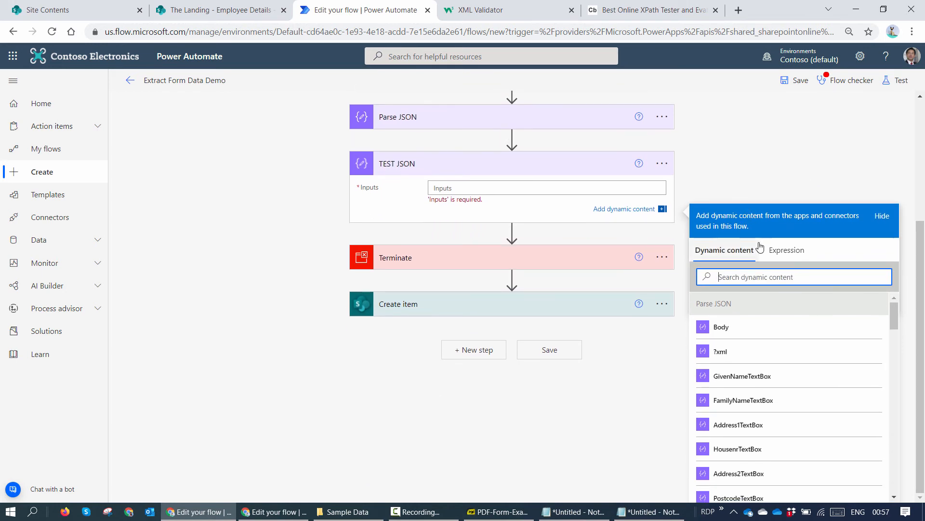
mouse_move(786, 250)
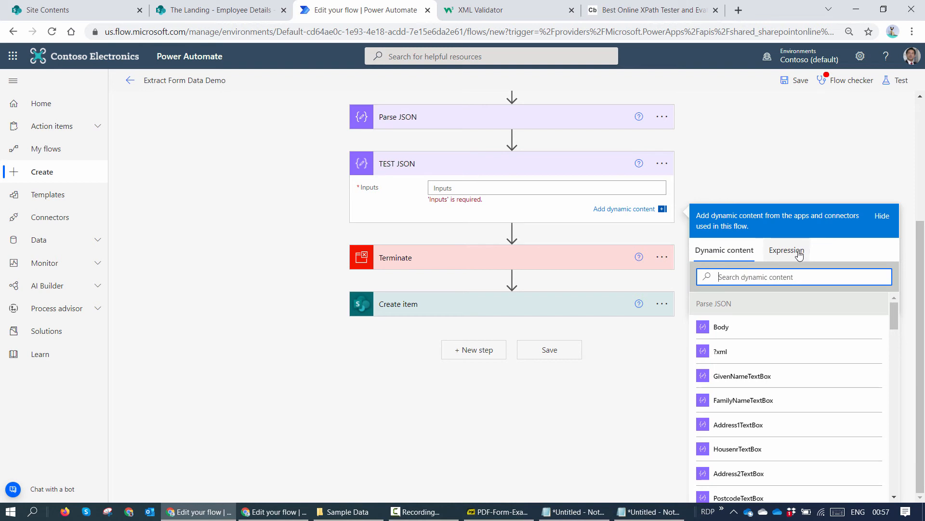
text(a)
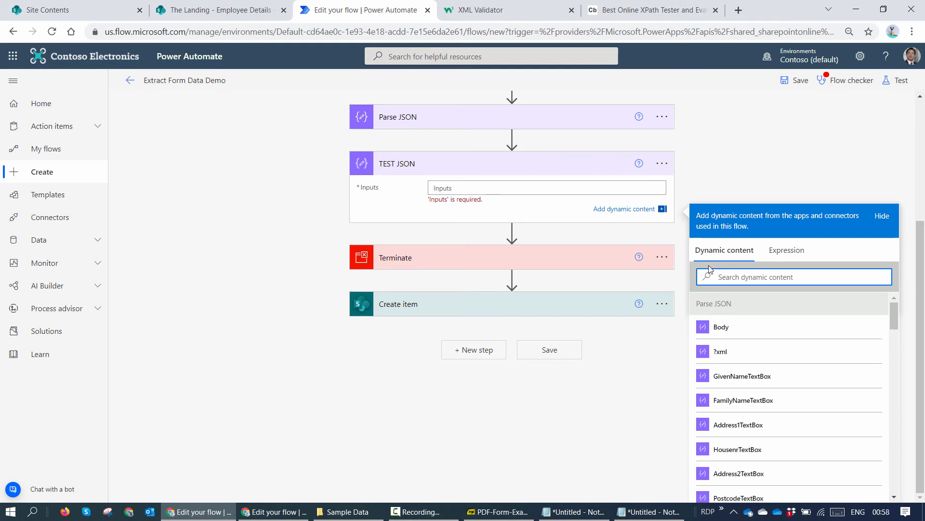
- Set TEST JSON input to body('Parse_JSON')?['fields']?['GivenNameTextBox']?['#text']
click(786, 249)
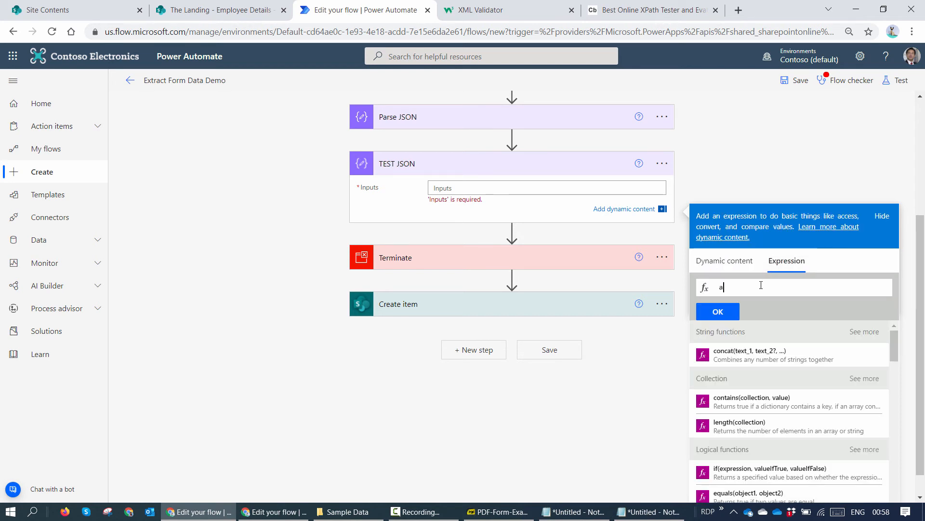
click(723, 250)
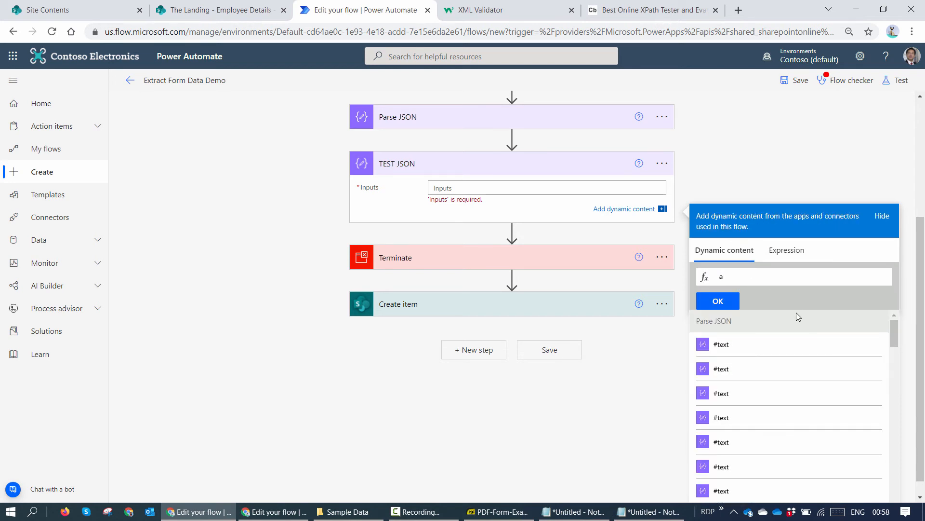
scroll(down, 3)
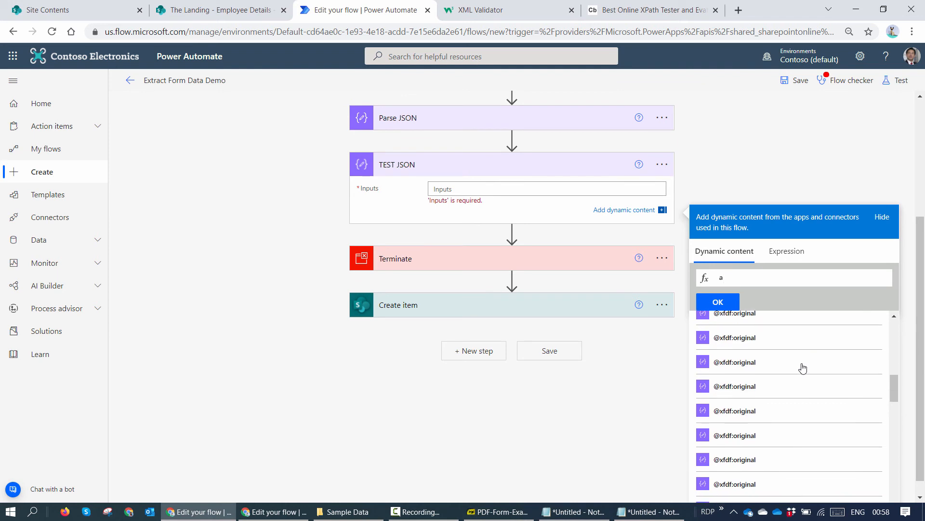
scroll(down, 3)
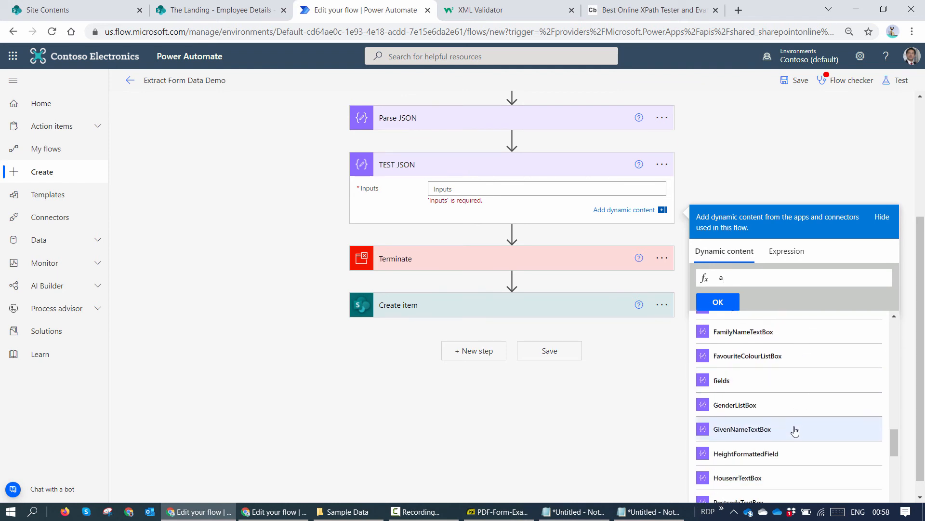
click(742, 429)
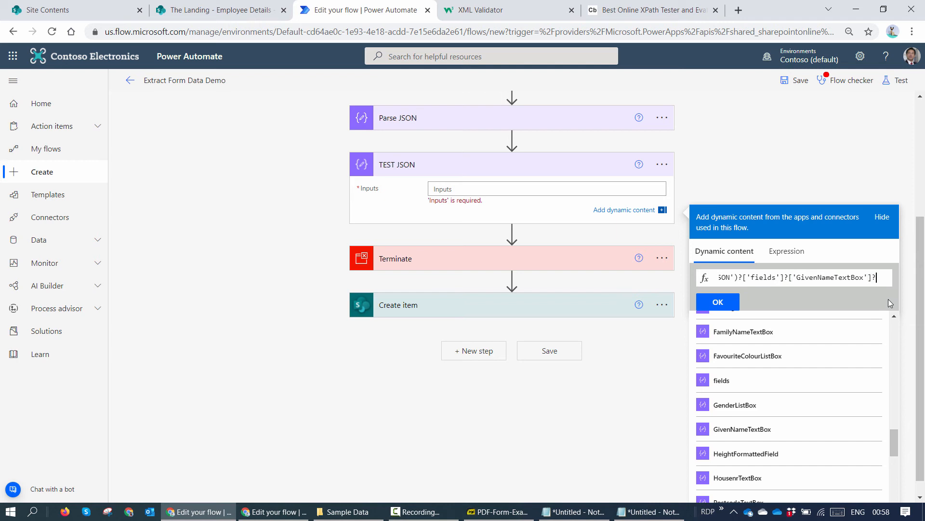
text([])
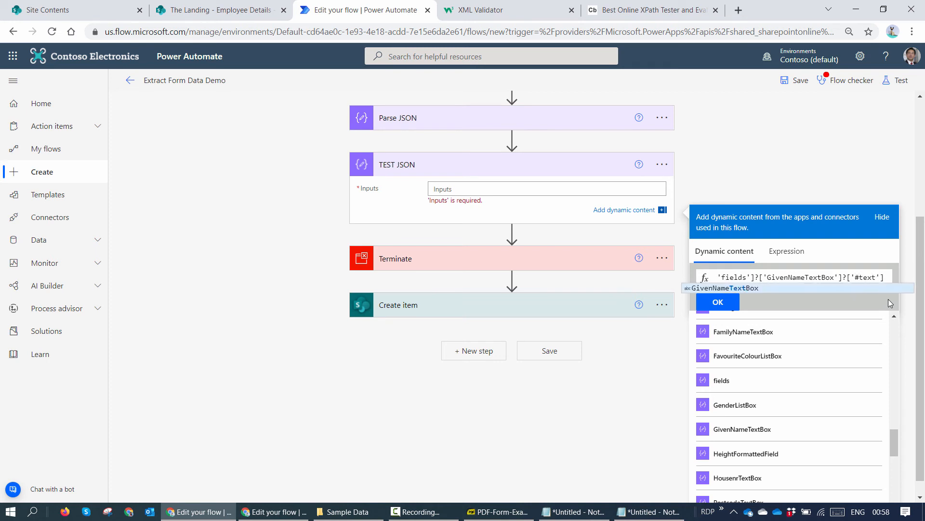
click(717, 302)
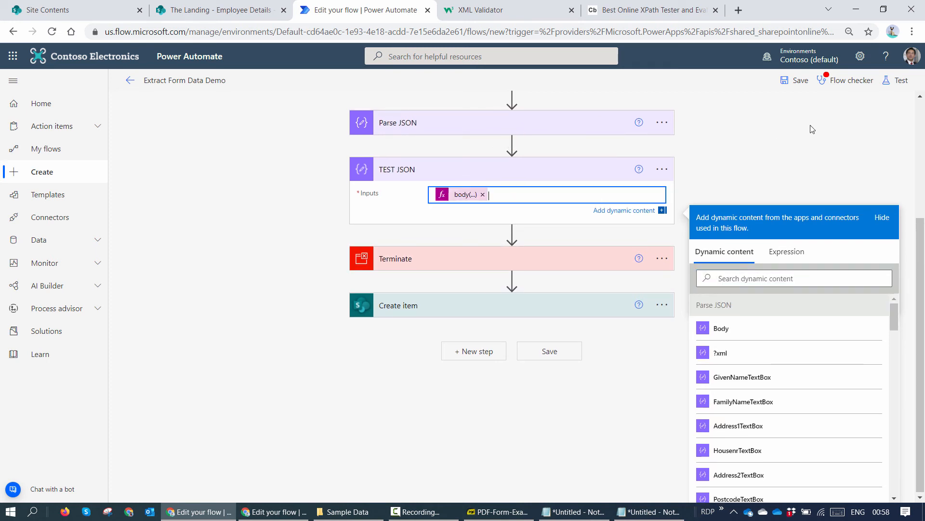
- Save the updated flow and rerun the test with the most recent trigger
click(800, 80)
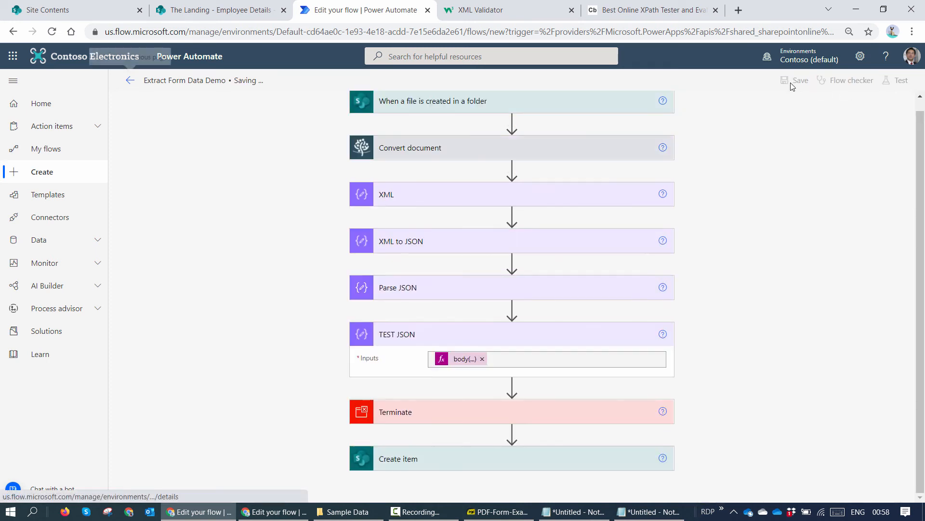
click(800, 80)
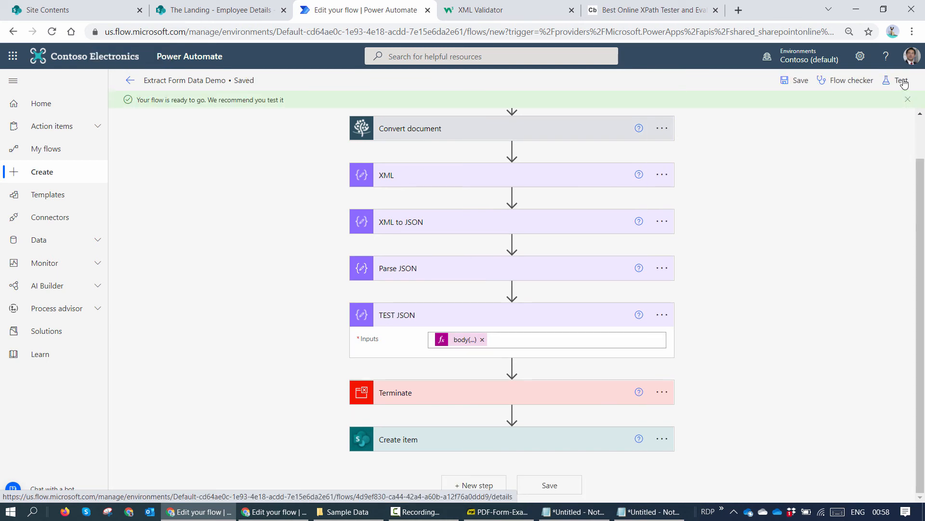
click(901, 79)
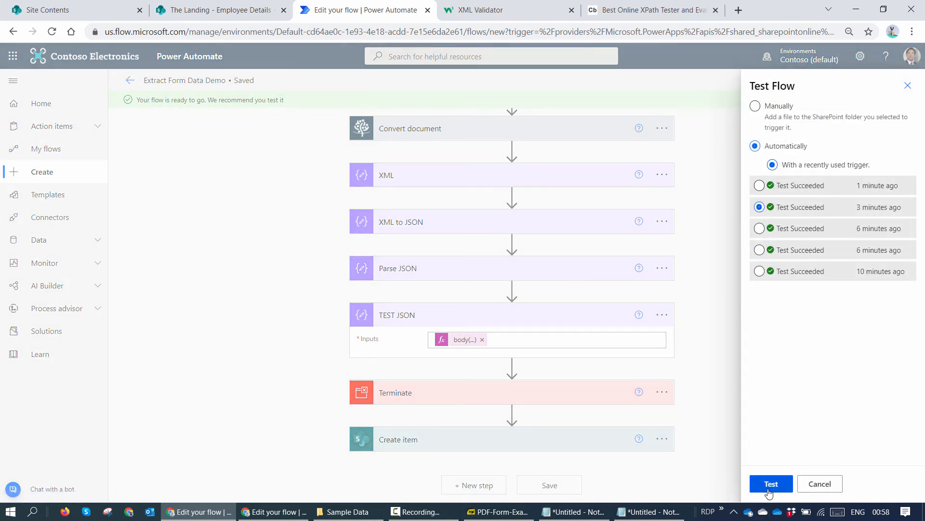
click(771, 484)
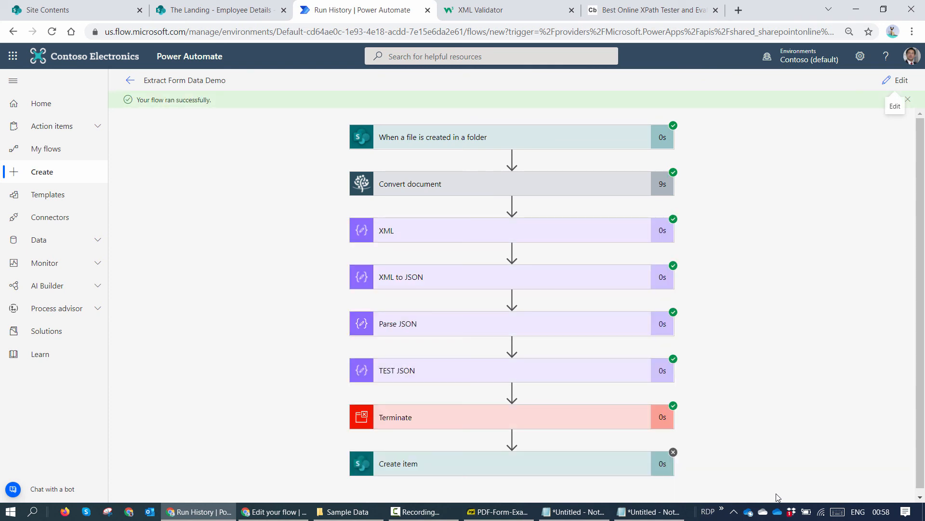
mouse_move(545, 373)
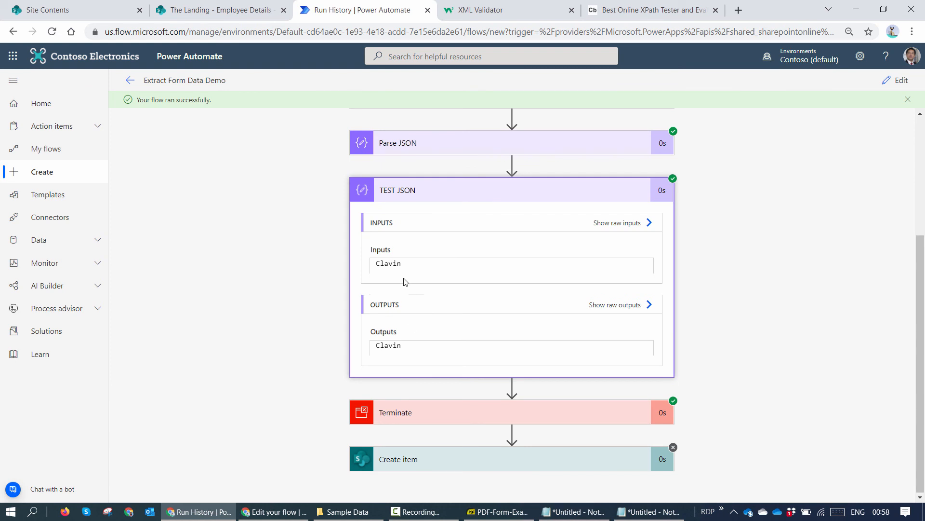
mouse_move(260, 13)
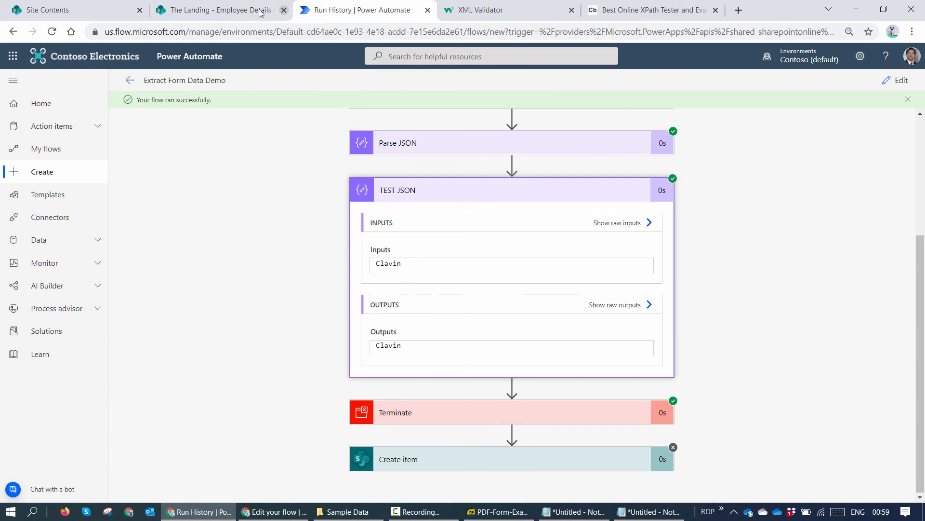
mouse_move(530, 144)
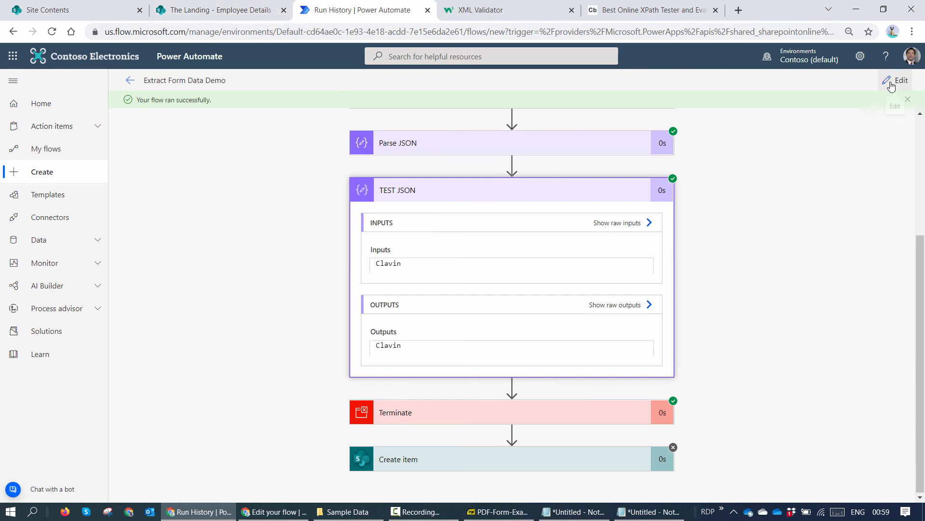
- Delete the Terminate step and clear the first() expressions from Create item's fields
click(902, 79)
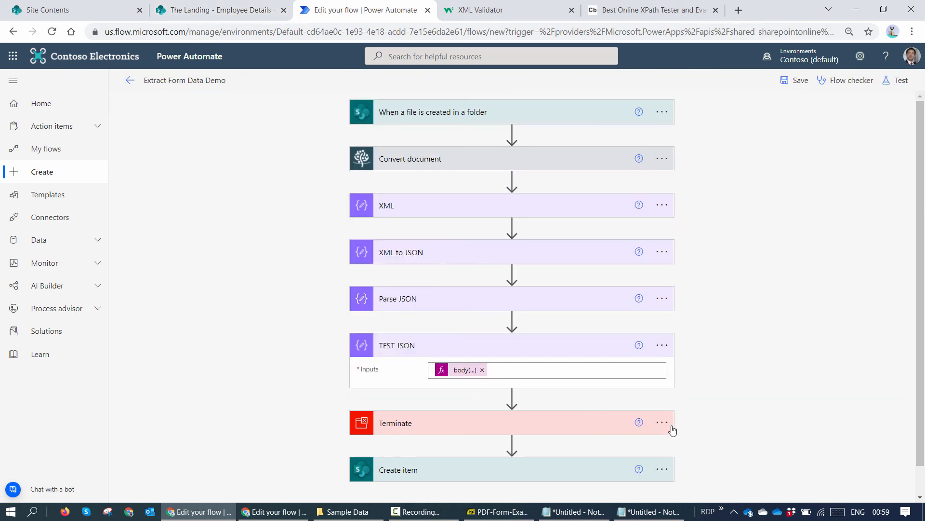
click(662, 423)
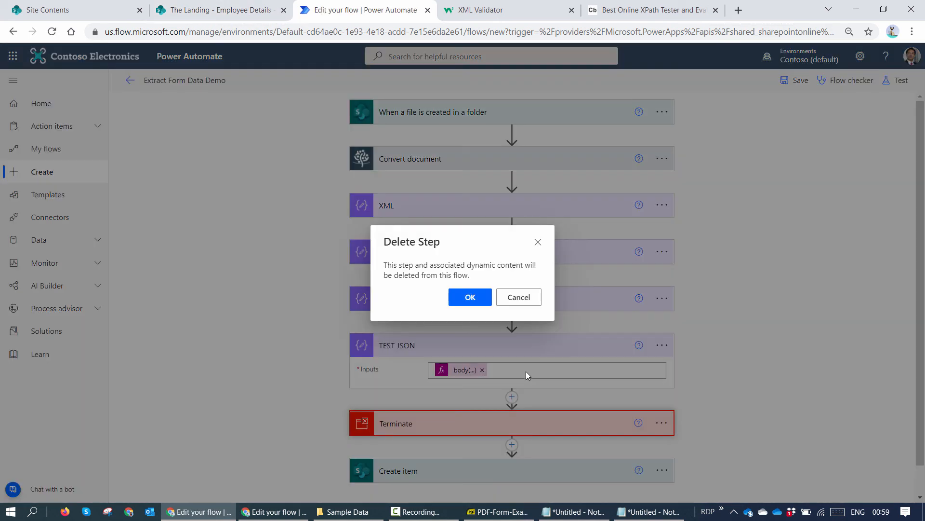
click(470, 297)
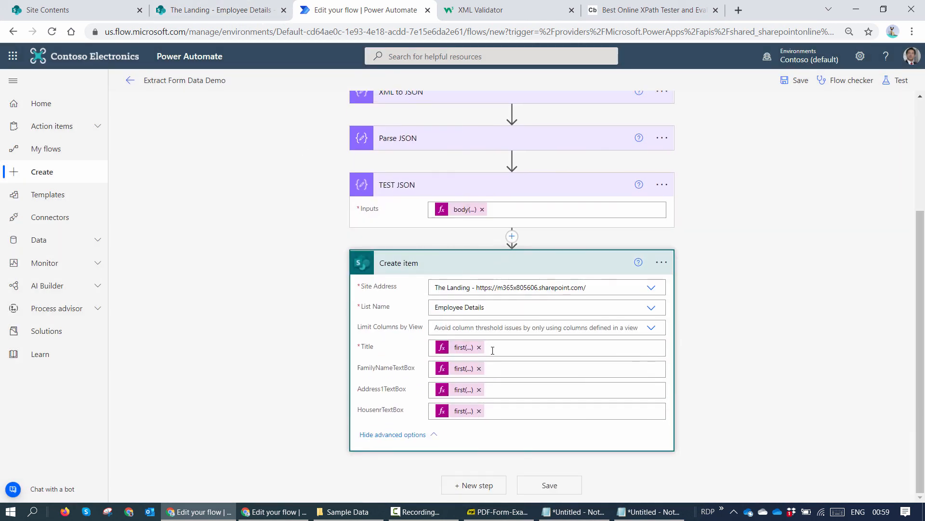
click(479, 346)
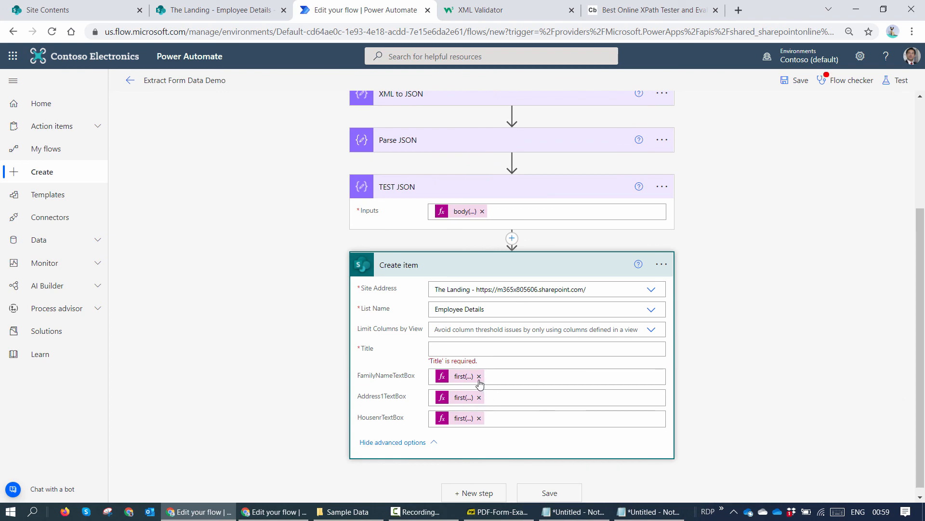
click(546, 348)
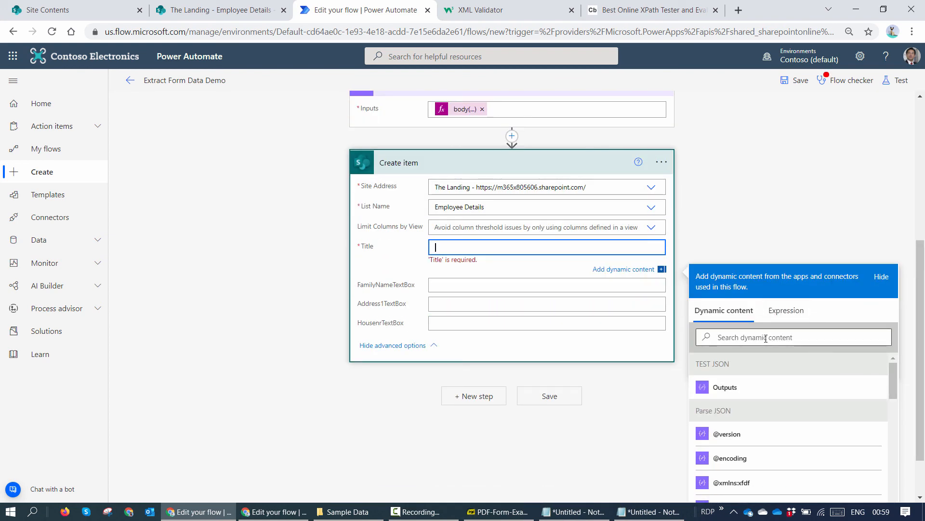
- Set Title to a body('Parse_JSON') expression reading GivenNameTextBox's #text value
click(786, 311)
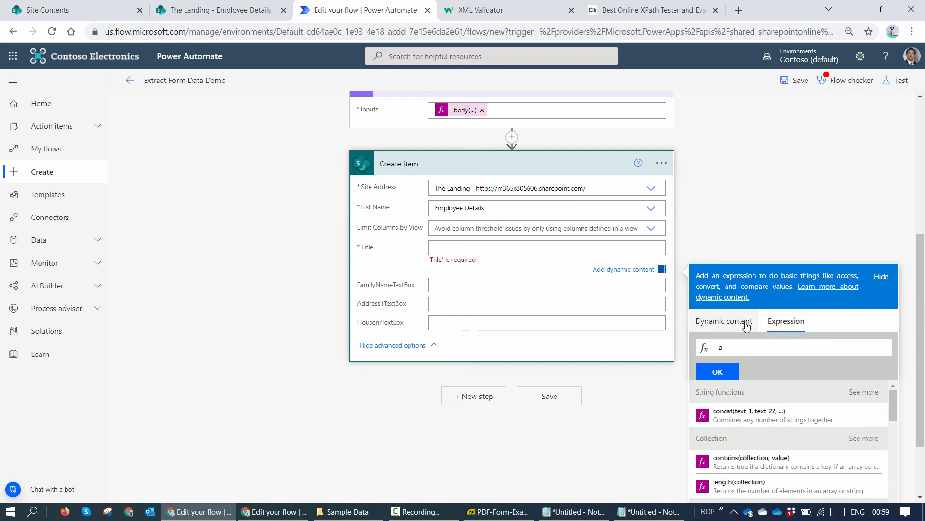
click(723, 309)
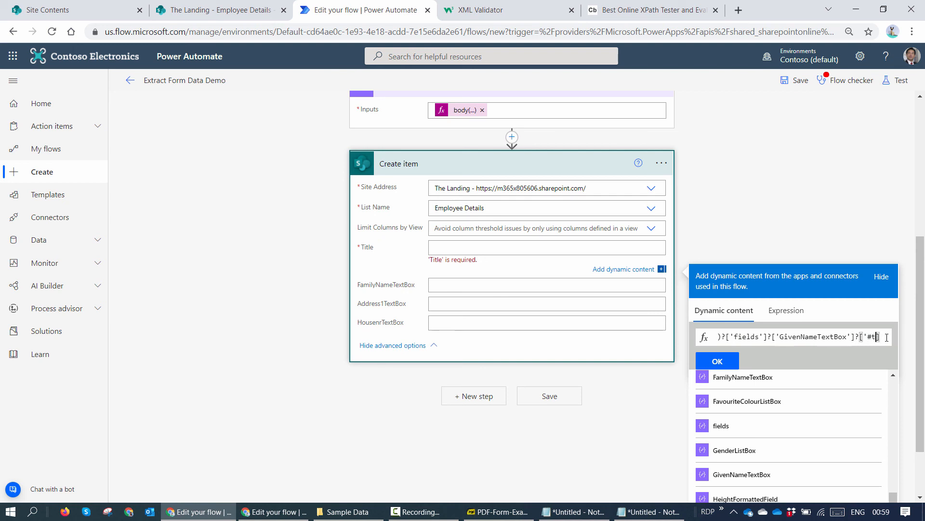
text(ext)
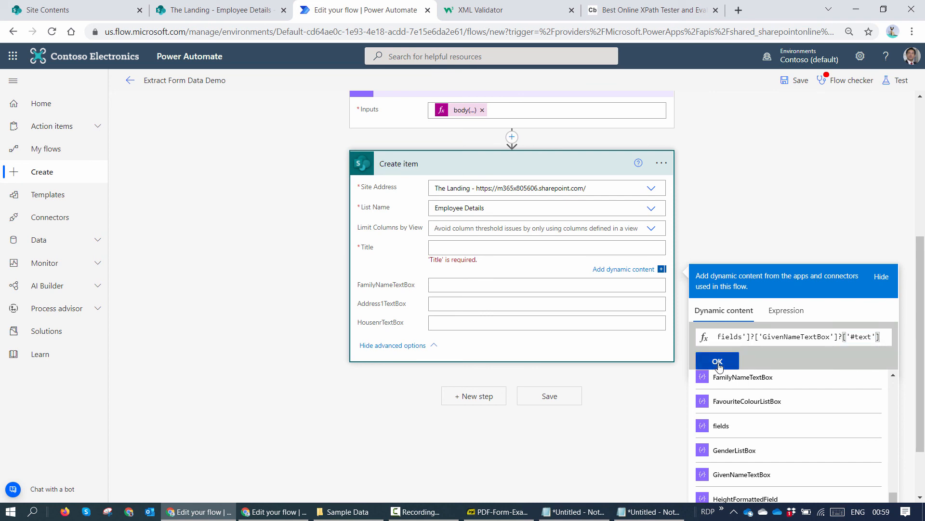
click(717, 361)
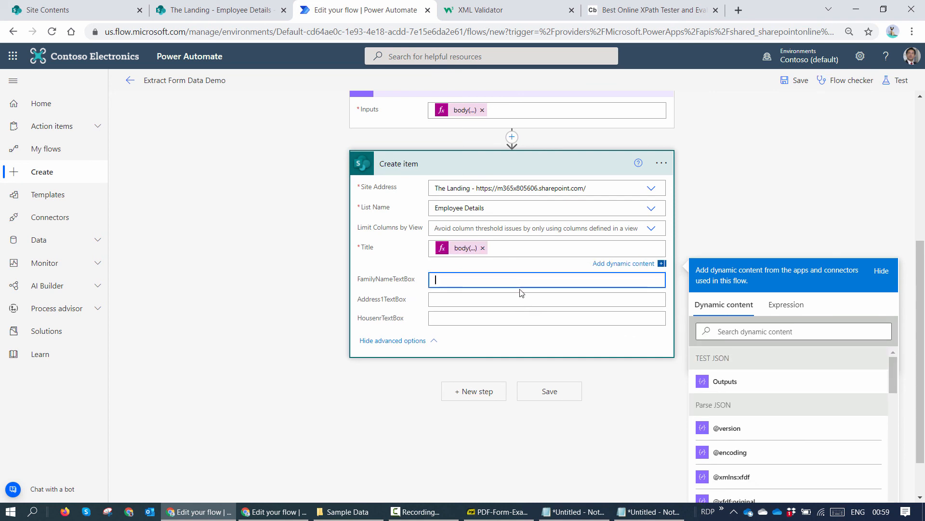
text(a)
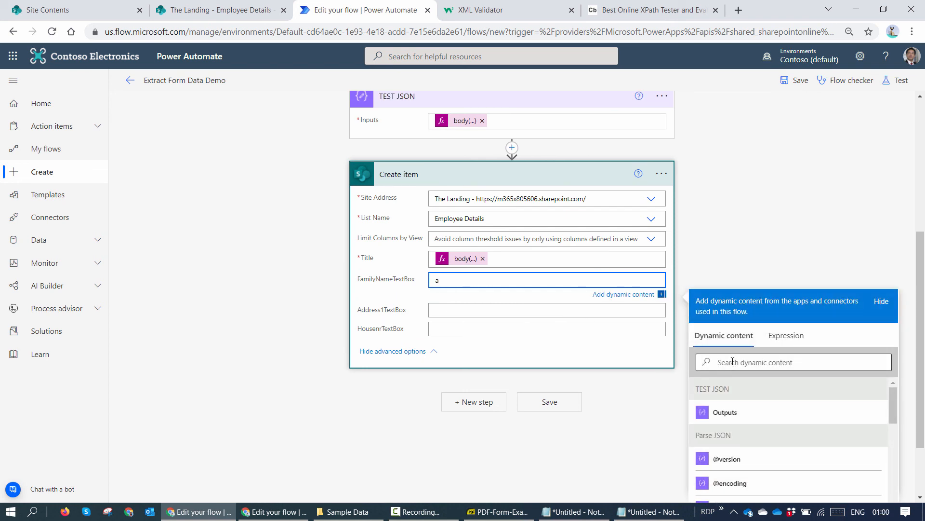
- Set FamilyNameTextBox to a body('Parse_JSON') expression reading its #text value
click(786, 335)
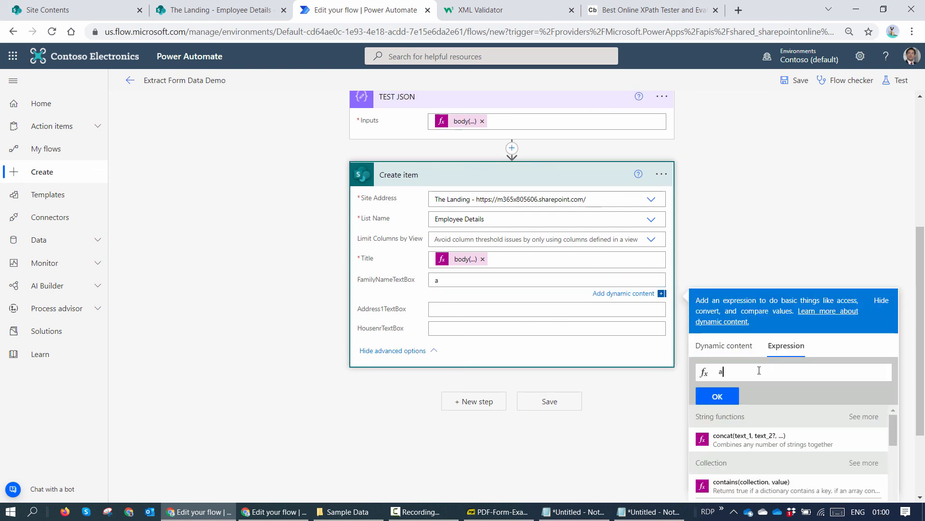
click(723, 345)
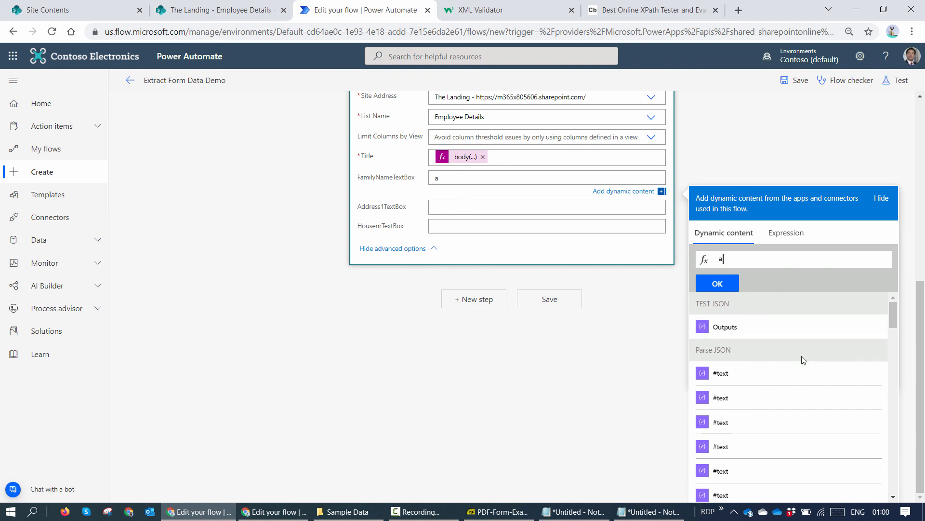
scroll(down, 3)
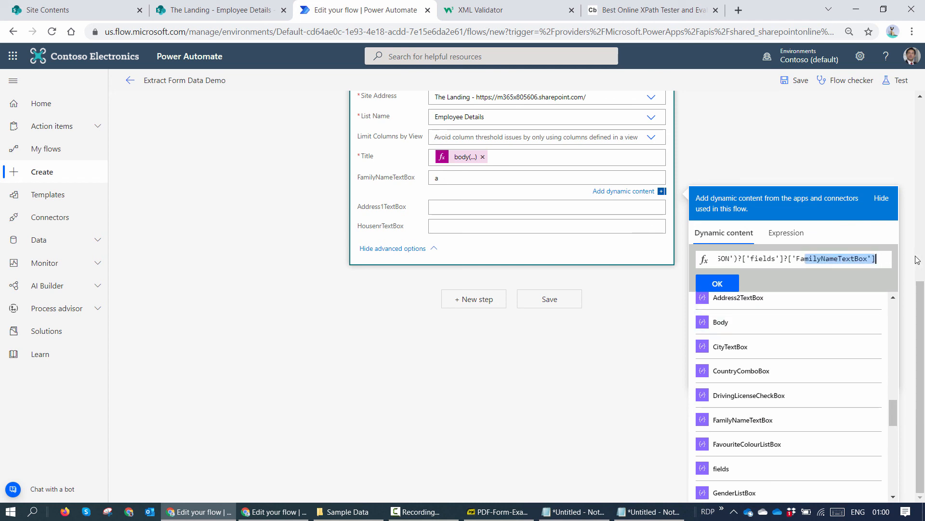
text(?[)
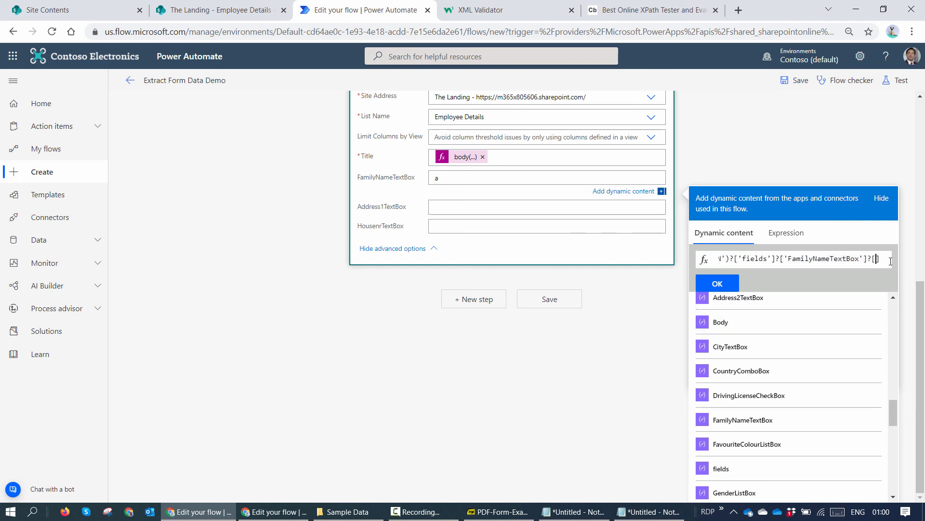
text([')
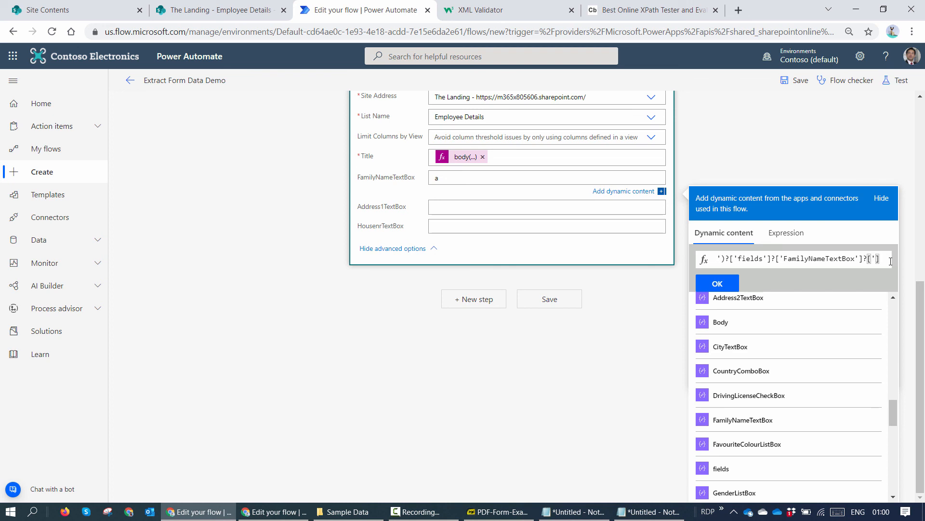
text(#text)
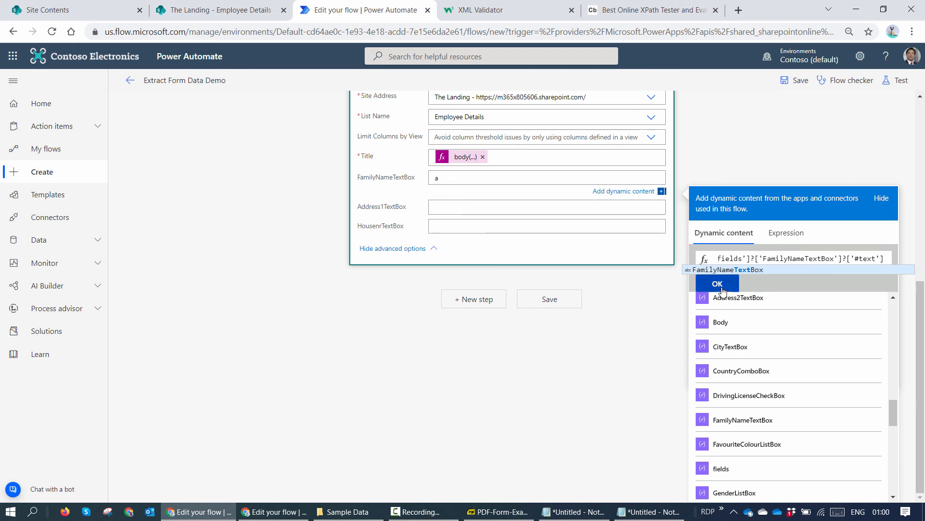
click(717, 284)
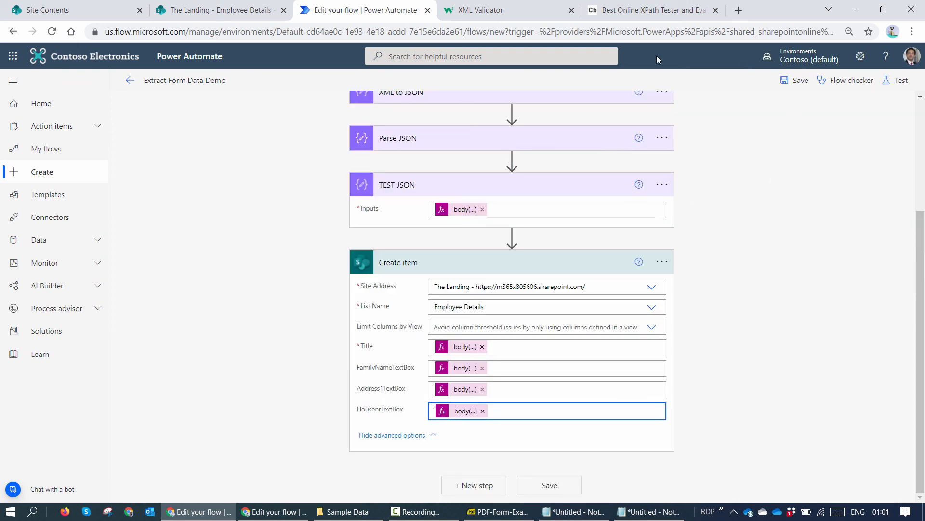
- Check the Employee Details list, then save the flow and test with the recent trigger
click(219, 10)
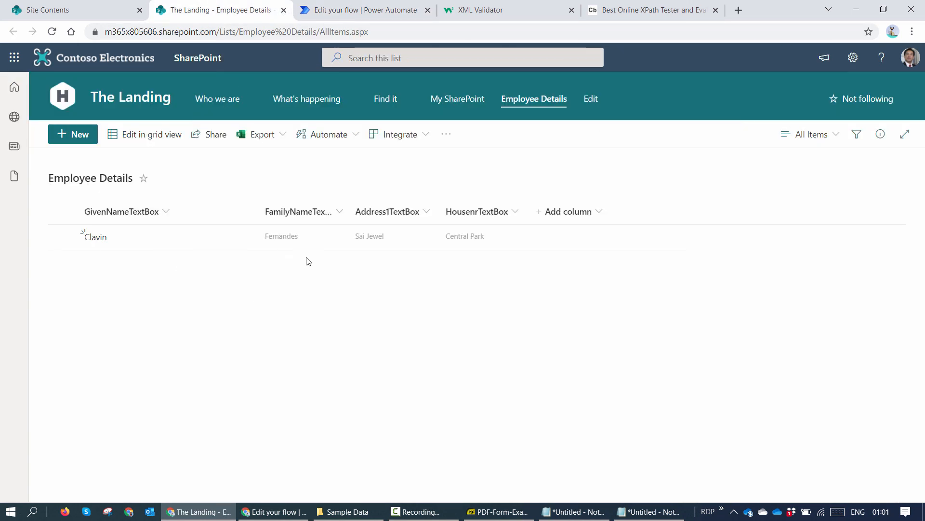
click(360, 11)
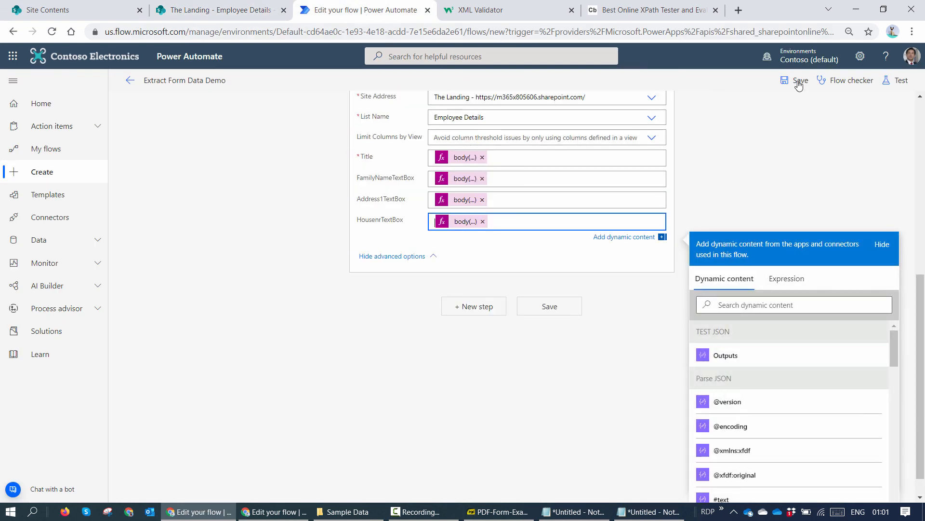
click(801, 80)
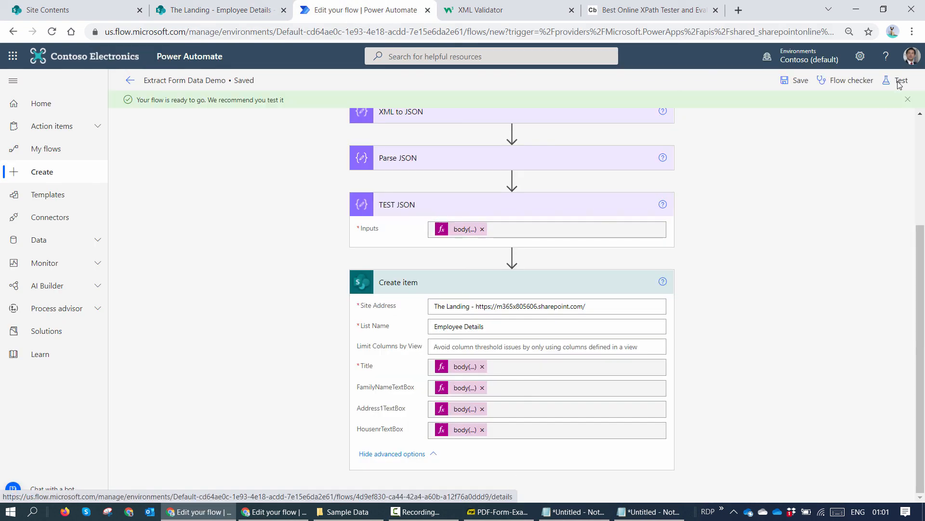
click(901, 81)
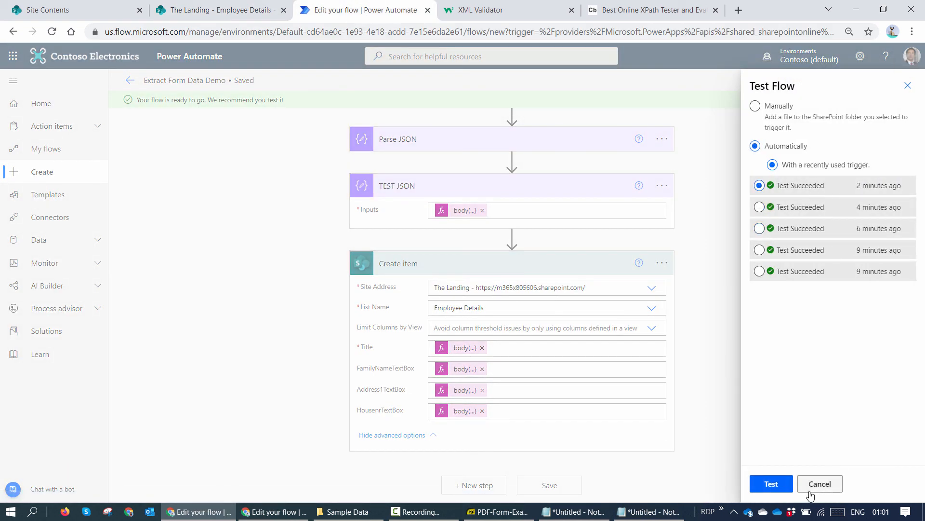
click(771, 483)
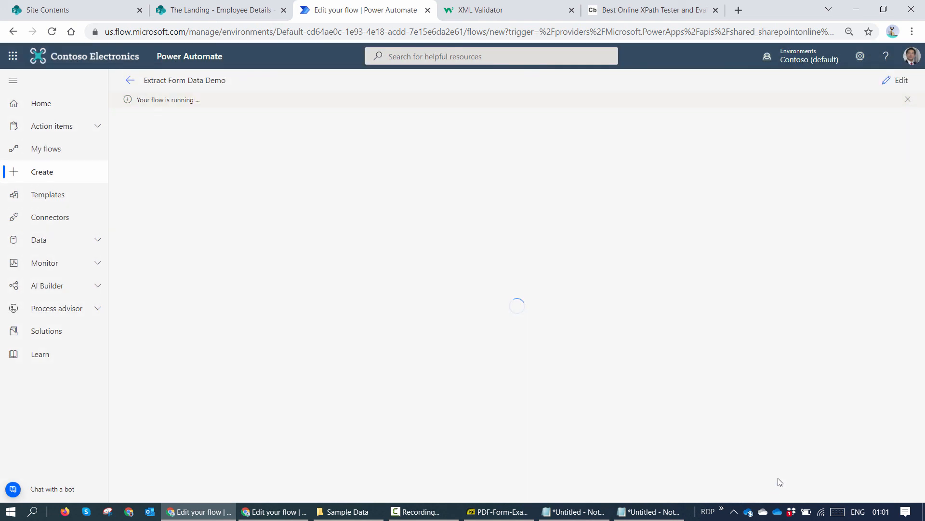
- Confirm the new Clavin Fernandes item in Employee Details, then return to the run results
click(218, 10)
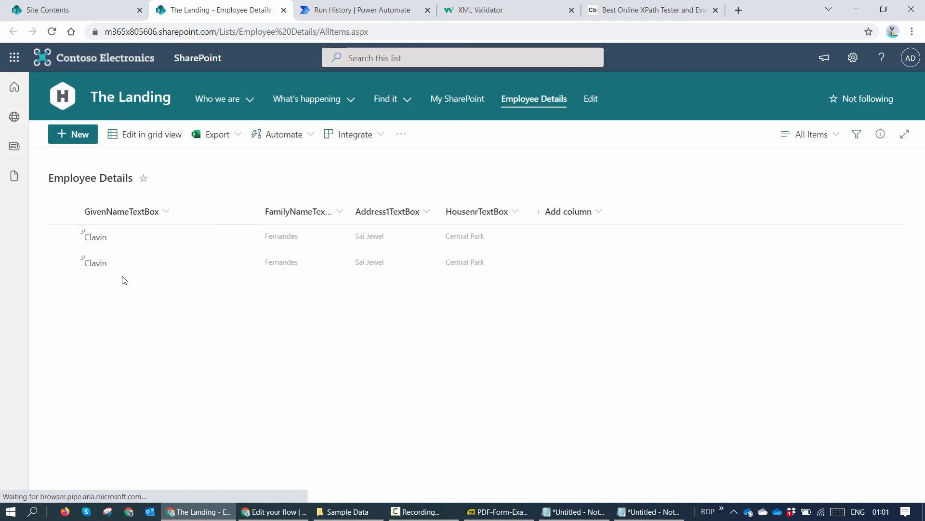
click(360, 10)
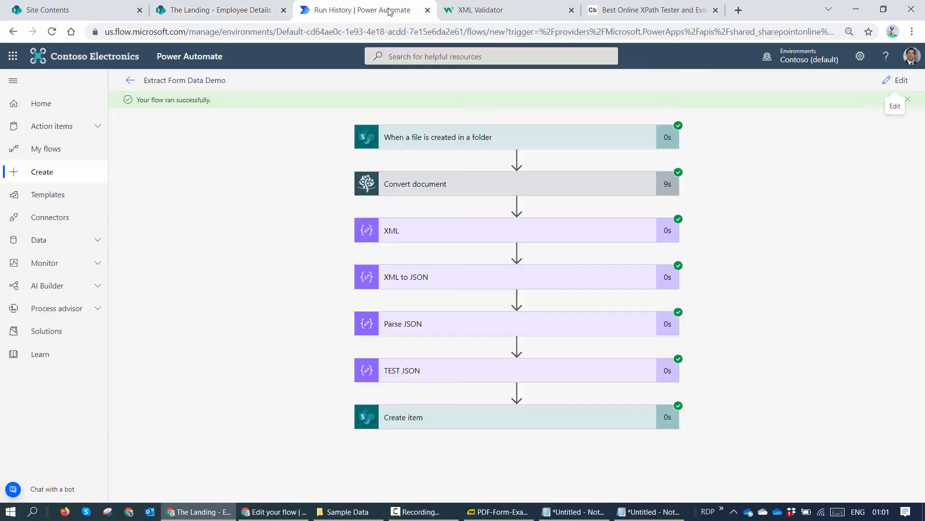